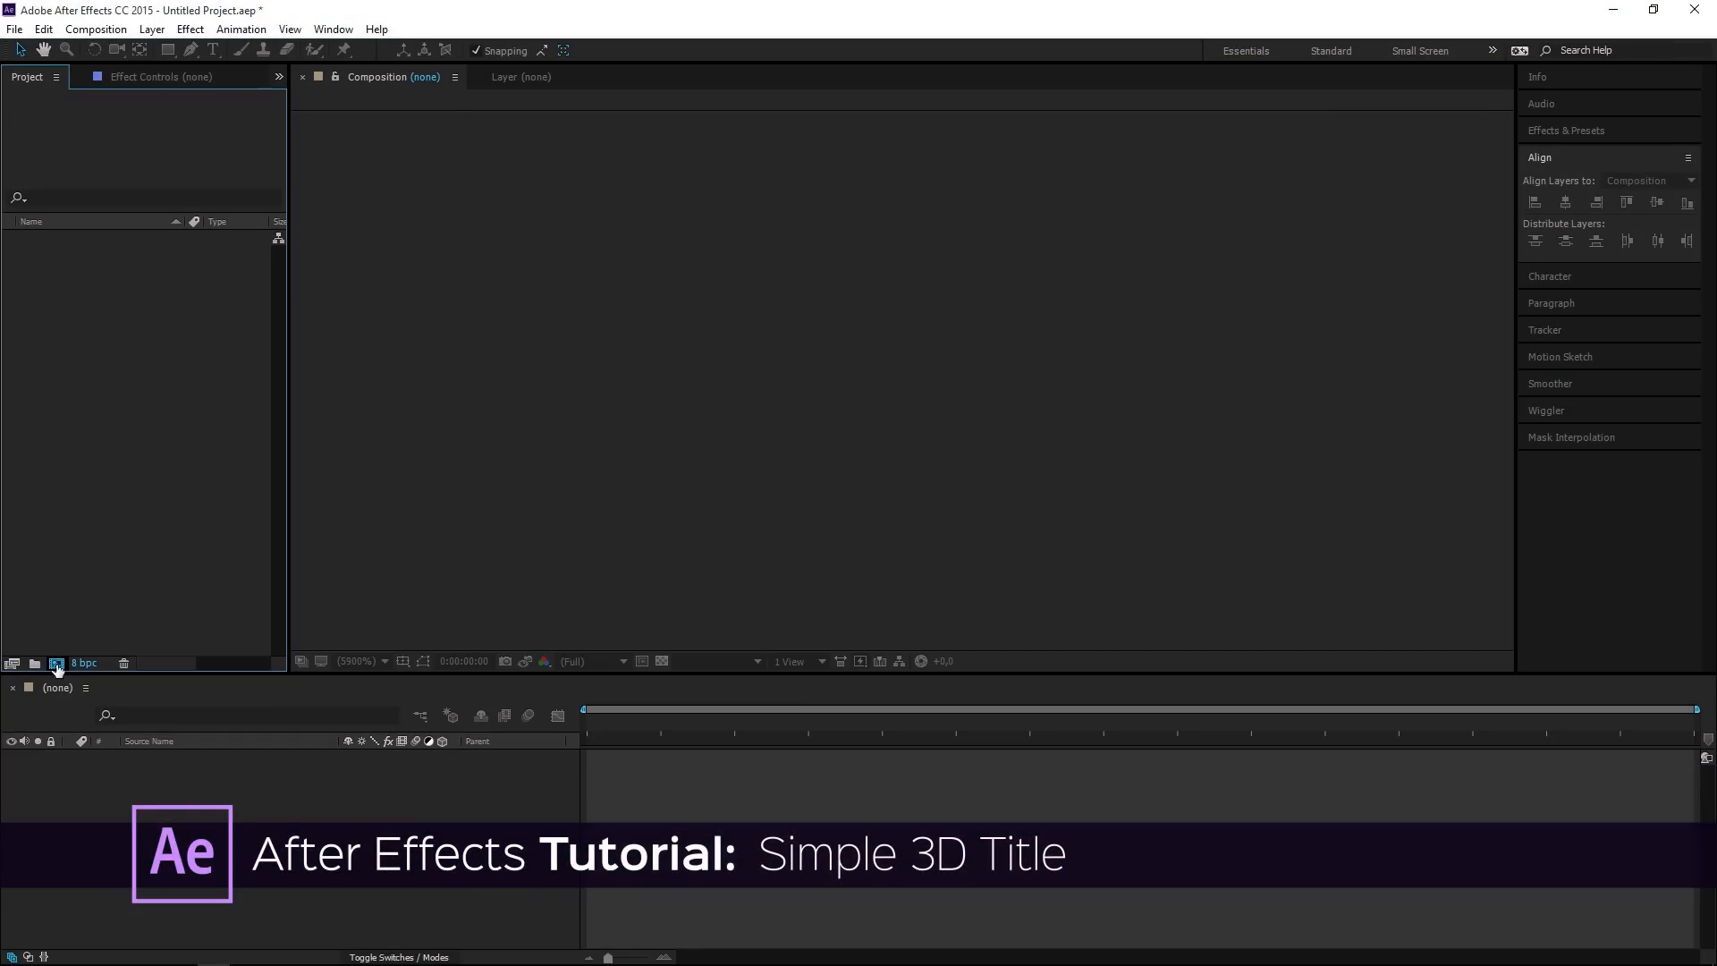
# Create a new HDTV 1080 29.97 composition, Comp 1, with a 3-second duration.
pyautogui.click(55, 662)
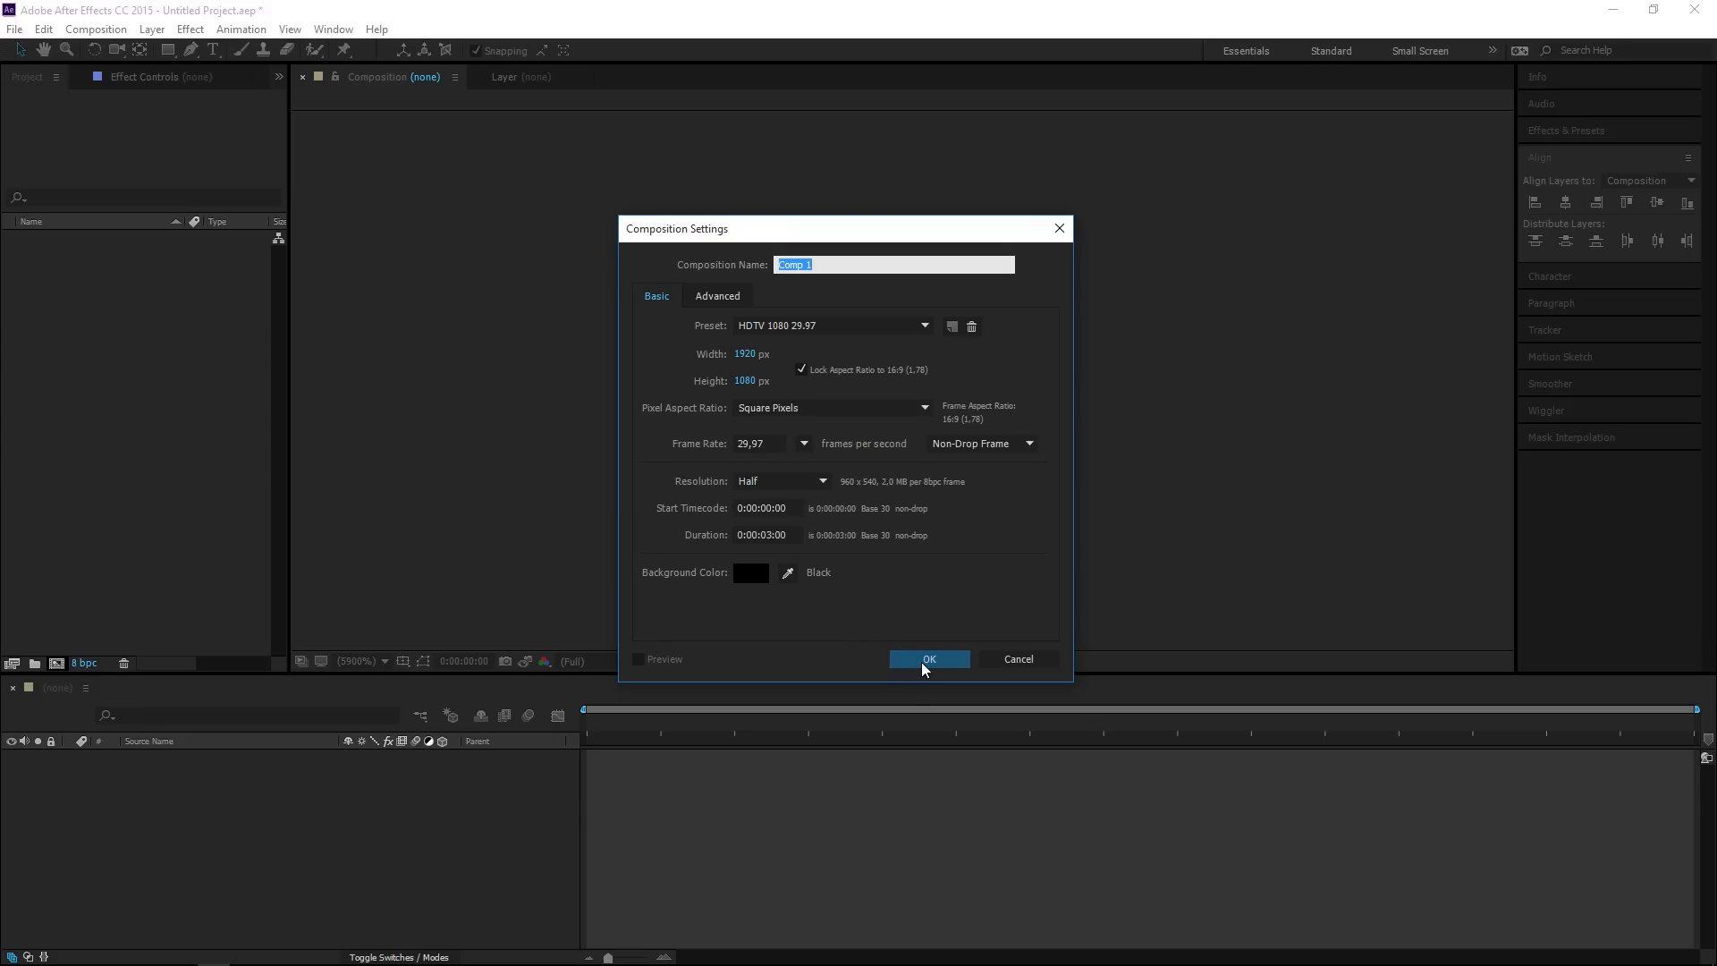
pyautogui.click(929, 658)
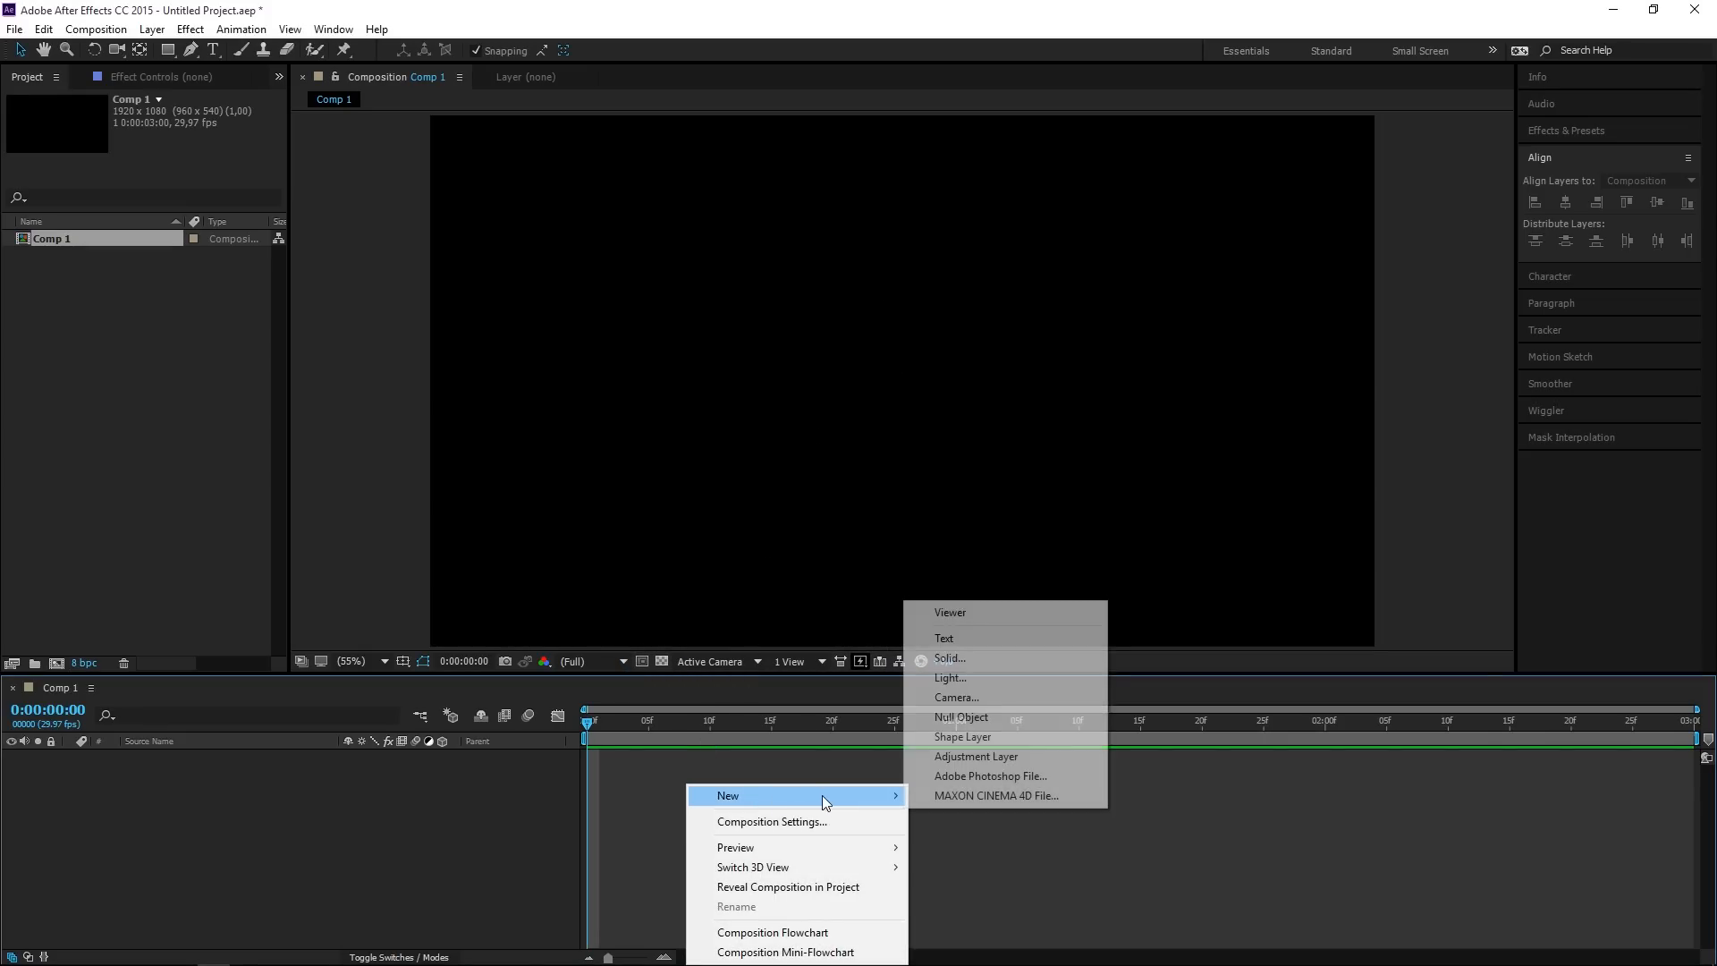
# Add a full-frame solid coloured turquoise as the background layer, Turquoise Solid 1.
pyautogui.click(949, 658)
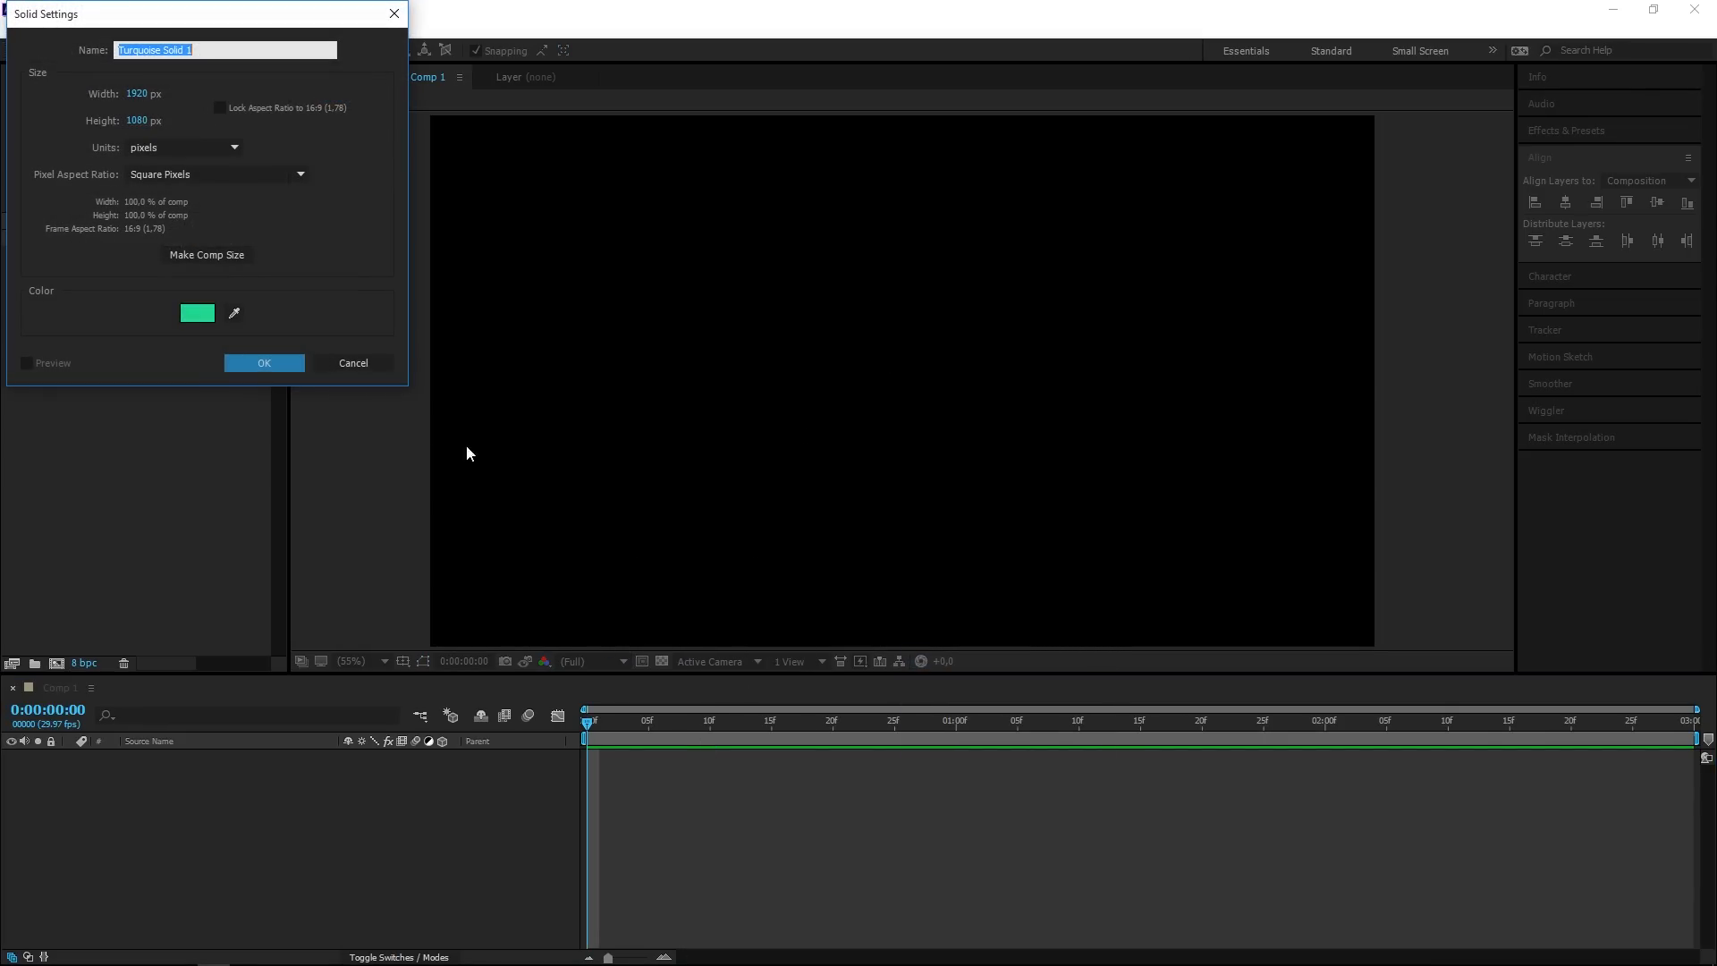
pyautogui.click(197, 311)
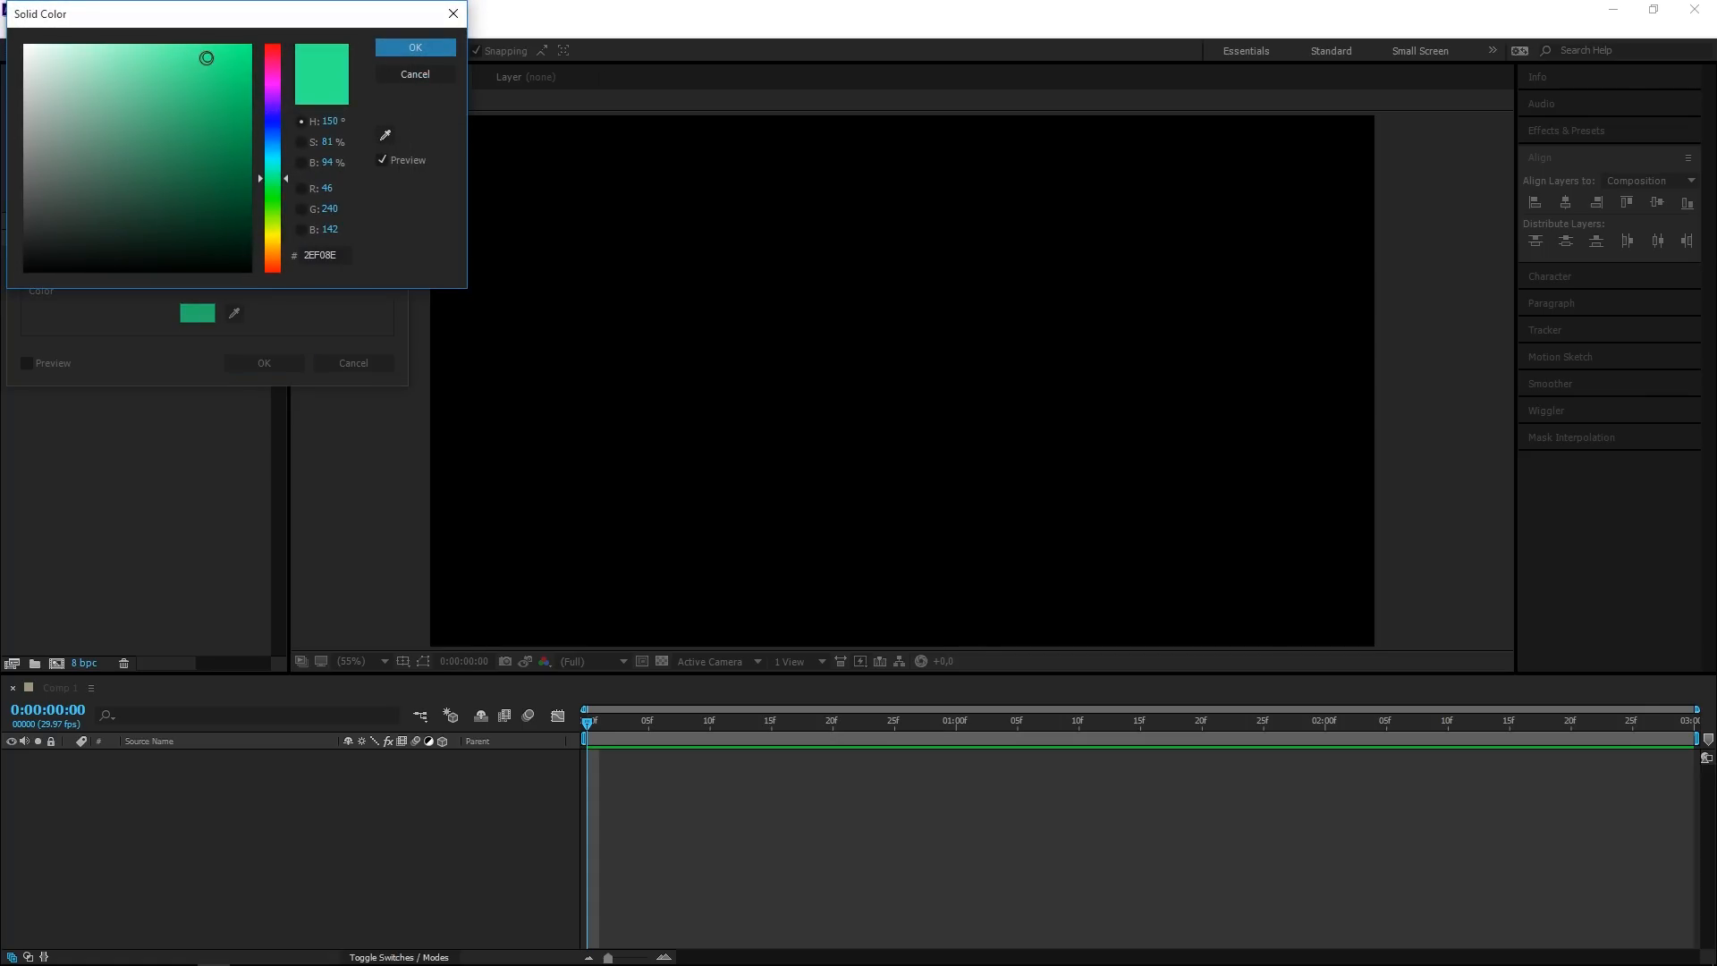
pyautogui.click(413, 47)
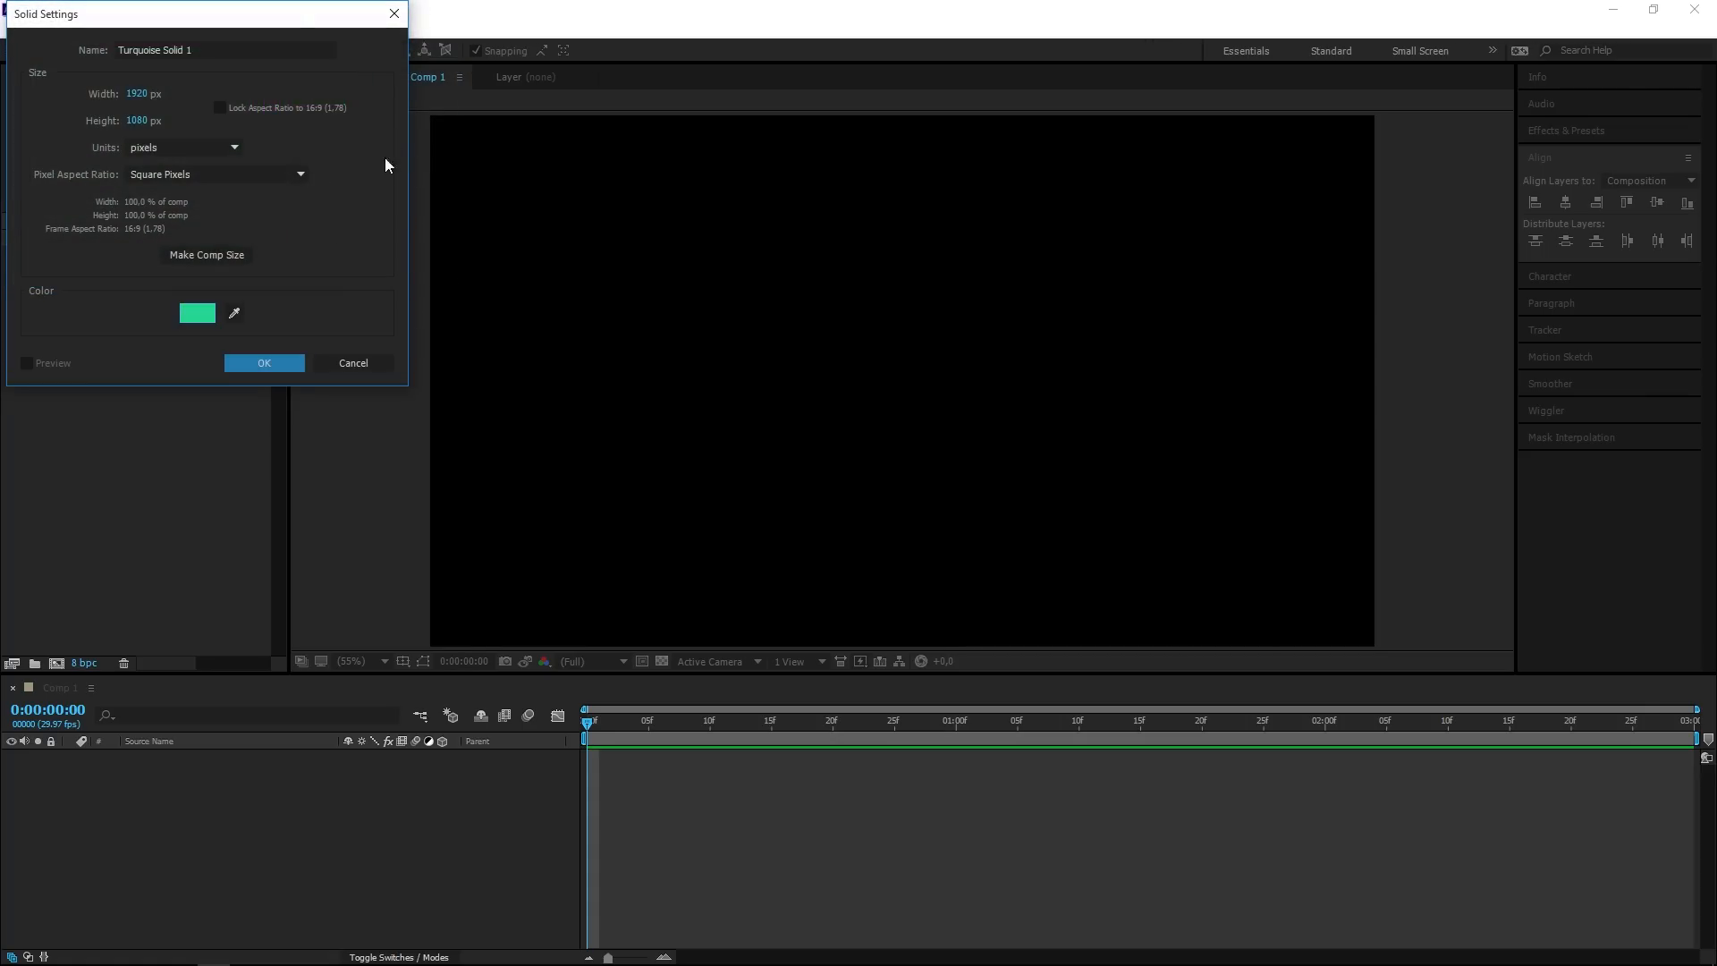
pyautogui.click(263, 363)
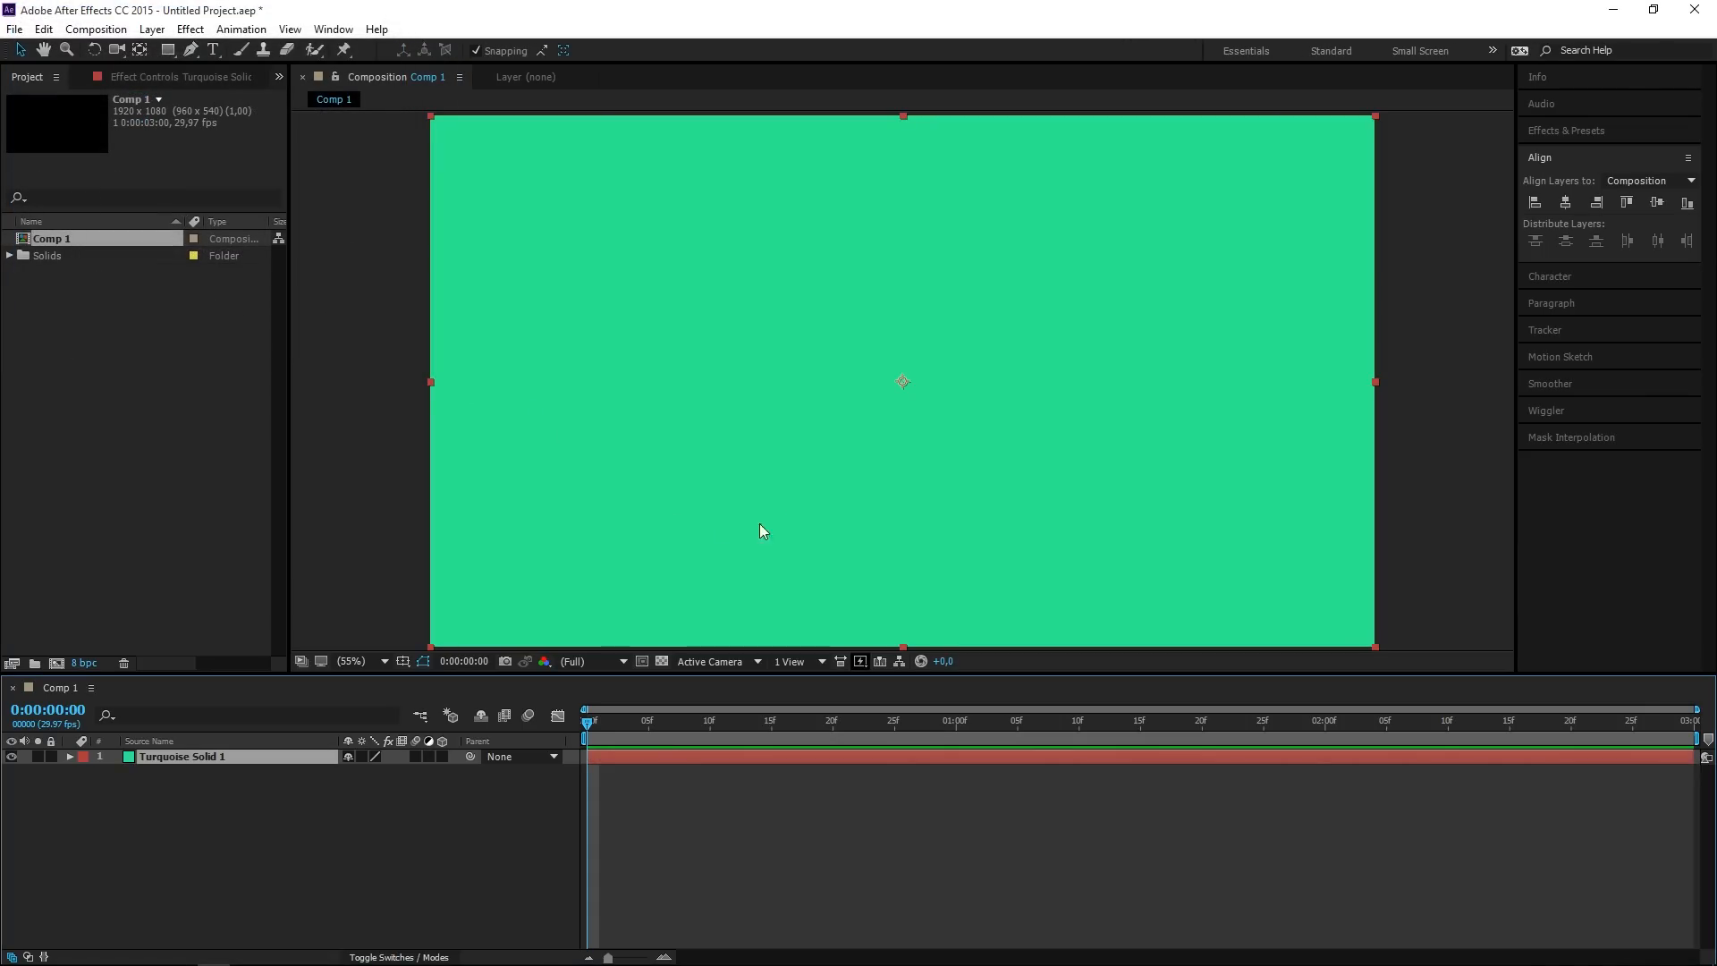
pyautogui.moveTo(660, 358)
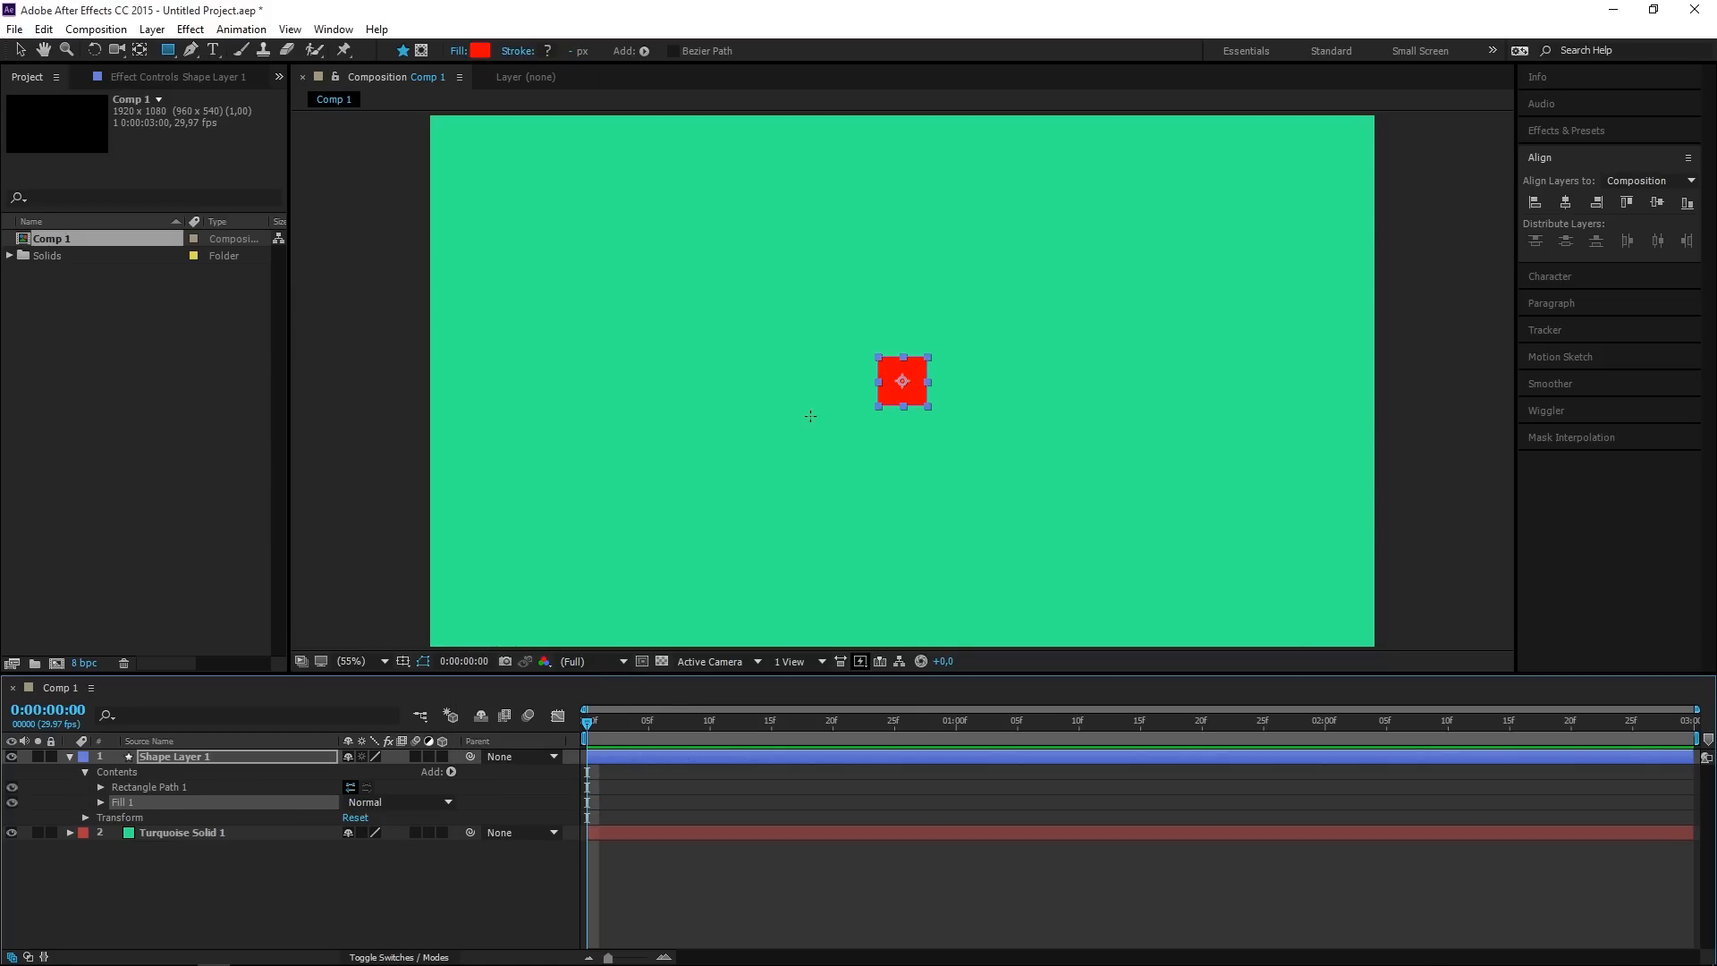
# Set the square's Fill 1 colour to a pinkish red.
pyautogui.click(100, 802)
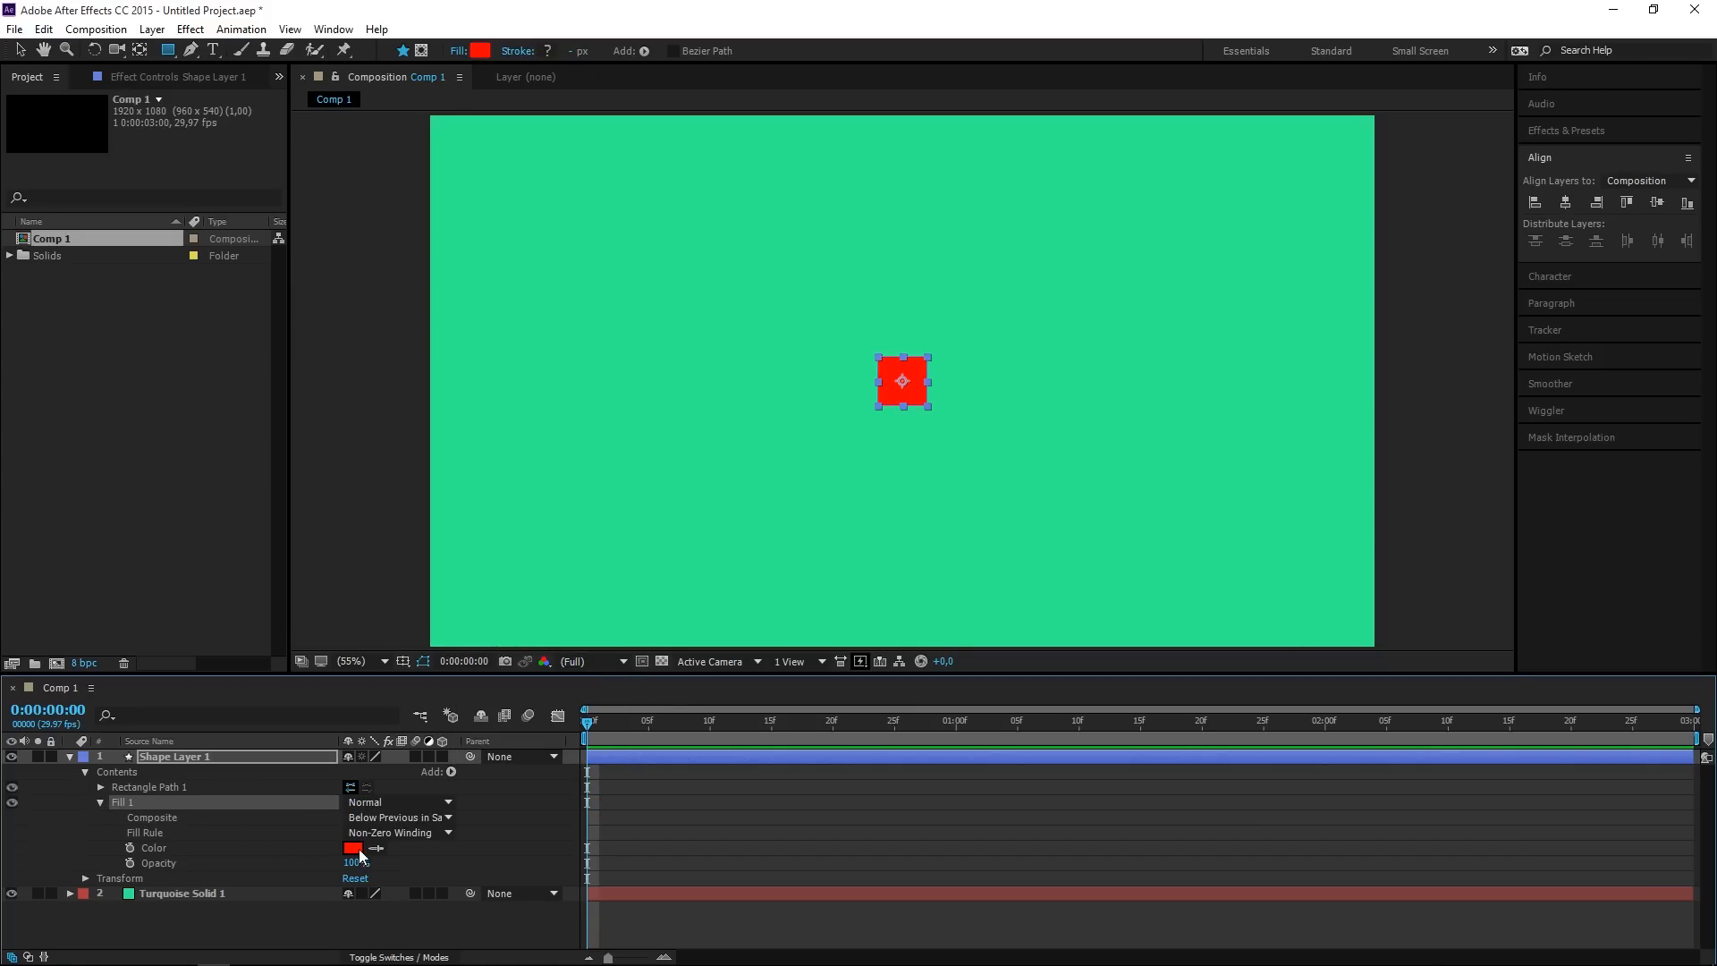
pyautogui.click(353, 850)
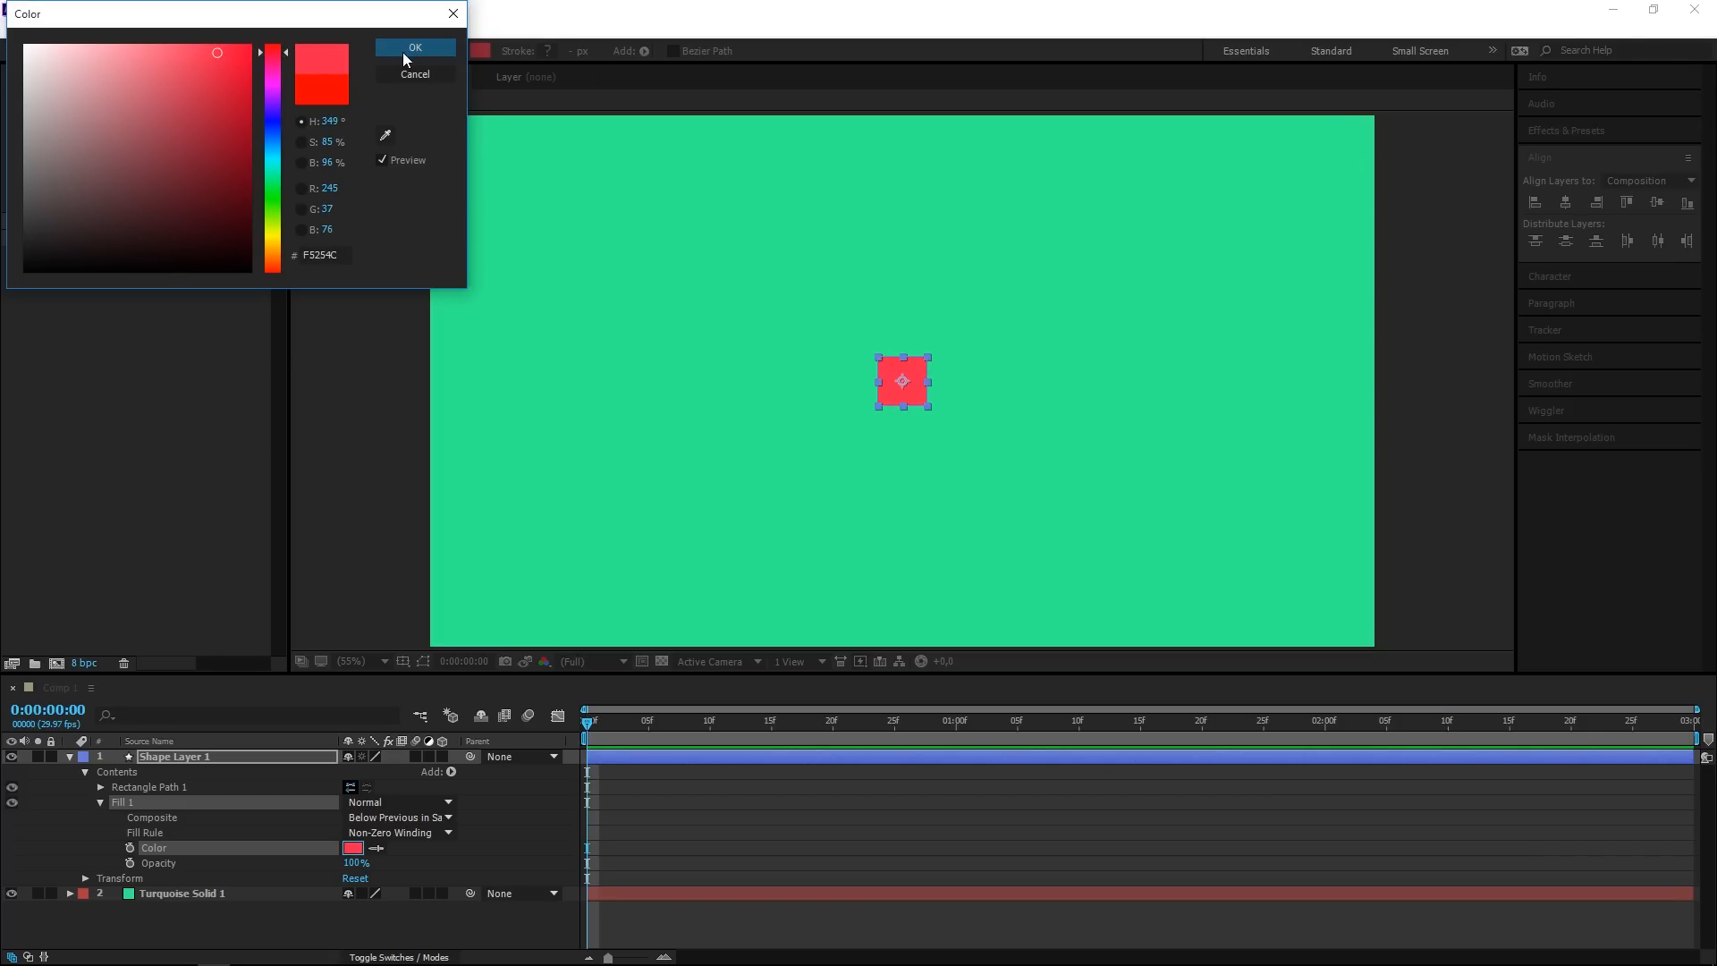
pyautogui.click(415, 46)
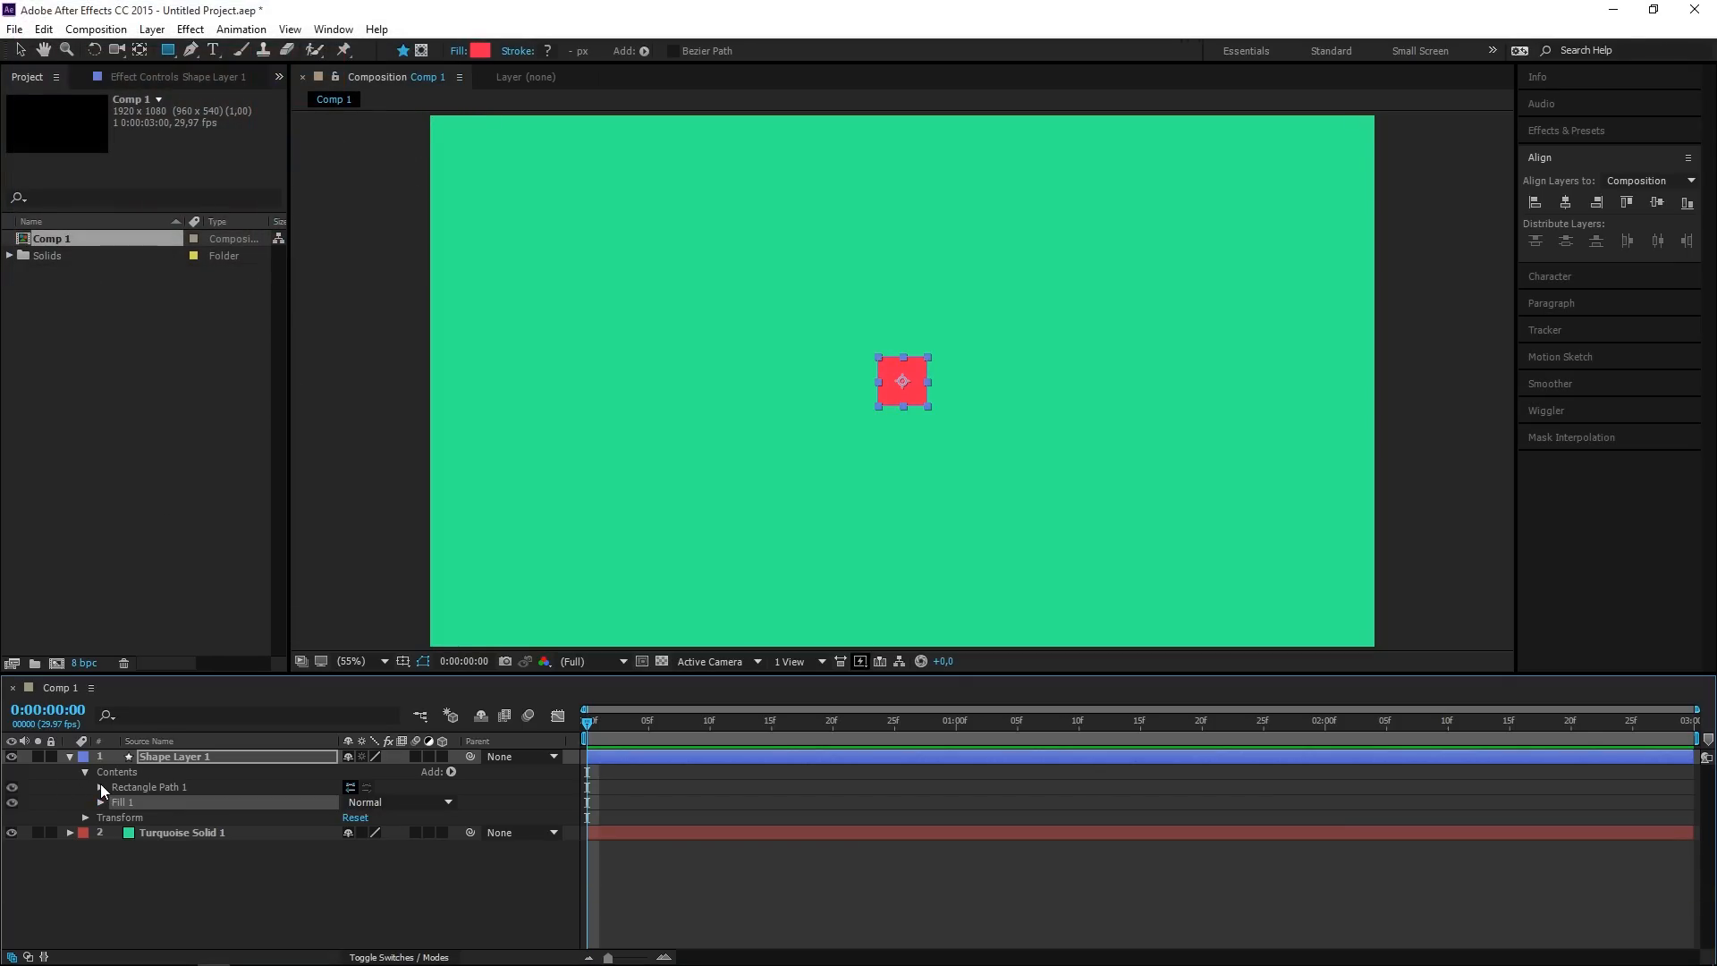
# Set Rectangle Path 1's Size to 250×250 and collapse Shape Layer 1.
pyautogui.click(84, 787)
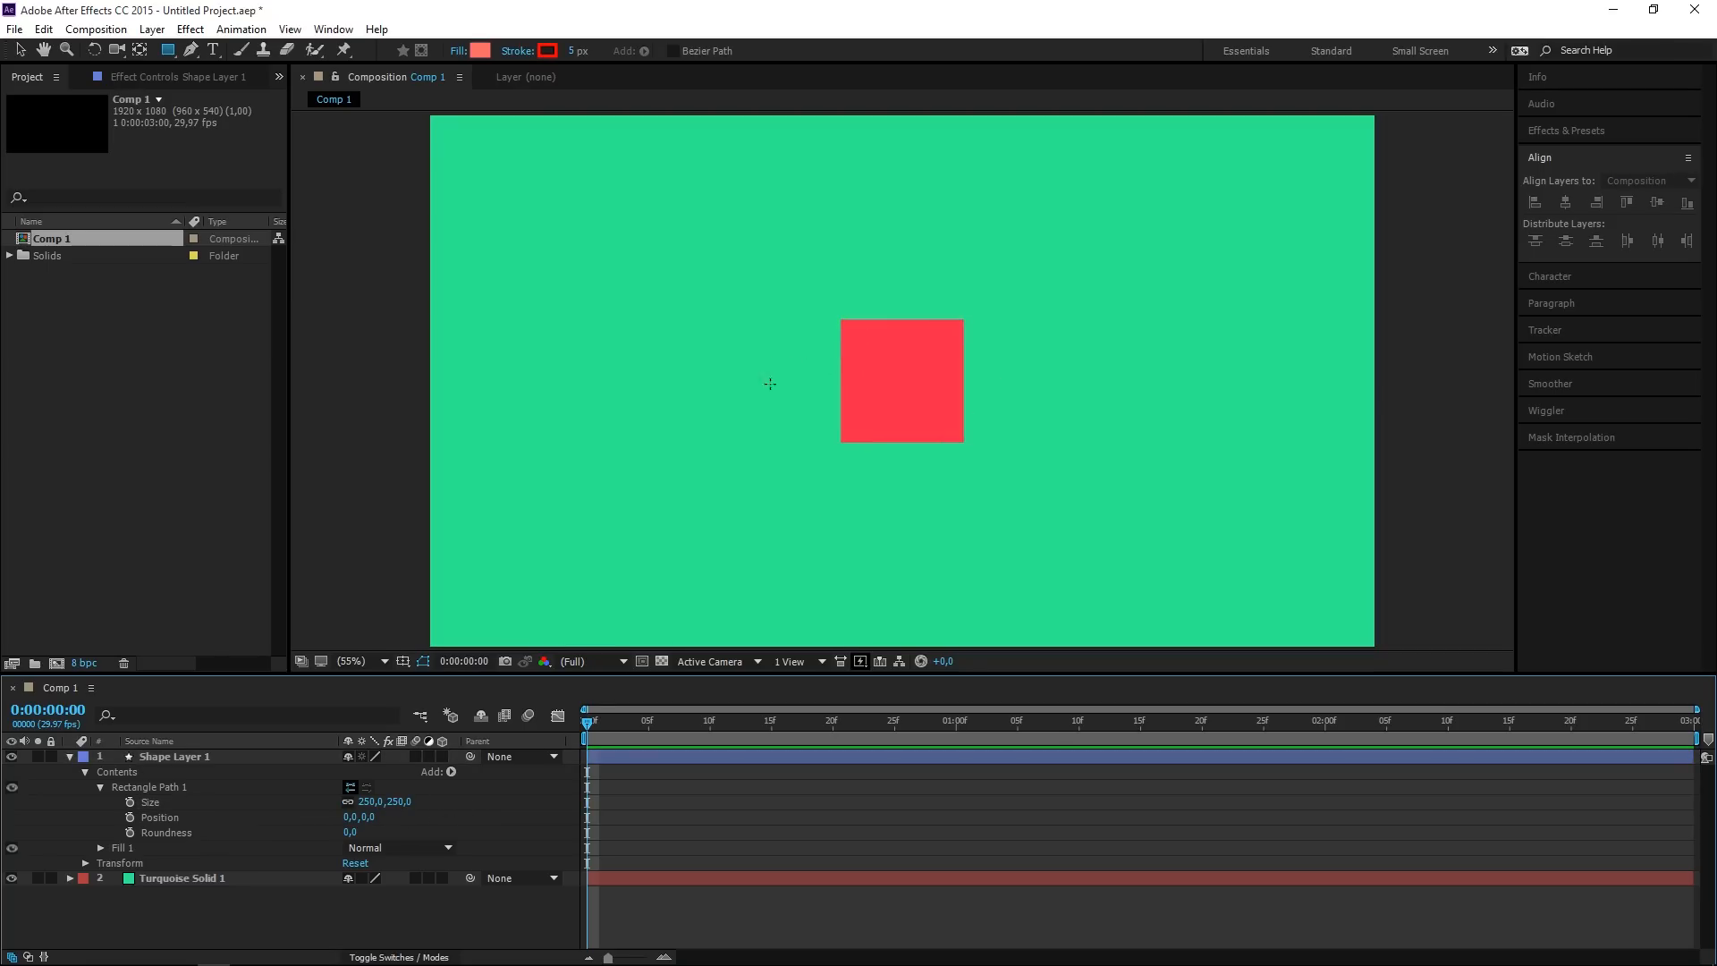
pyautogui.click(70, 755)
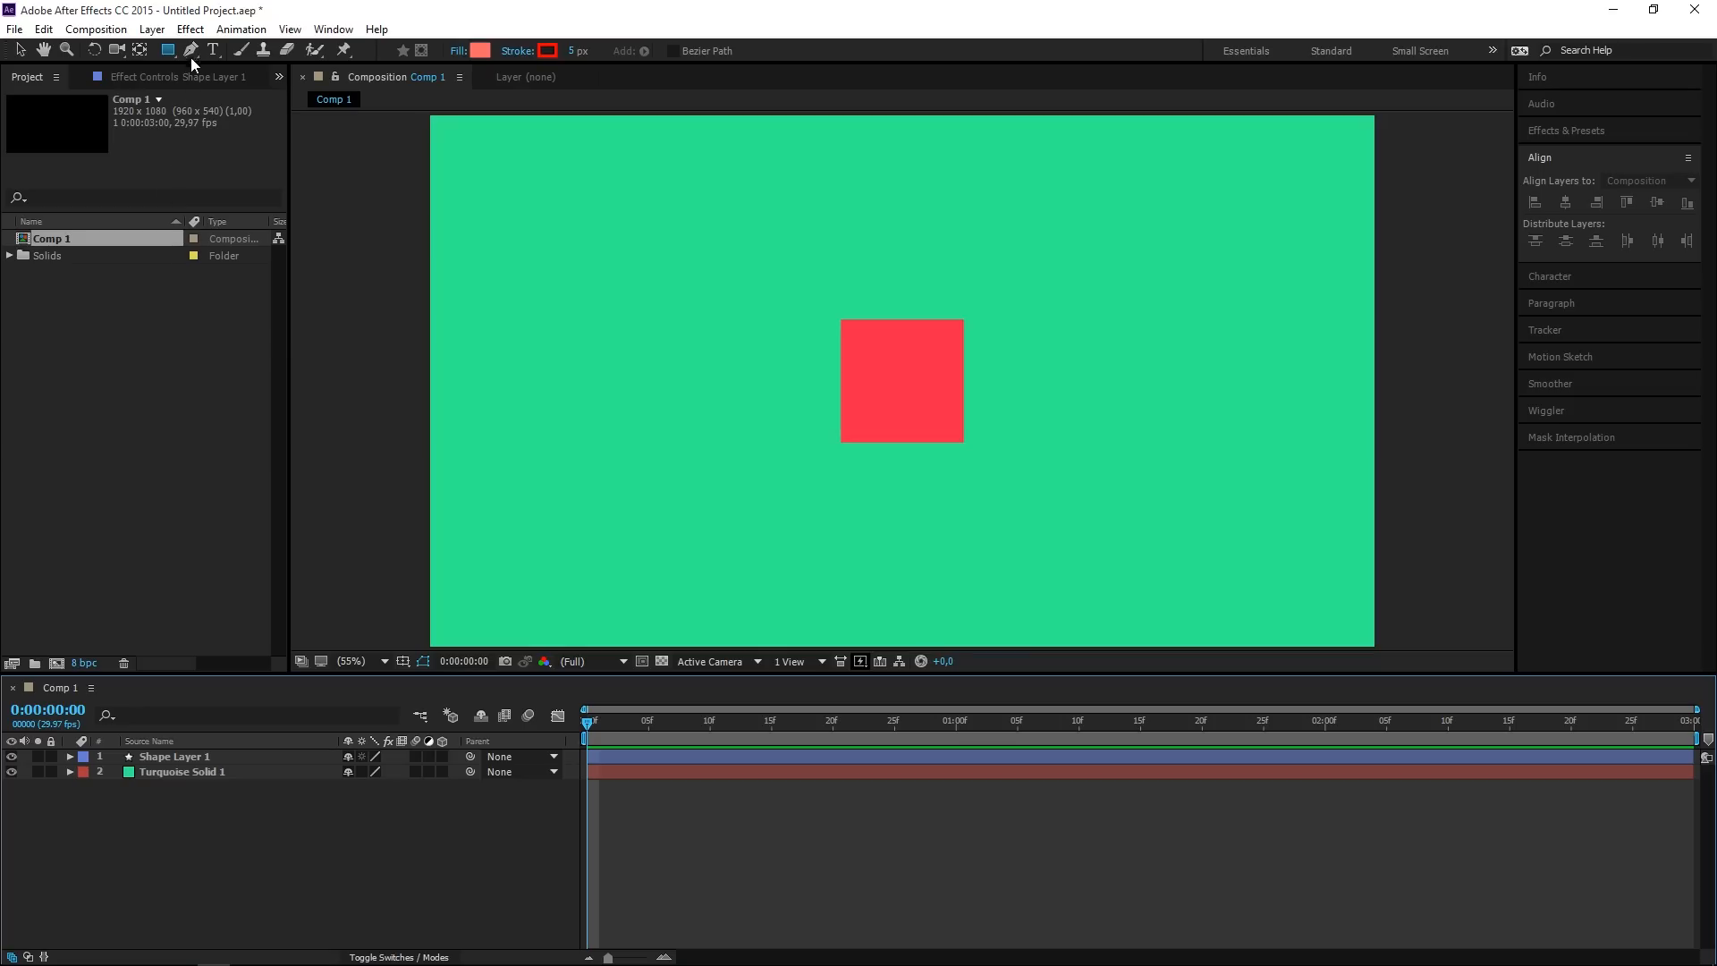
pyautogui.click(213, 50)
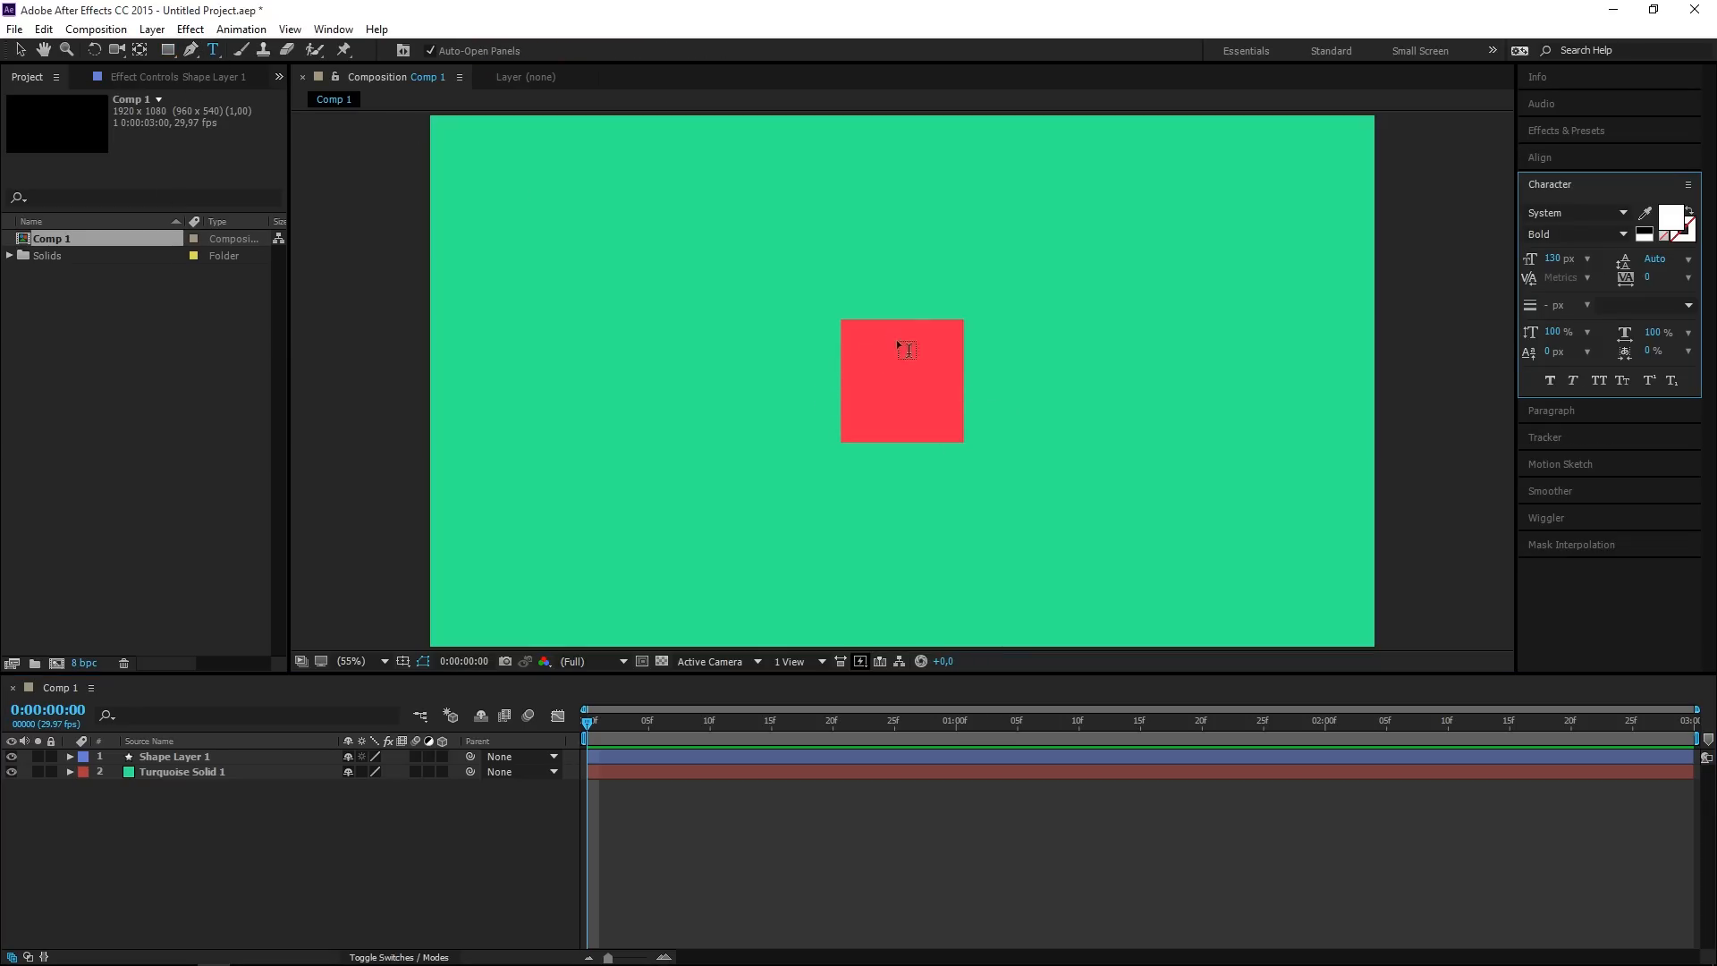
pyautogui.moveTo(874, 370)
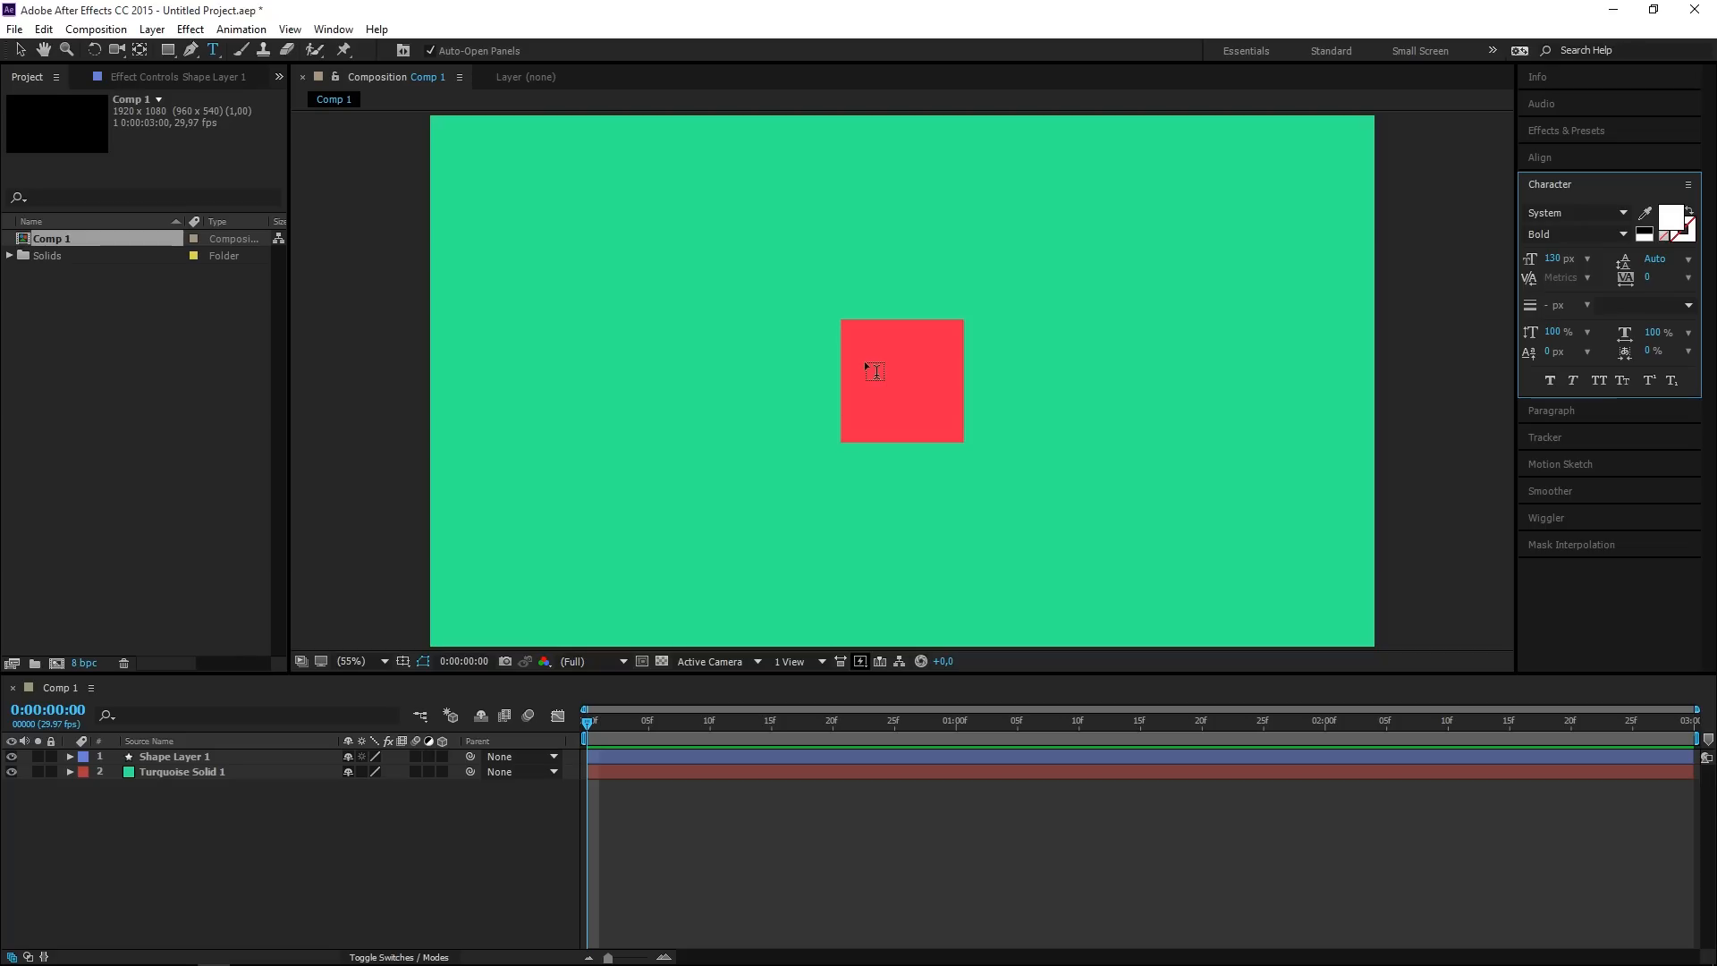
# Add a text layer reading LINE ONE above the square.
pyautogui.click(875, 372)
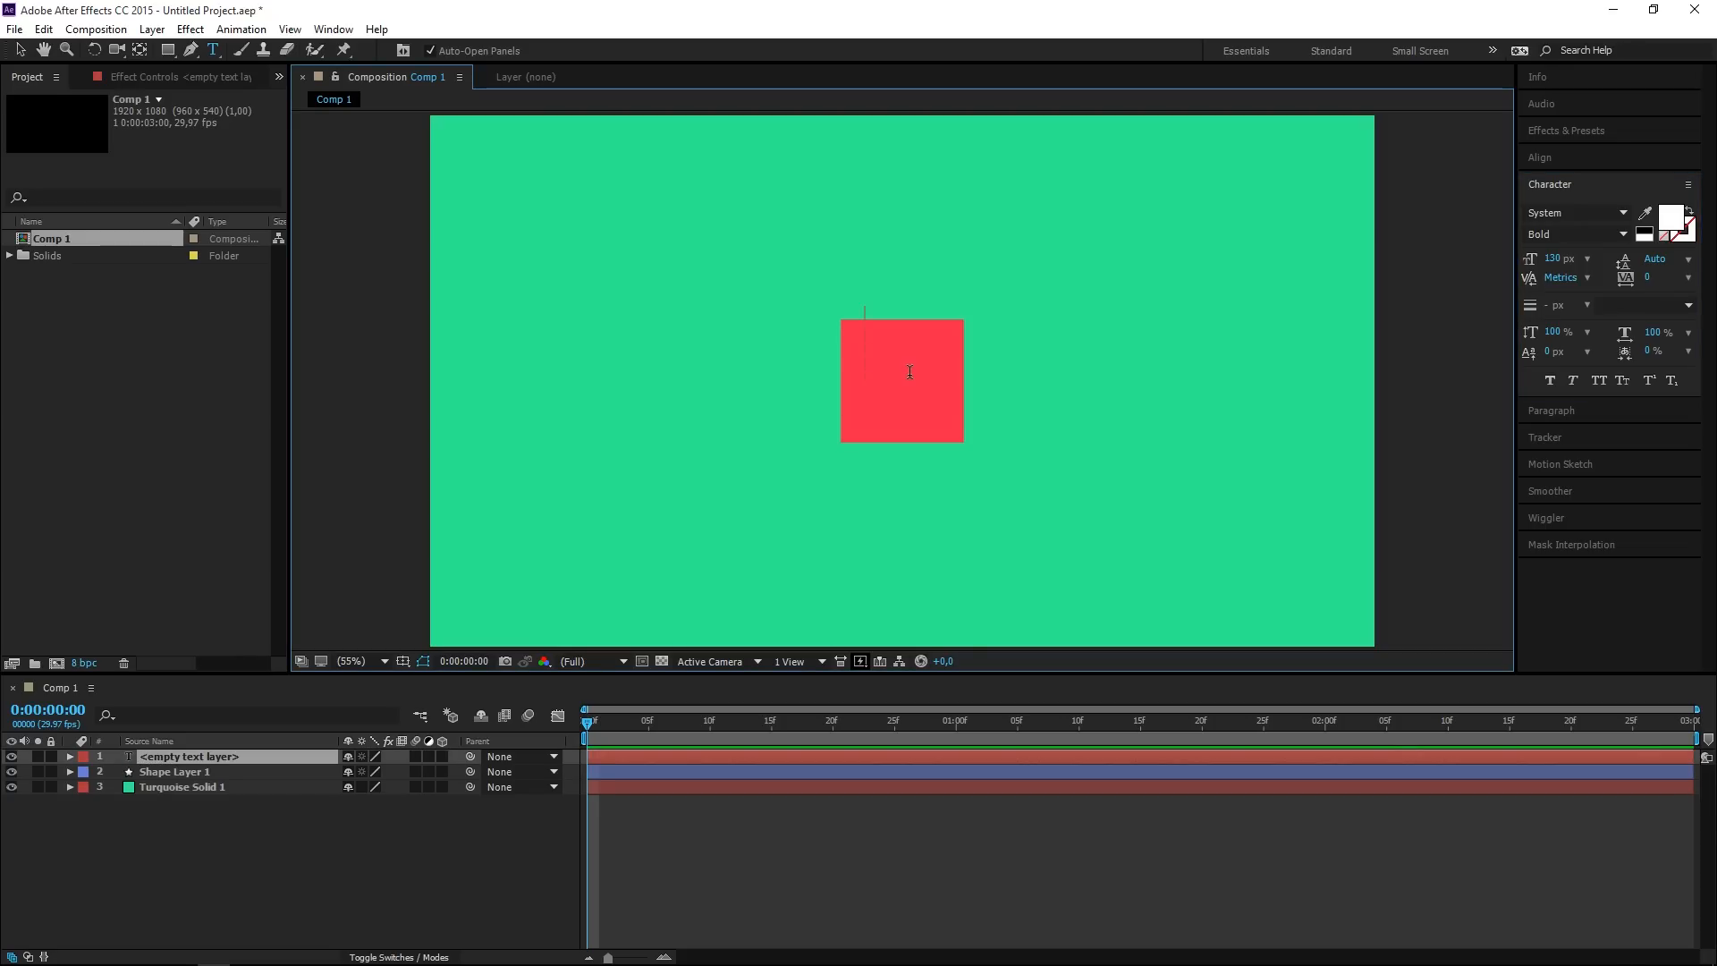
pyautogui.write('LINE 0')
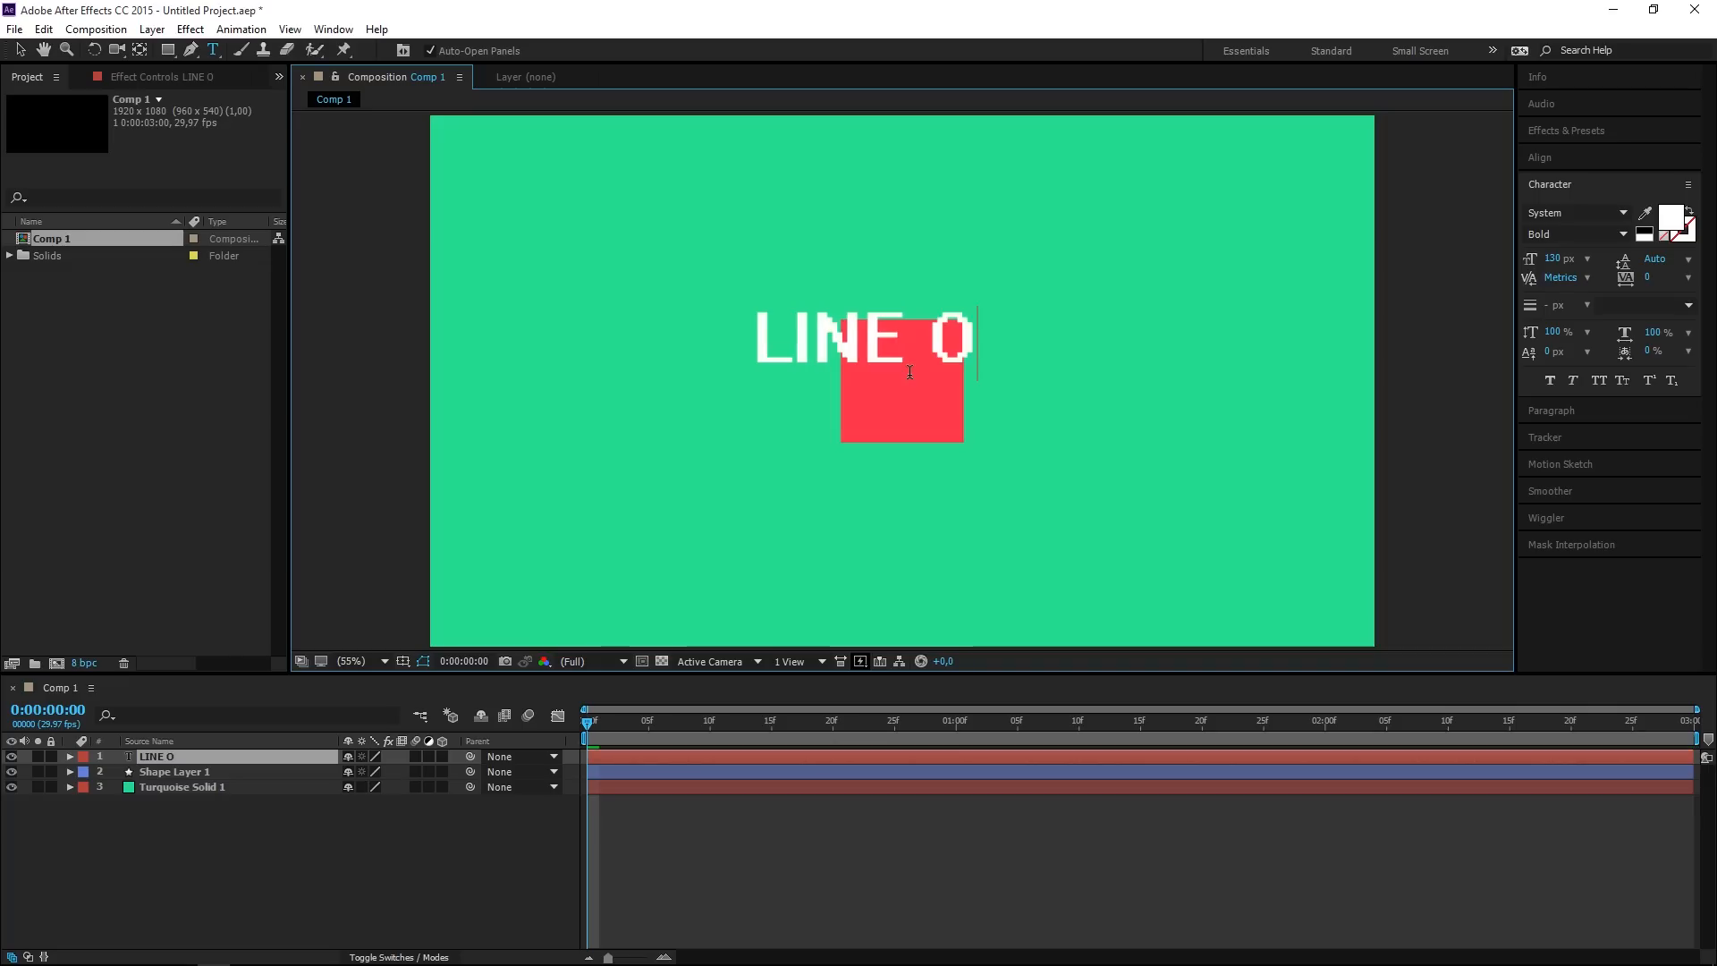
pyautogui.write('NE')
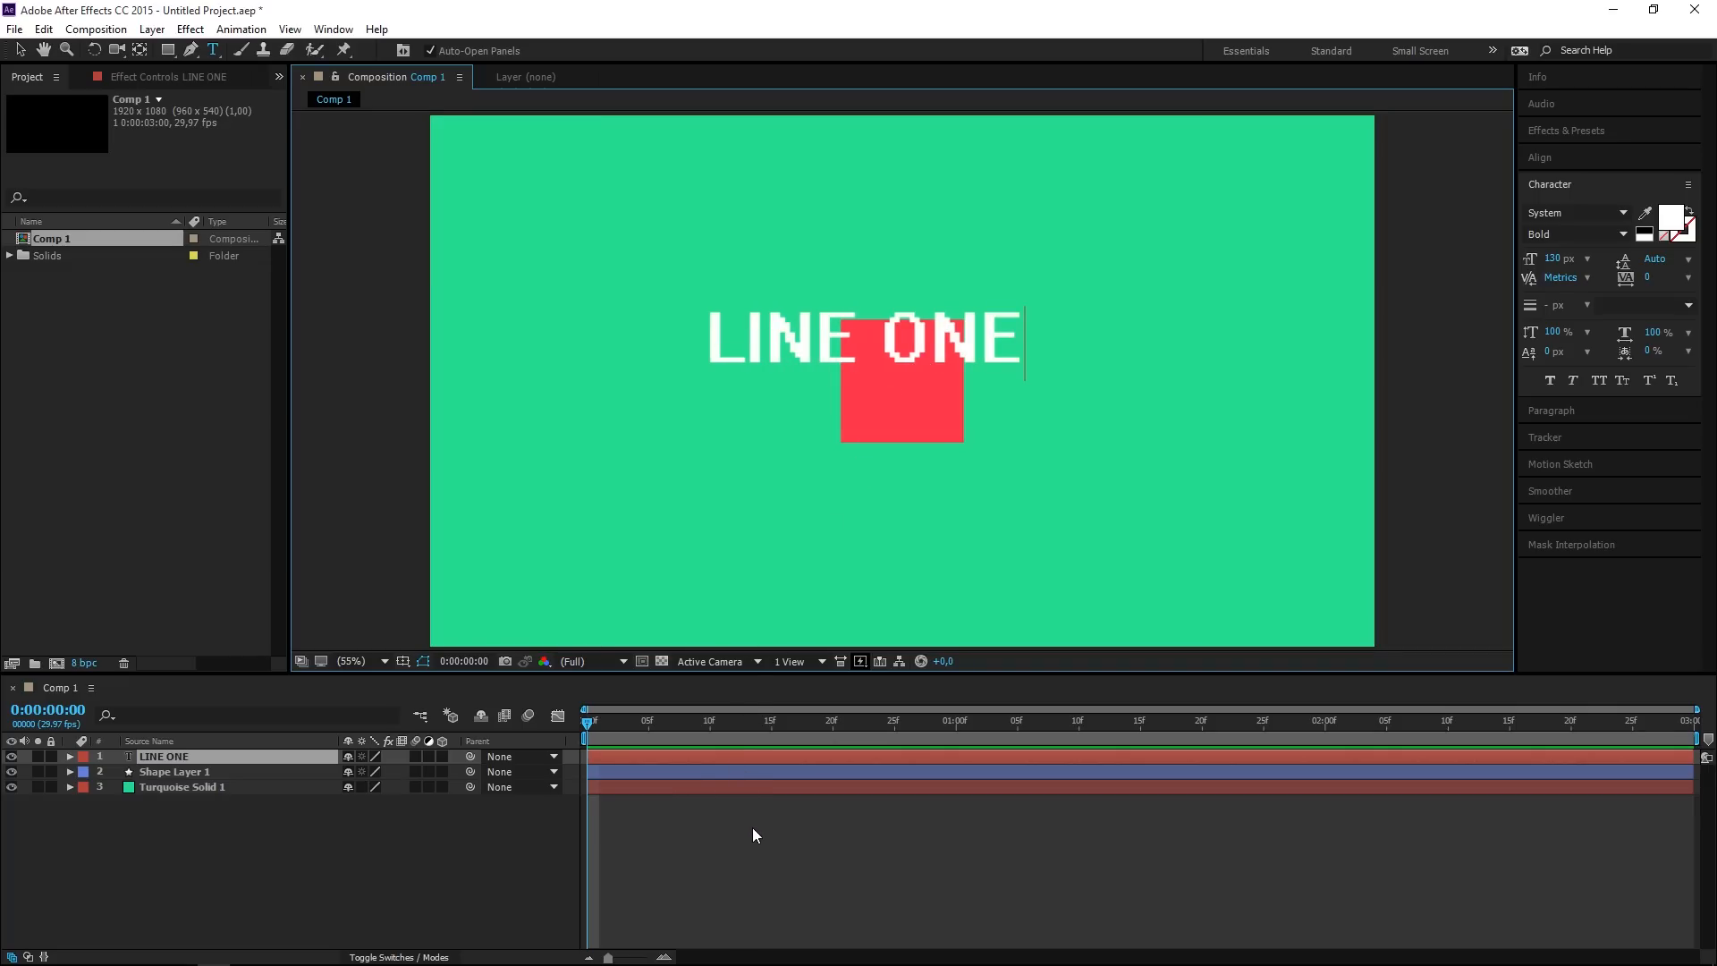
# Add a second text layer reading LINE TWO below LINE ONE.
pyautogui.click(805, 443)
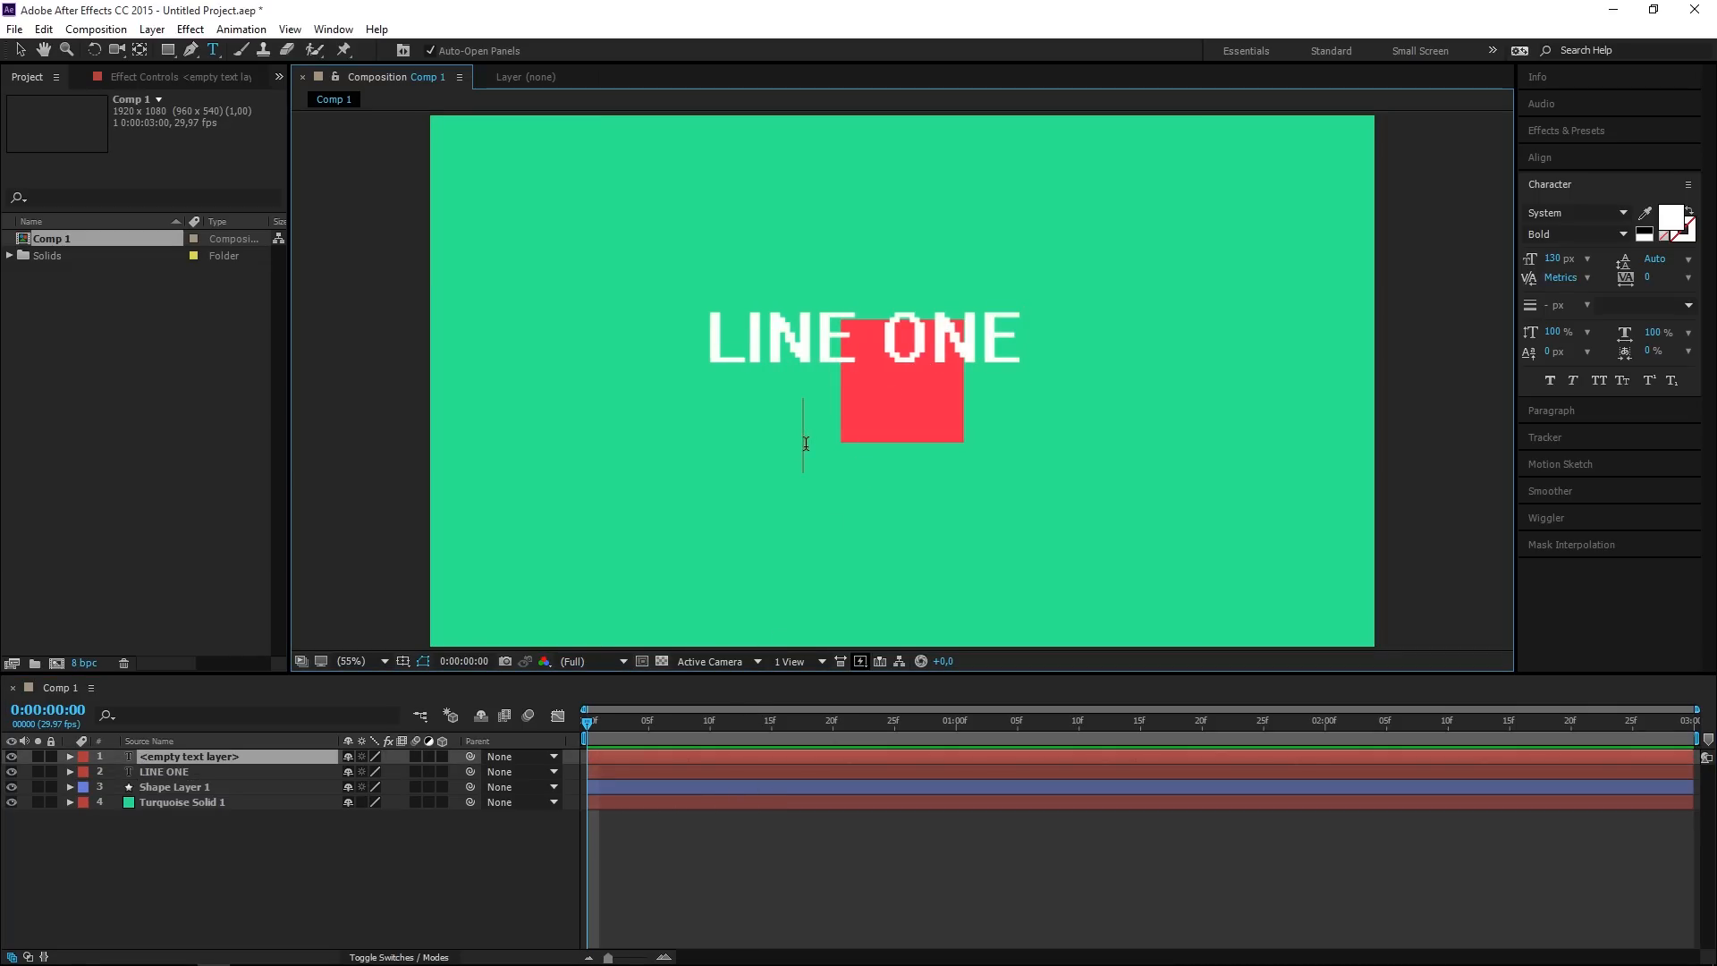
pyautogui.write('LINE')
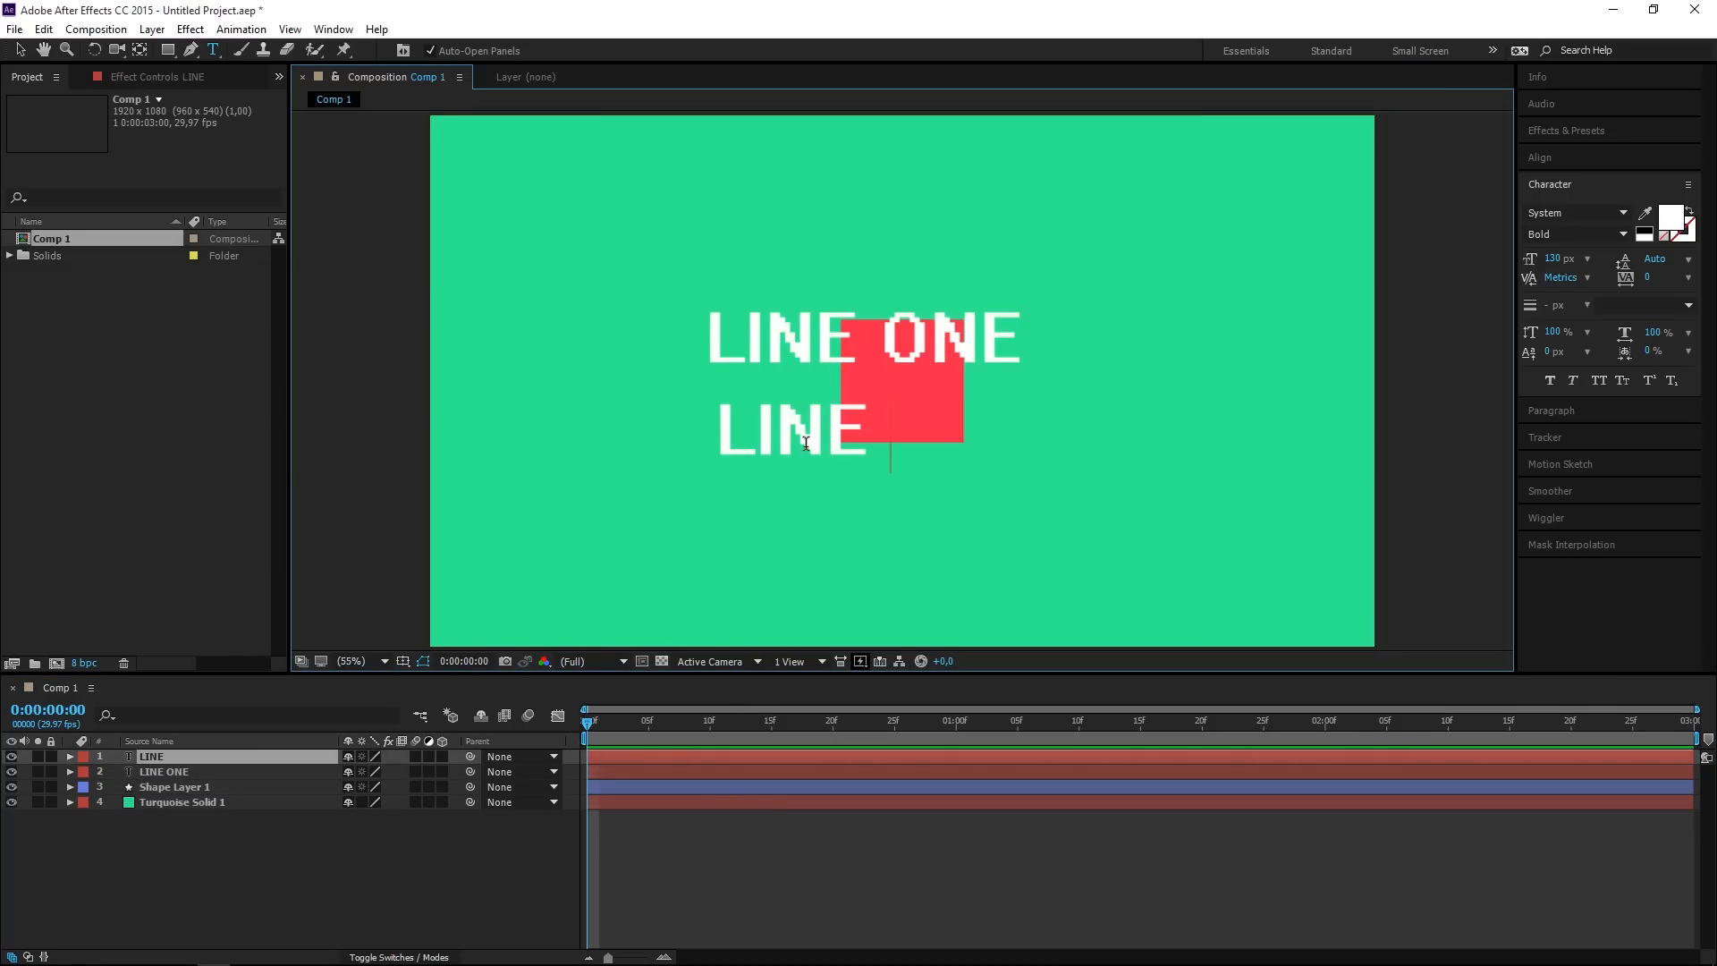
pyautogui.write('TWO')
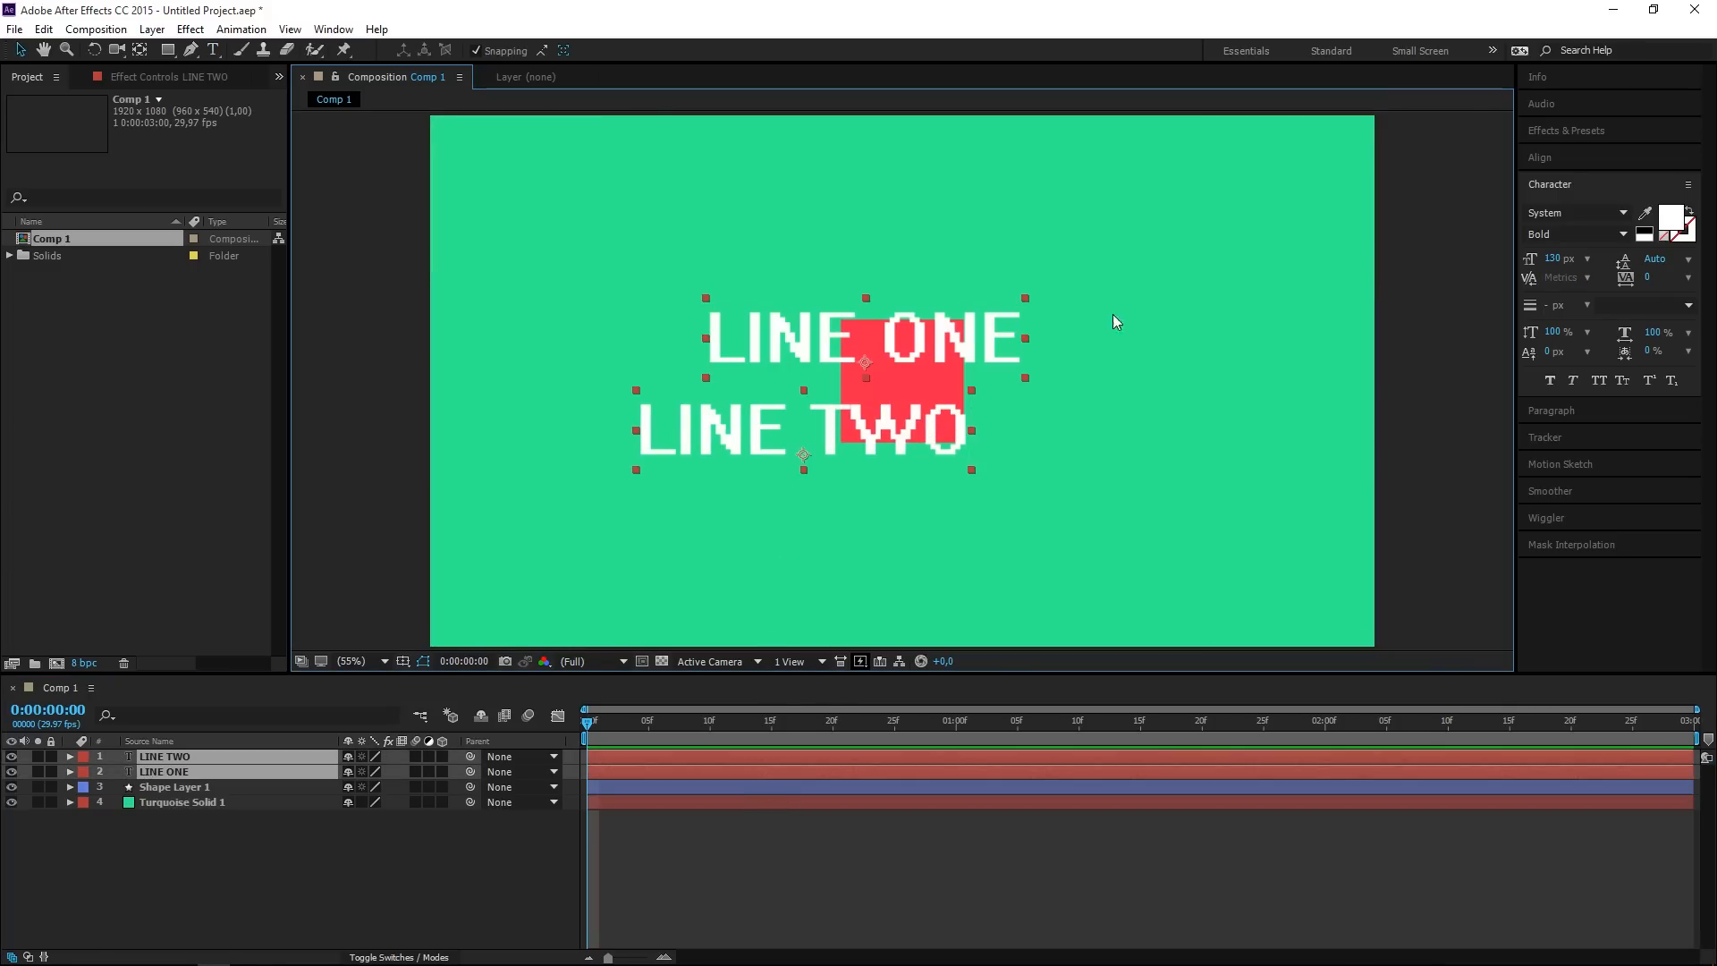
# Align both text layers to the composition's horizontal centre via the Align panel.
pyautogui.click(1540, 158)
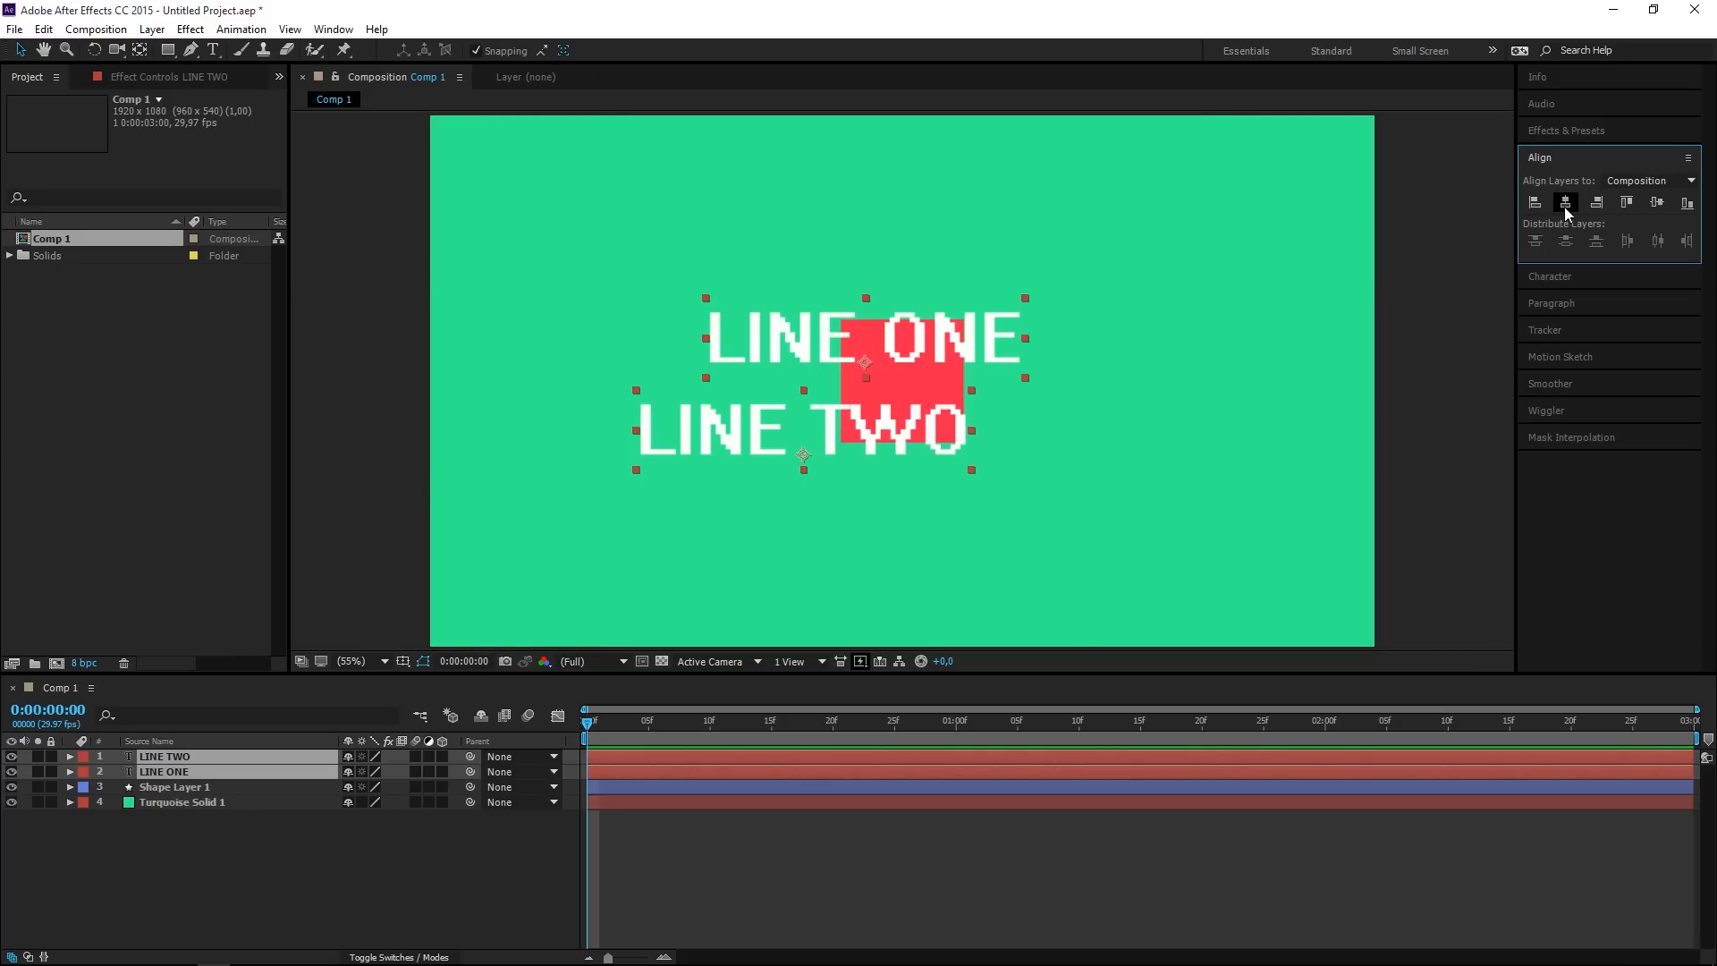
pyautogui.click(1567, 202)
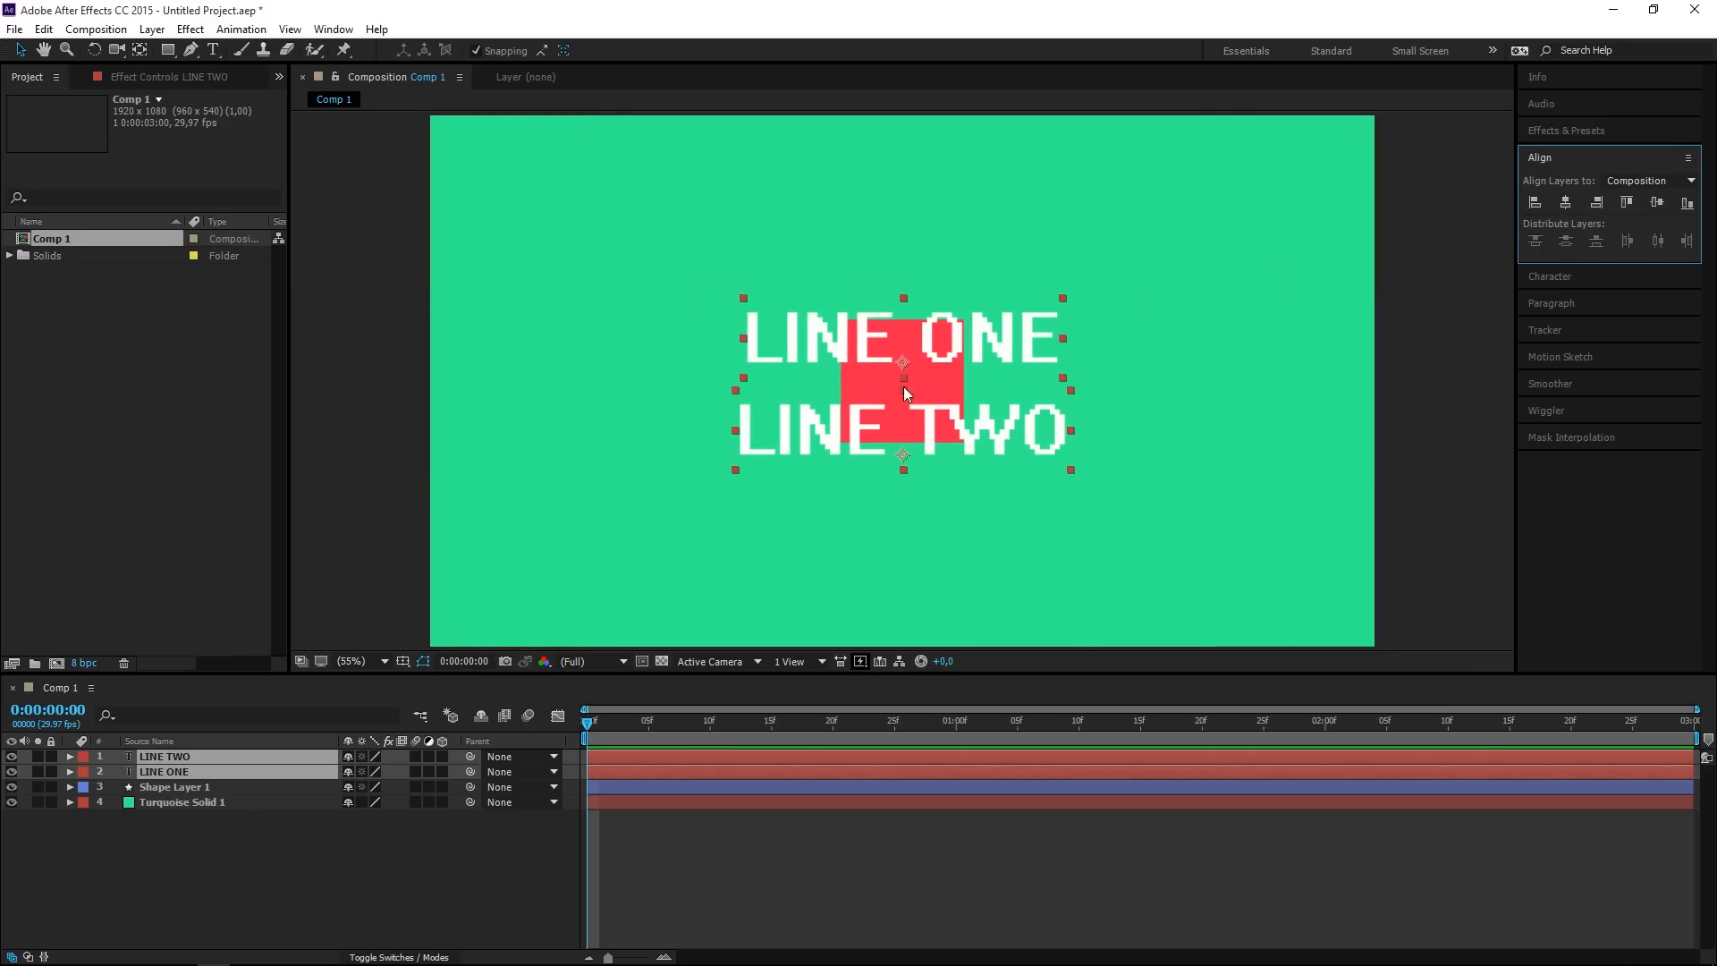
pyautogui.moveTo(471, 846)
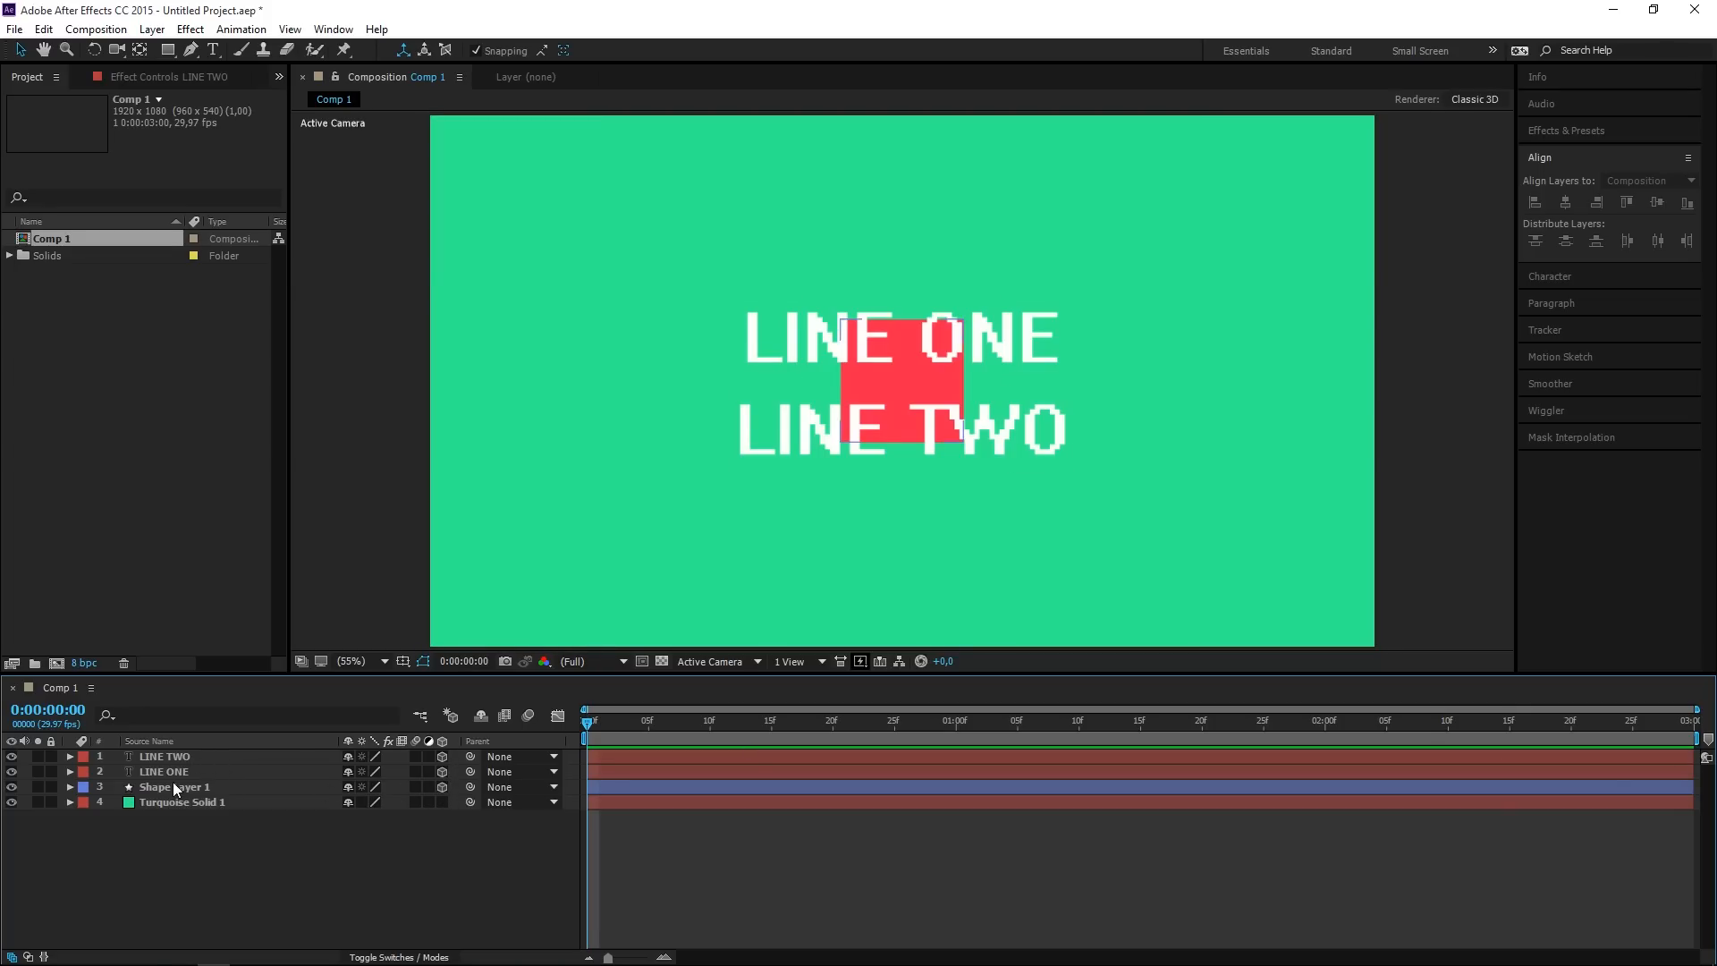
# Switch the viewer to 2 Views (Top and Active Camera) and select LINE ONE.
pyautogui.click(789, 660)
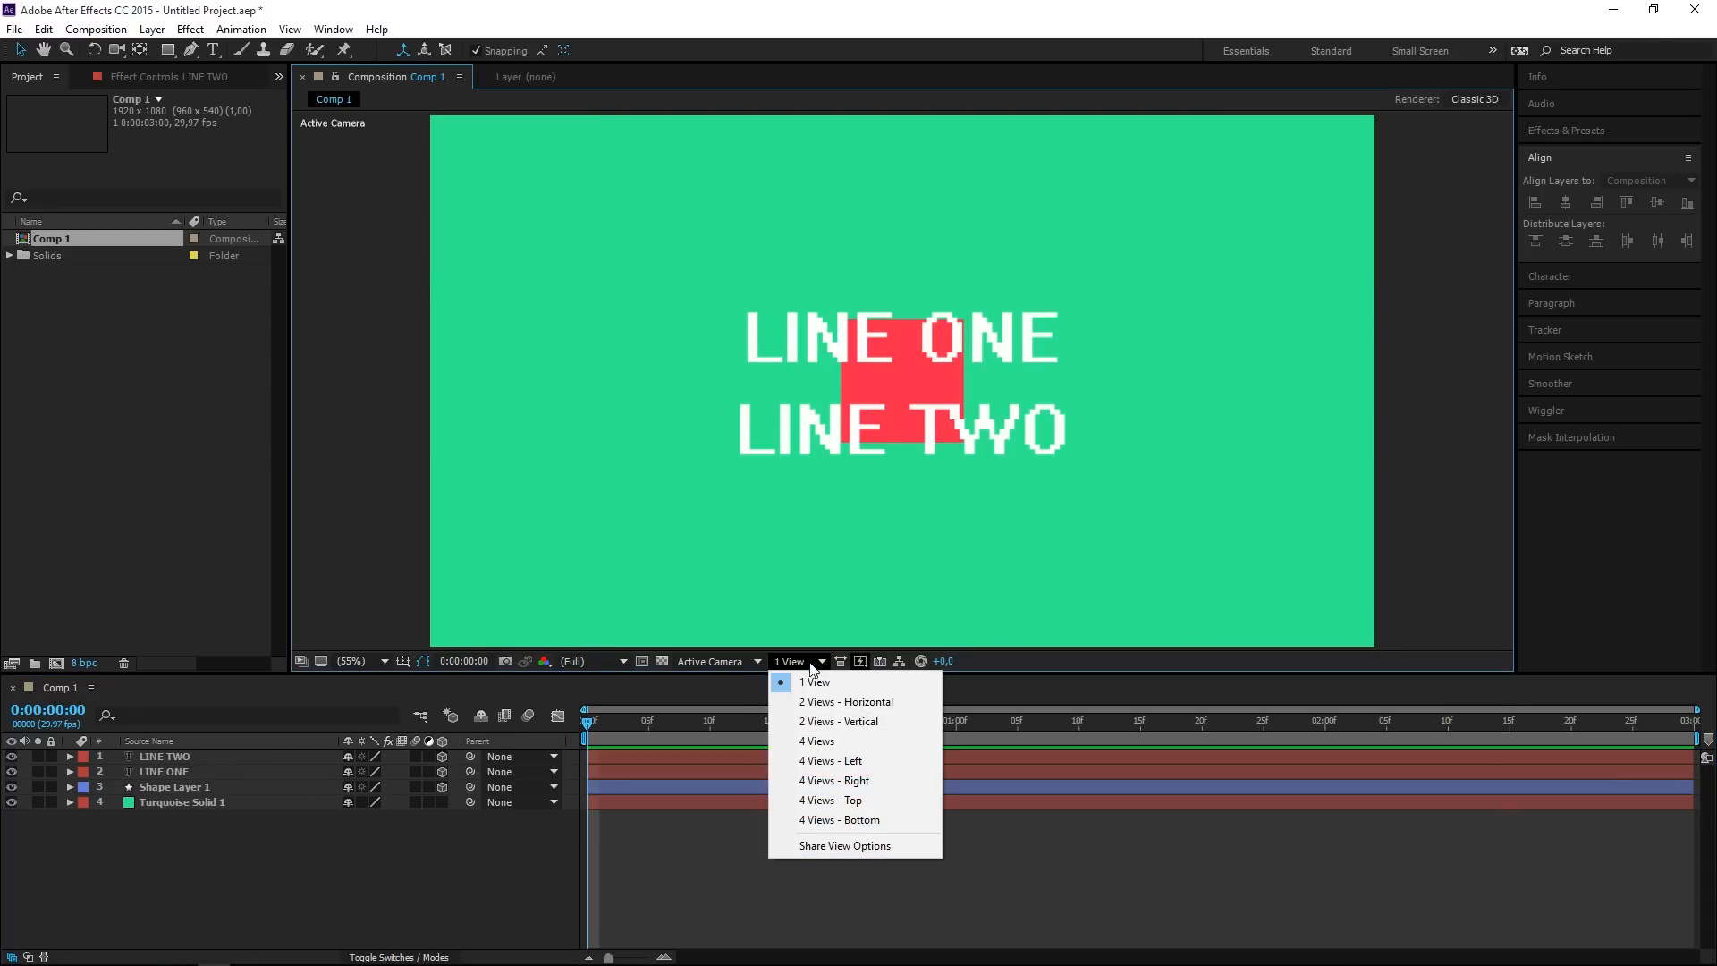
pyautogui.click(847, 701)
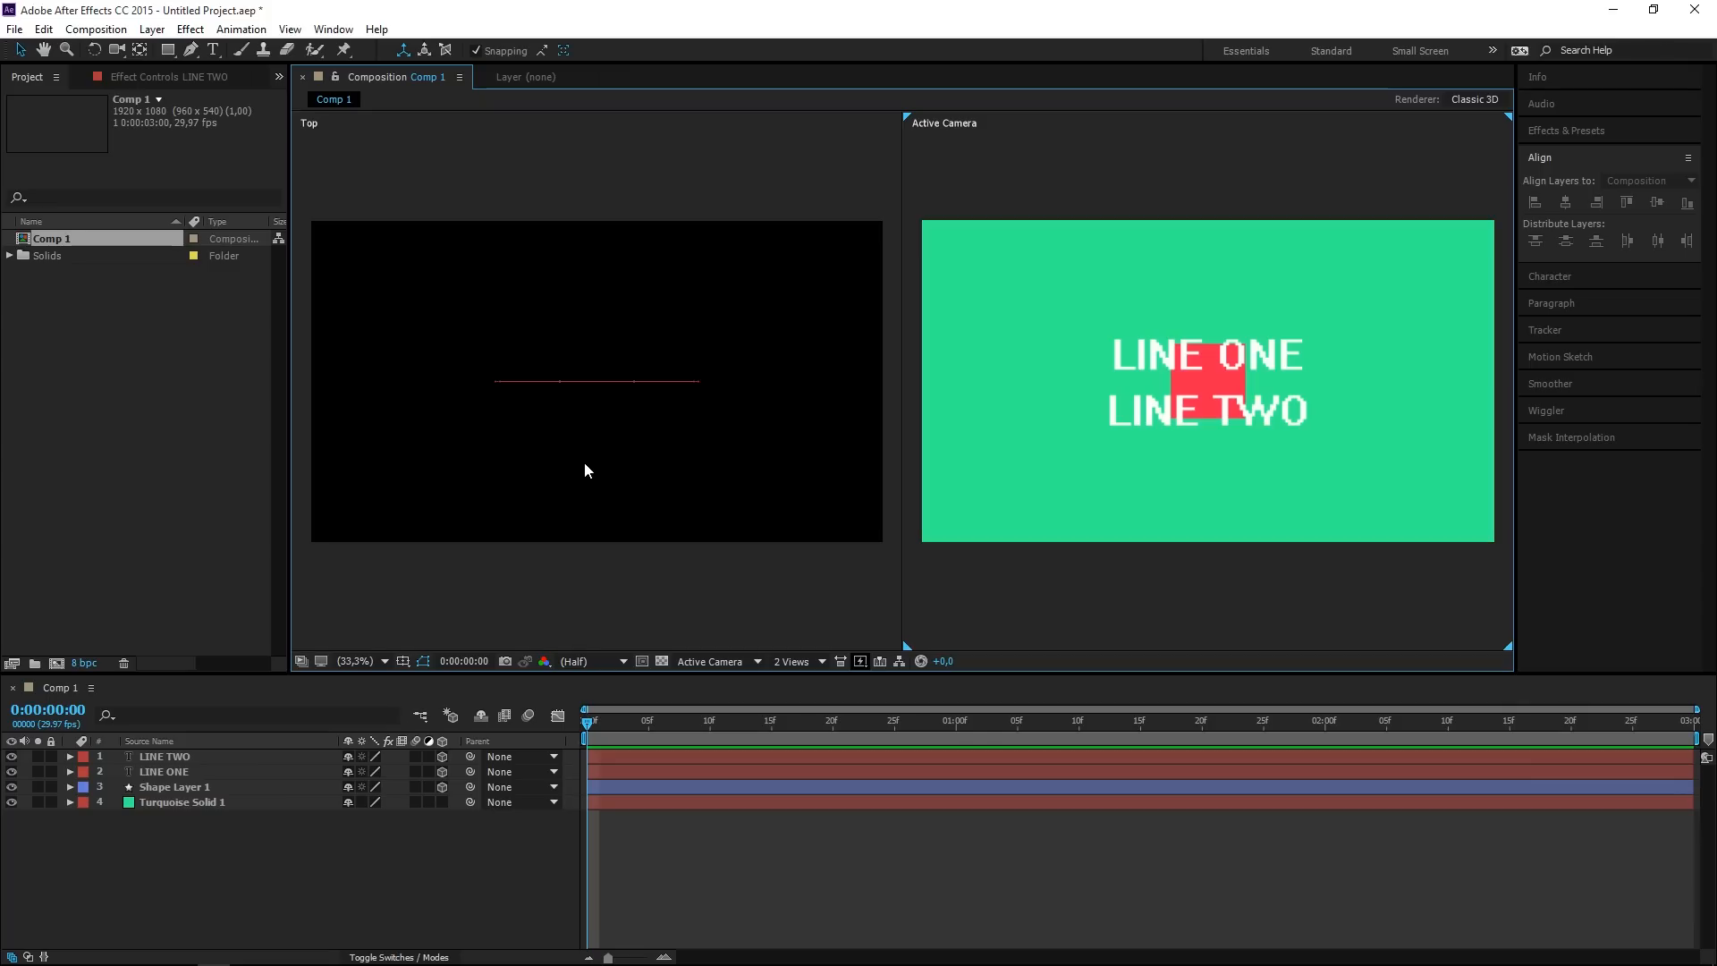
pyautogui.moveTo(555, 396)
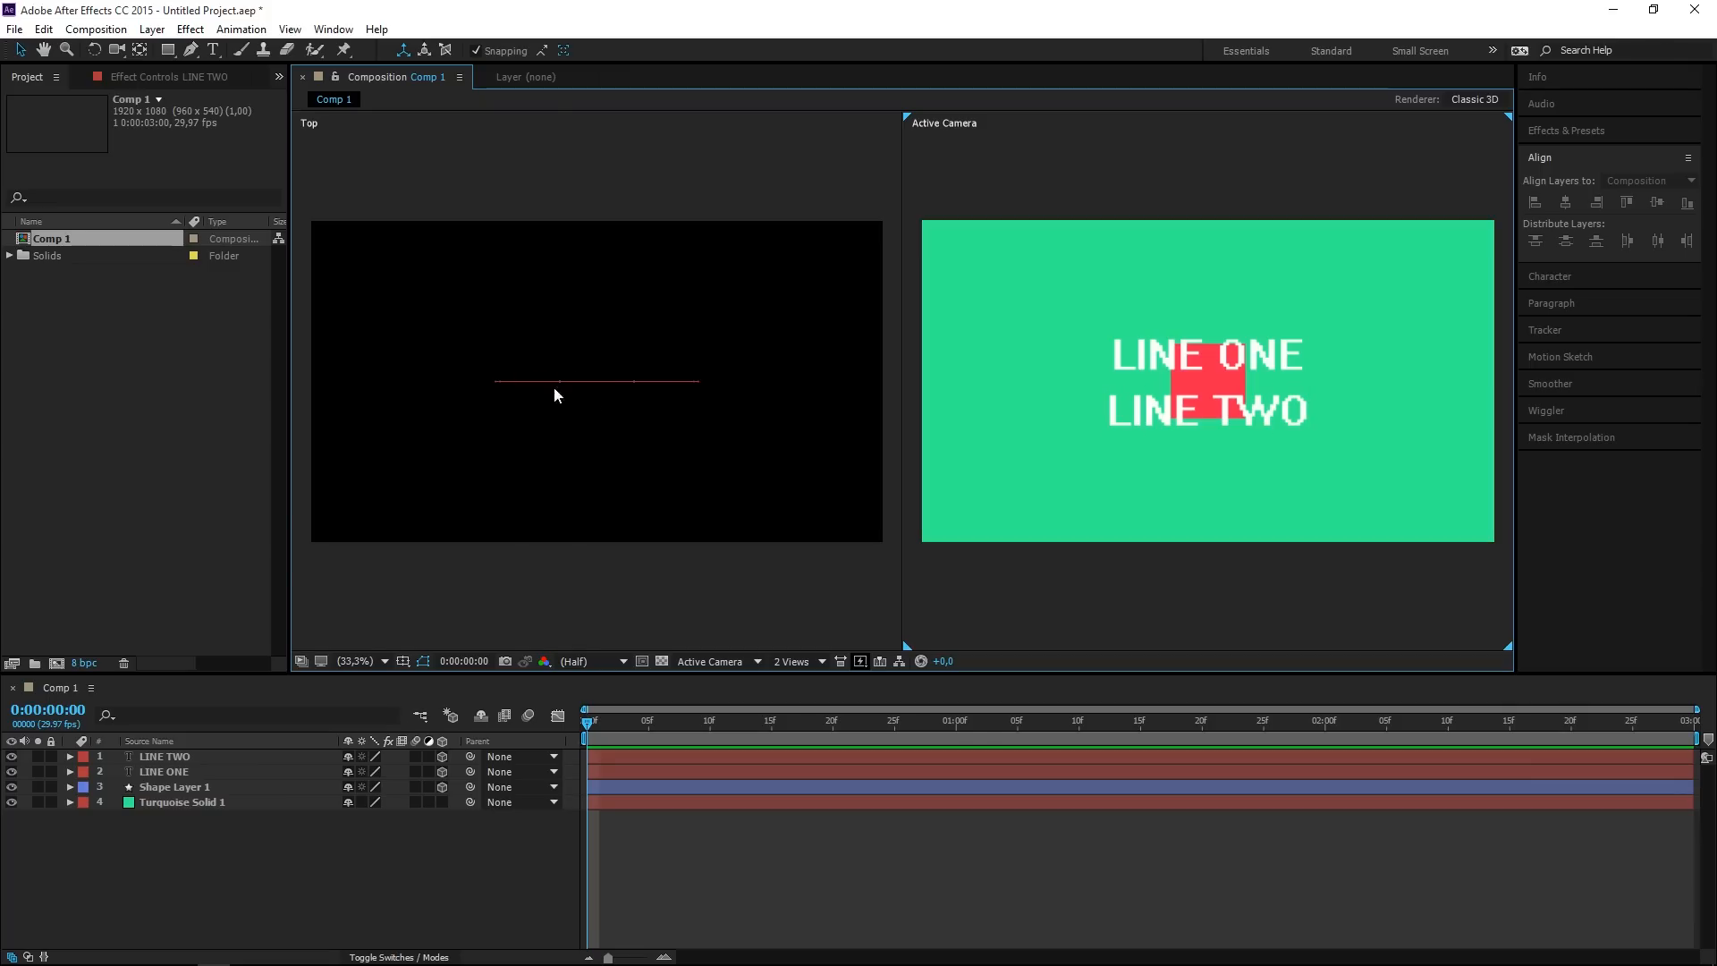
pyautogui.moveTo(507, 386)
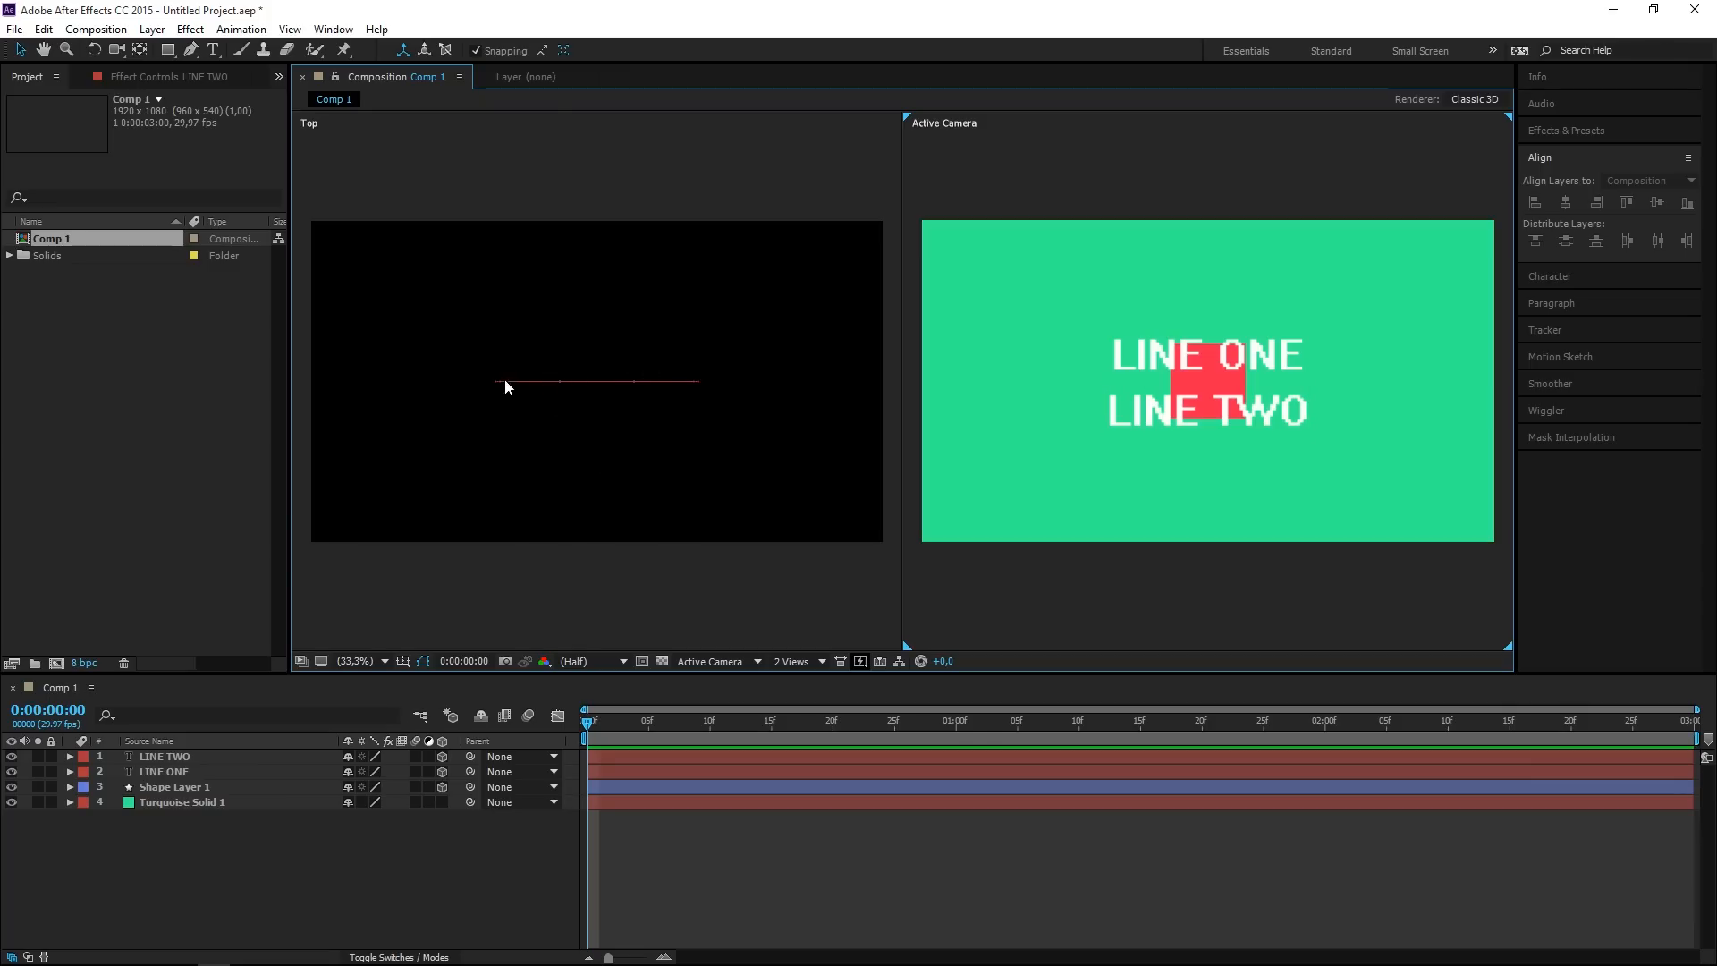
pyautogui.moveTo(547, 544)
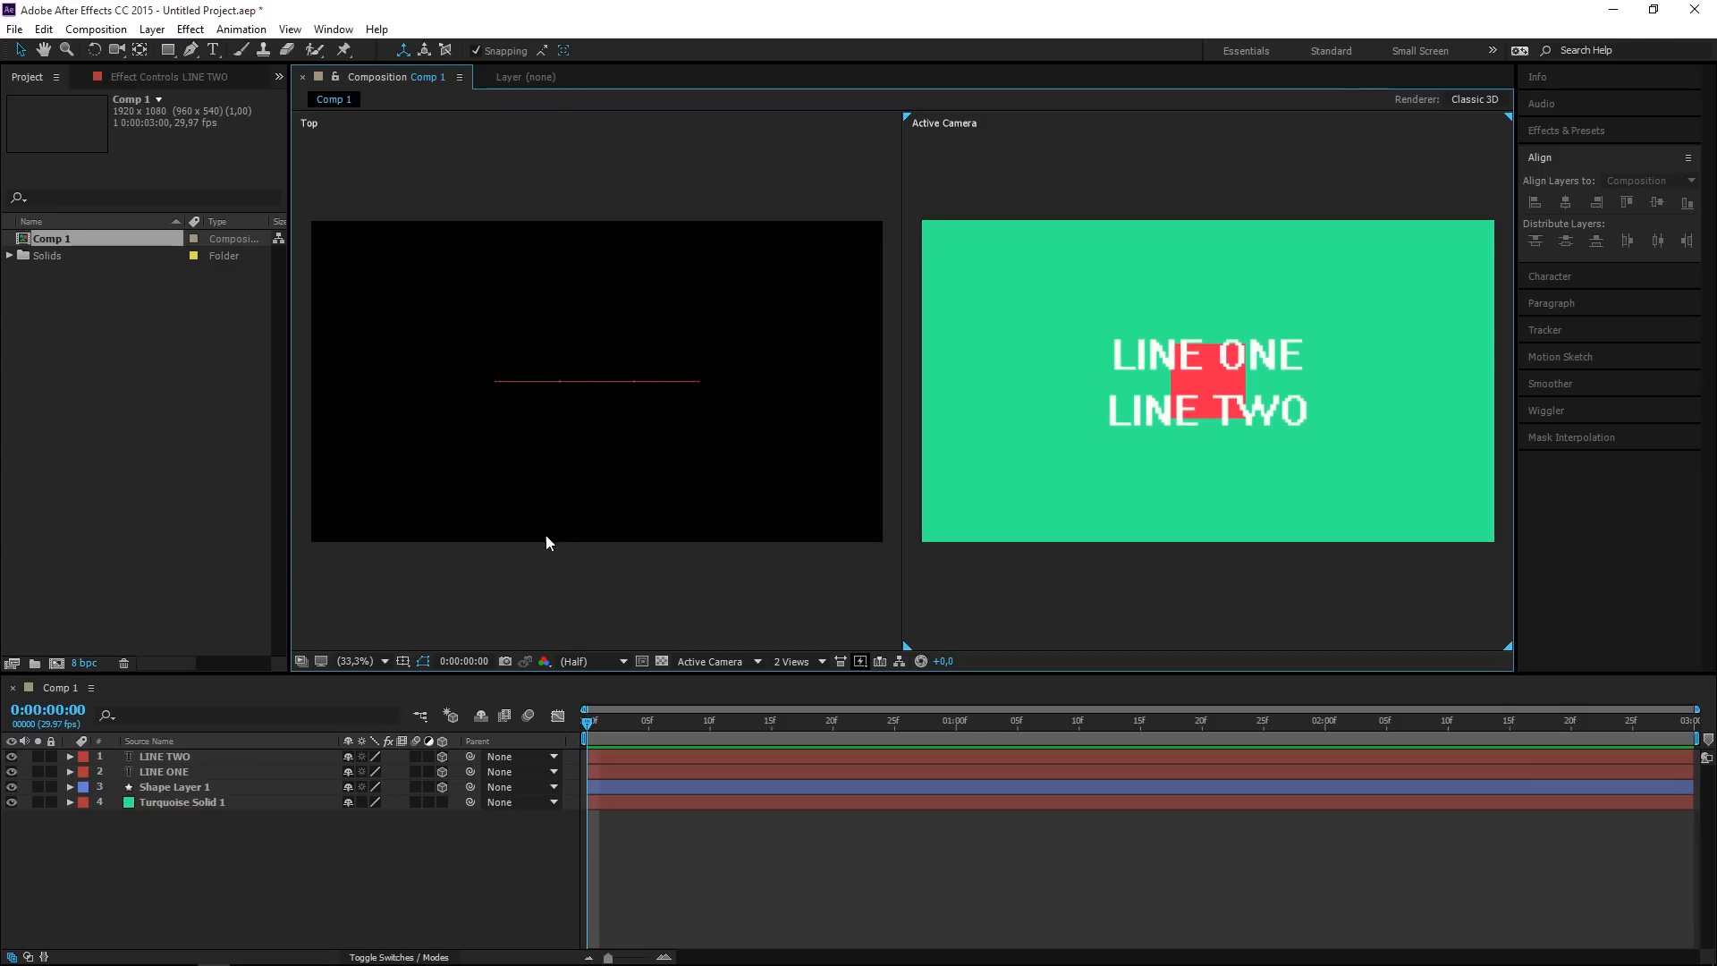
pyautogui.click(162, 771)
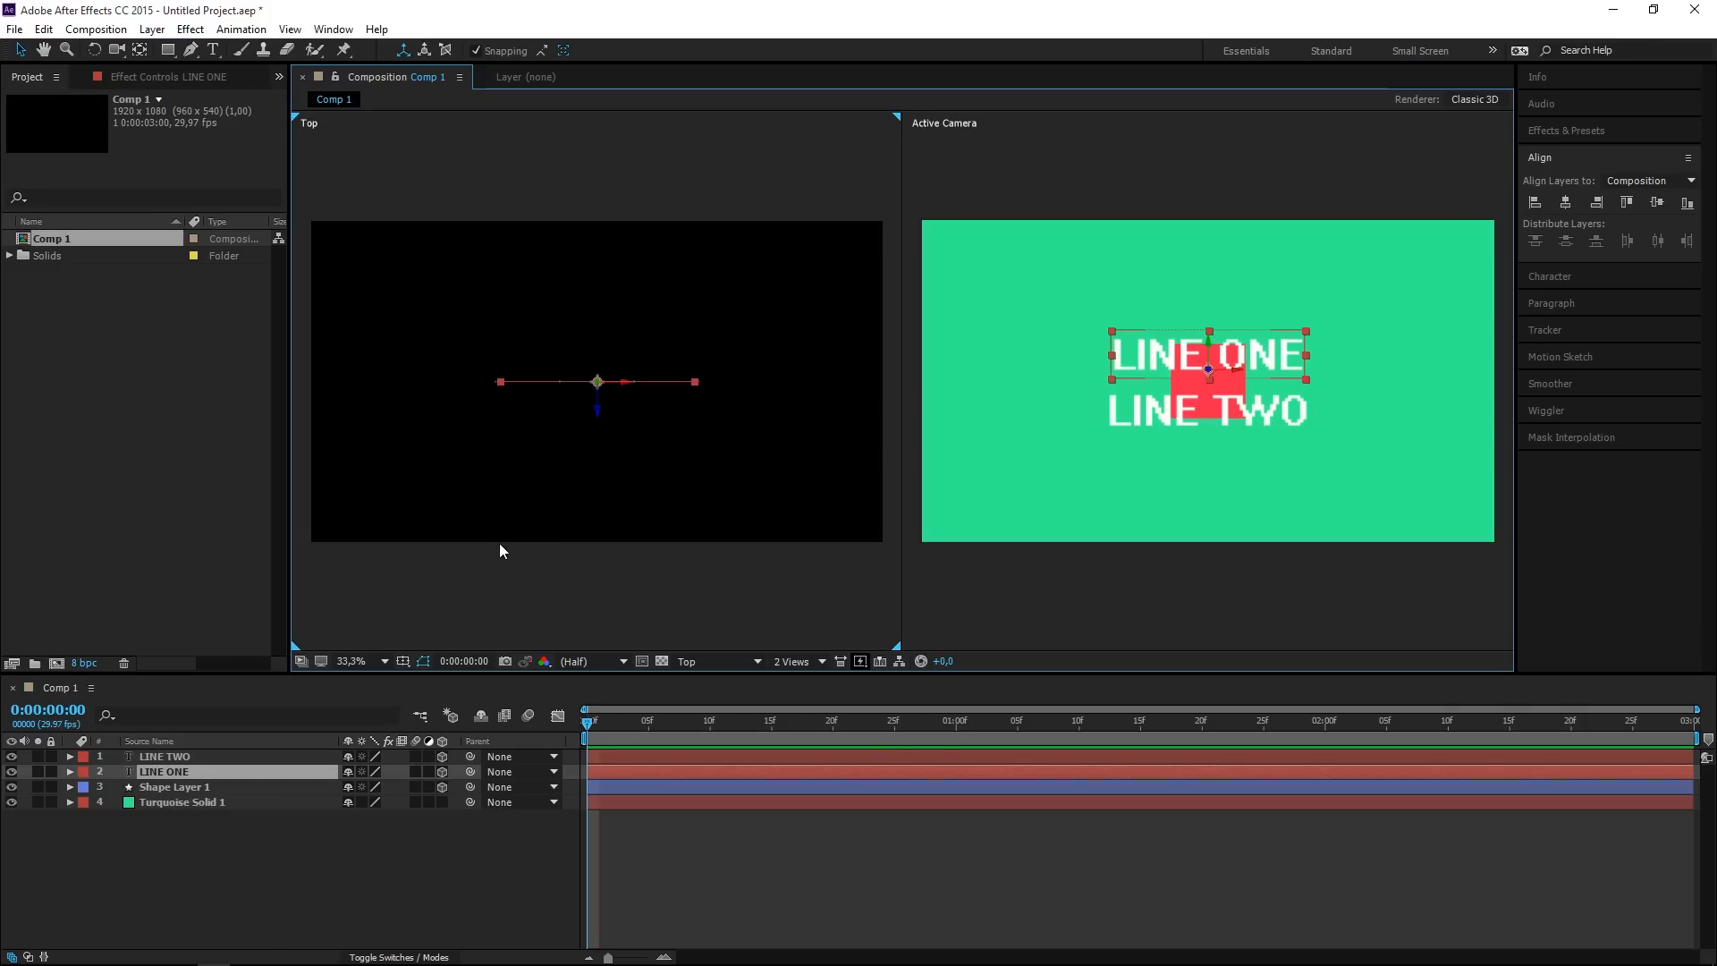
# Set LINE ONE's Z position to -200 and LINE TWO's to -400.
pyautogui.click(70, 771)
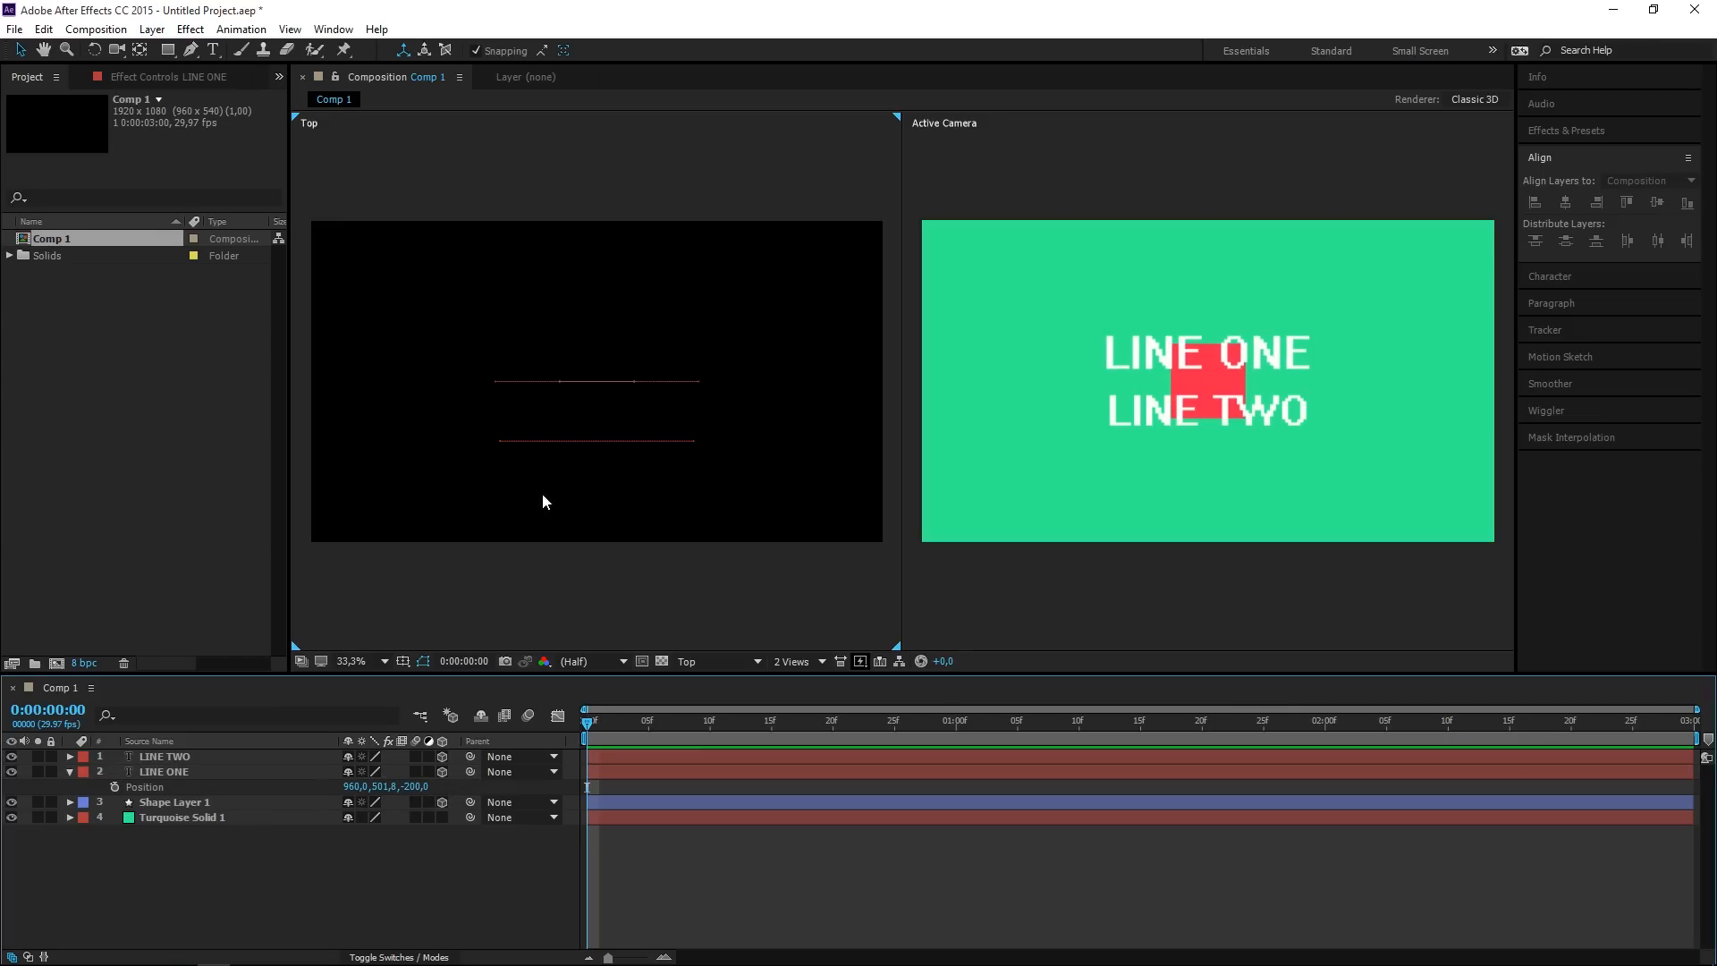
pyautogui.click(164, 756)
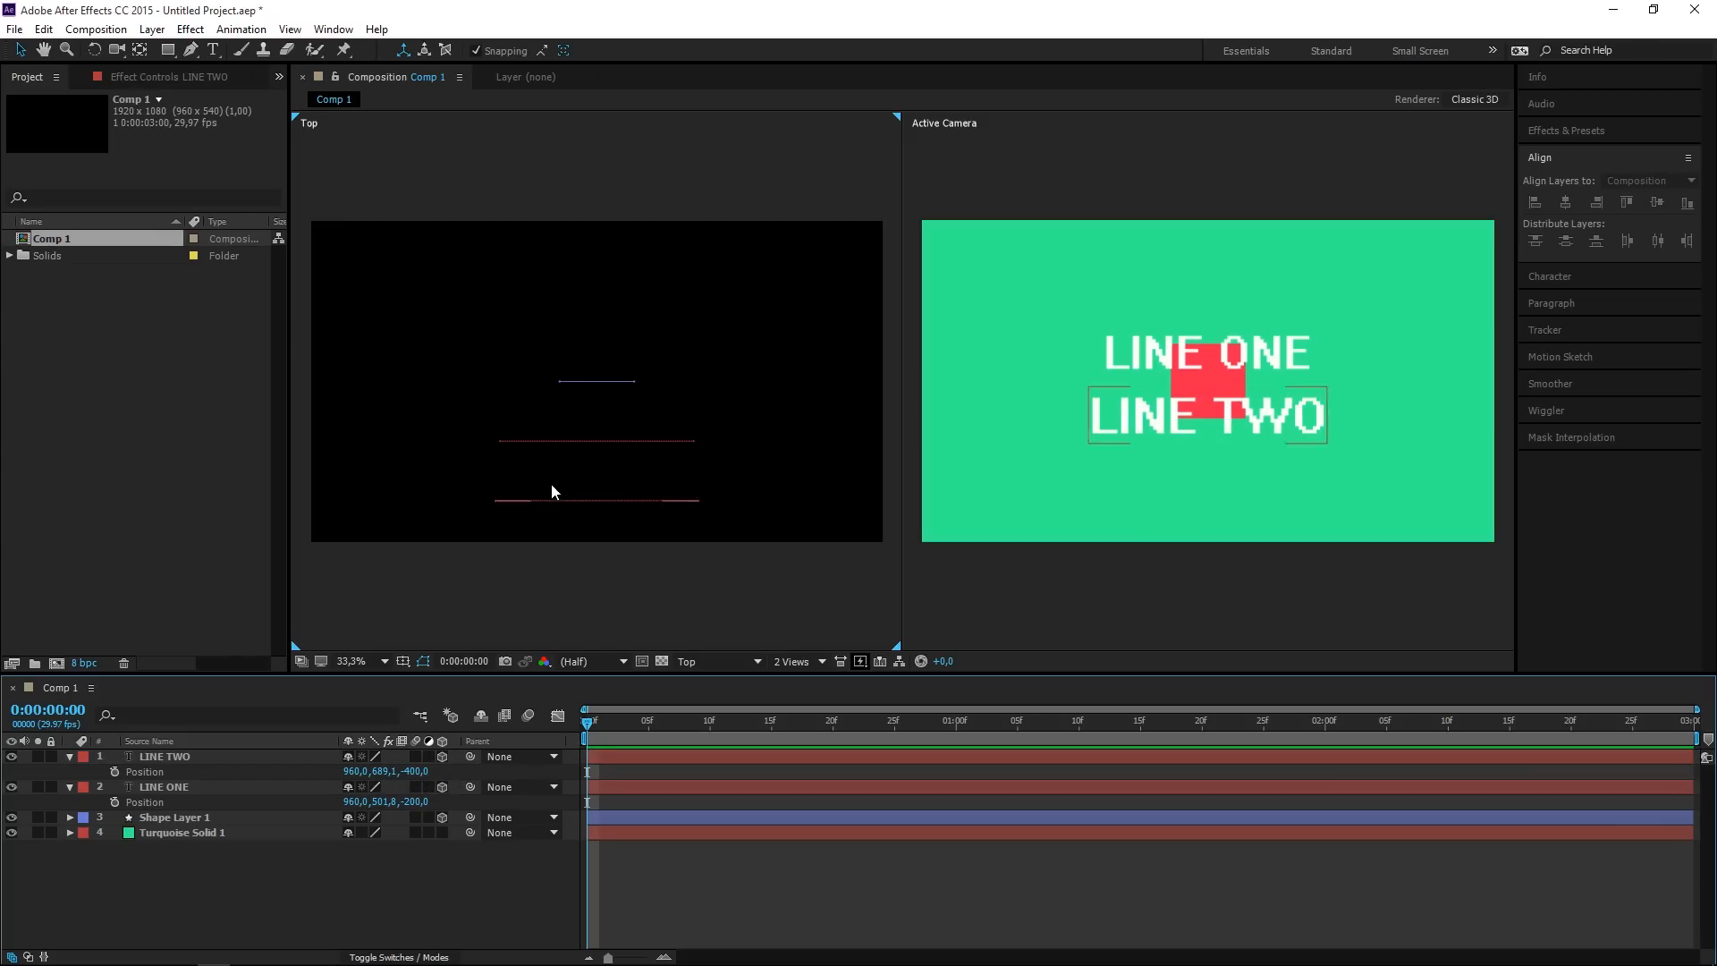
pyautogui.click(175, 818)
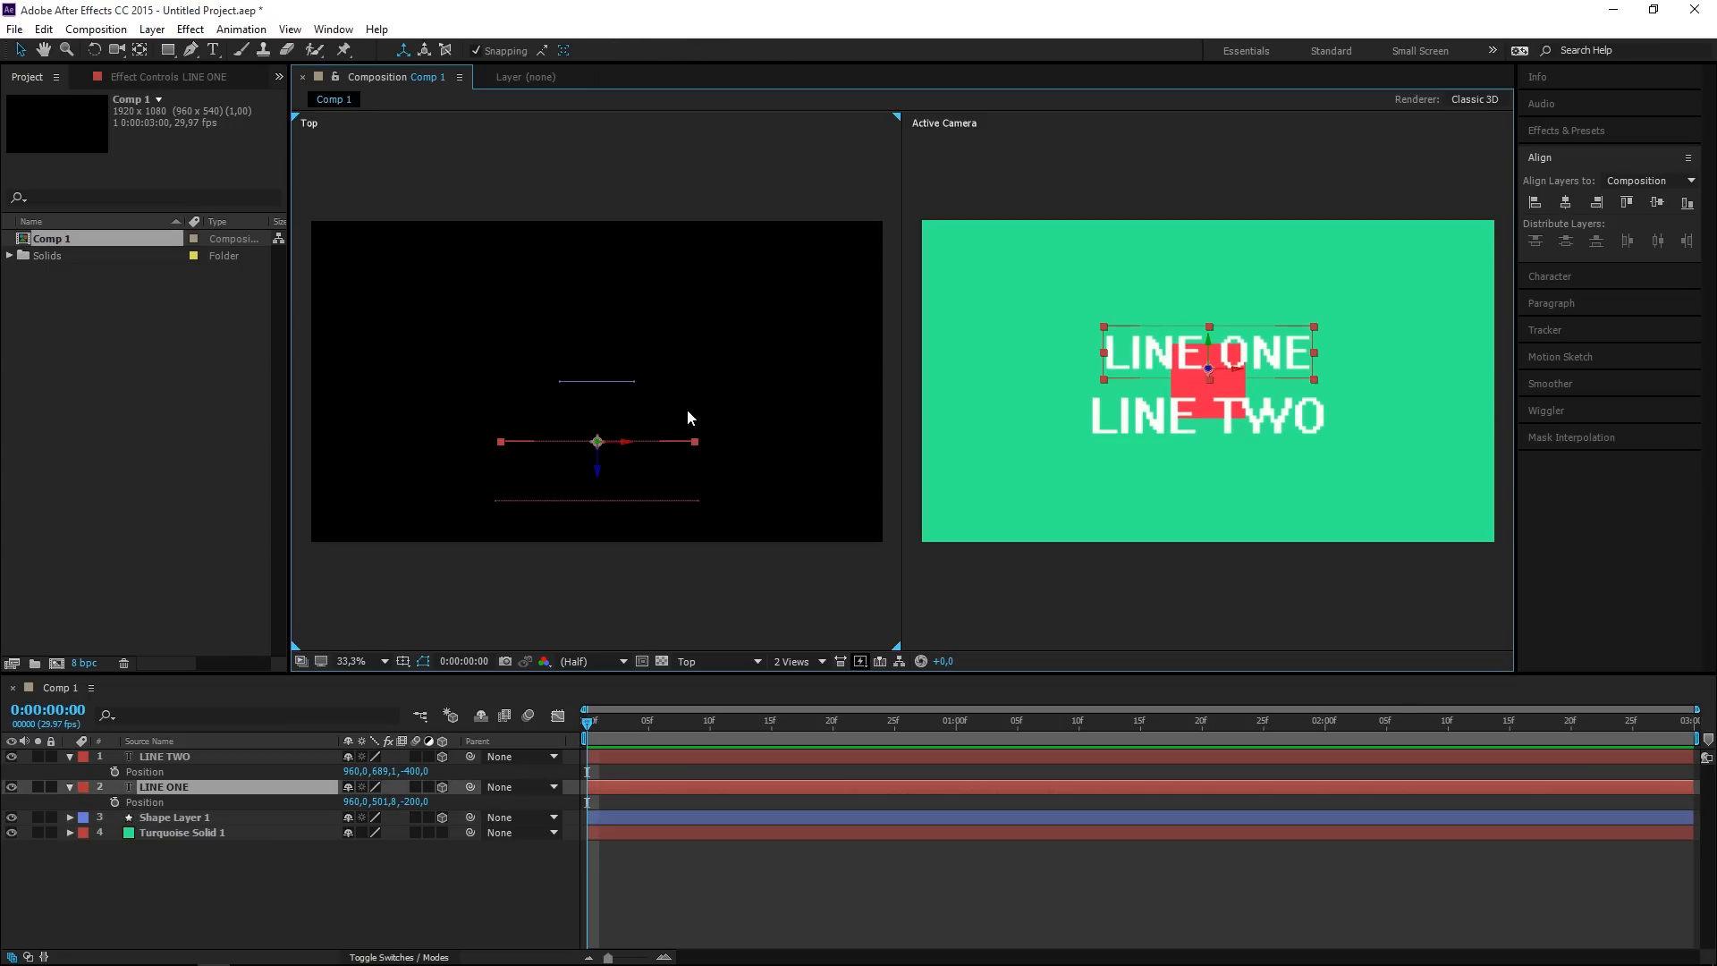
pyautogui.click(163, 755)
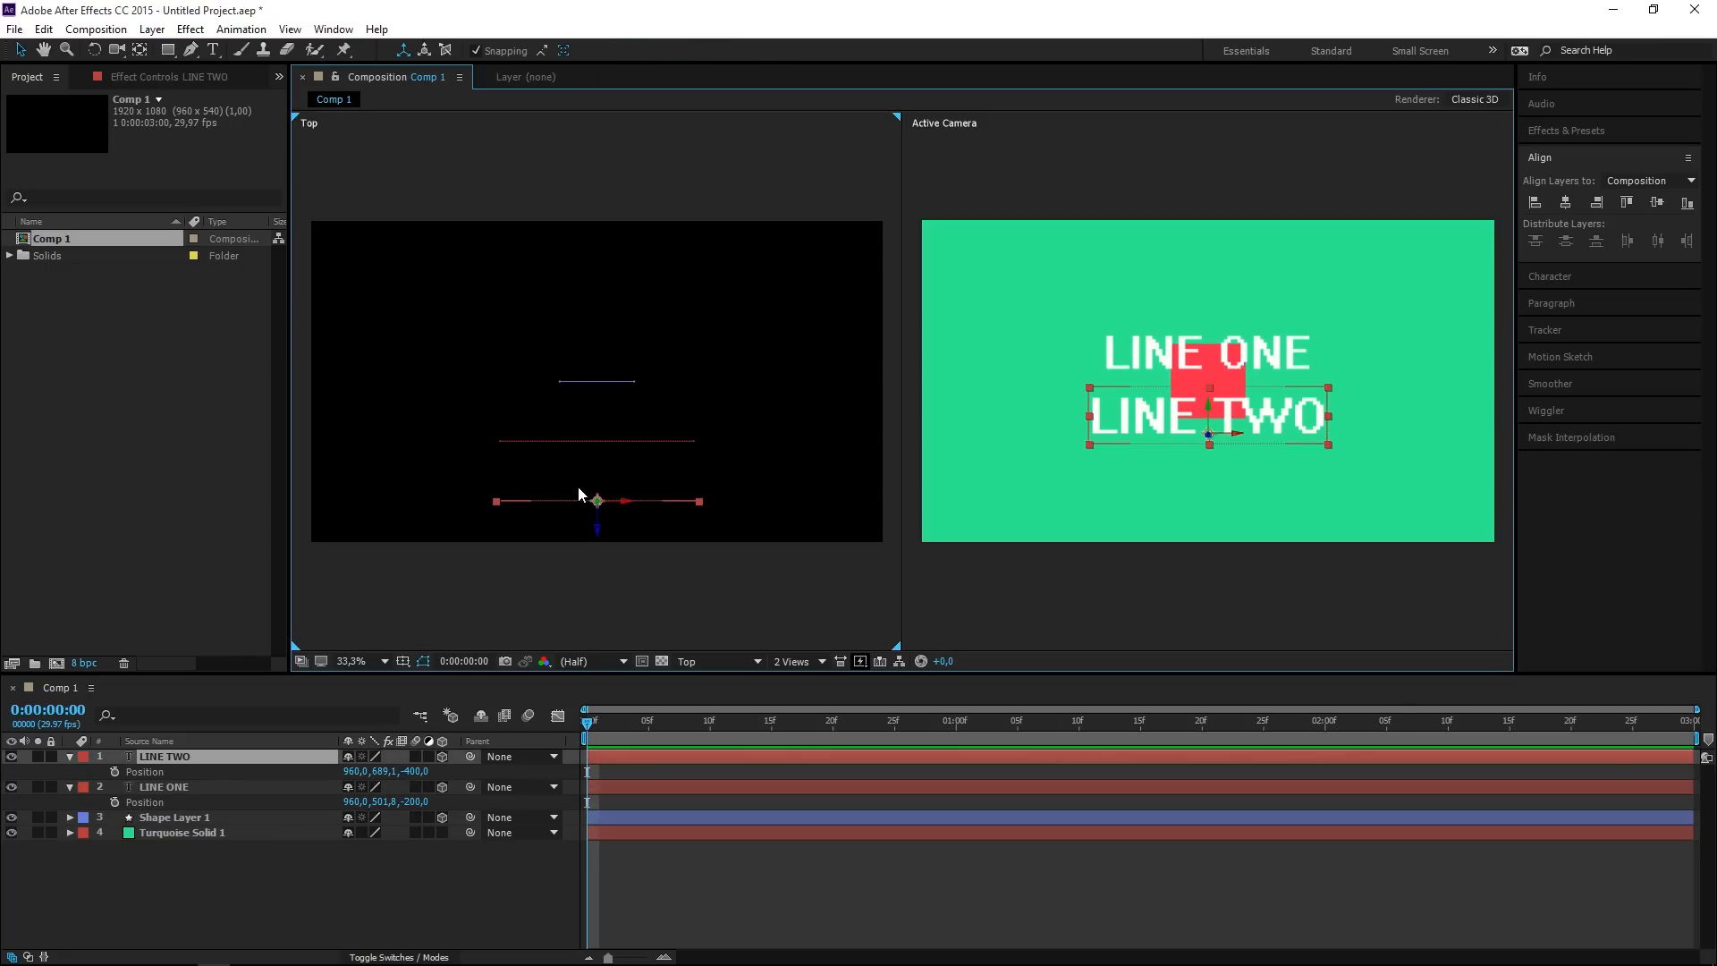
pyautogui.moveTo(458, 869)
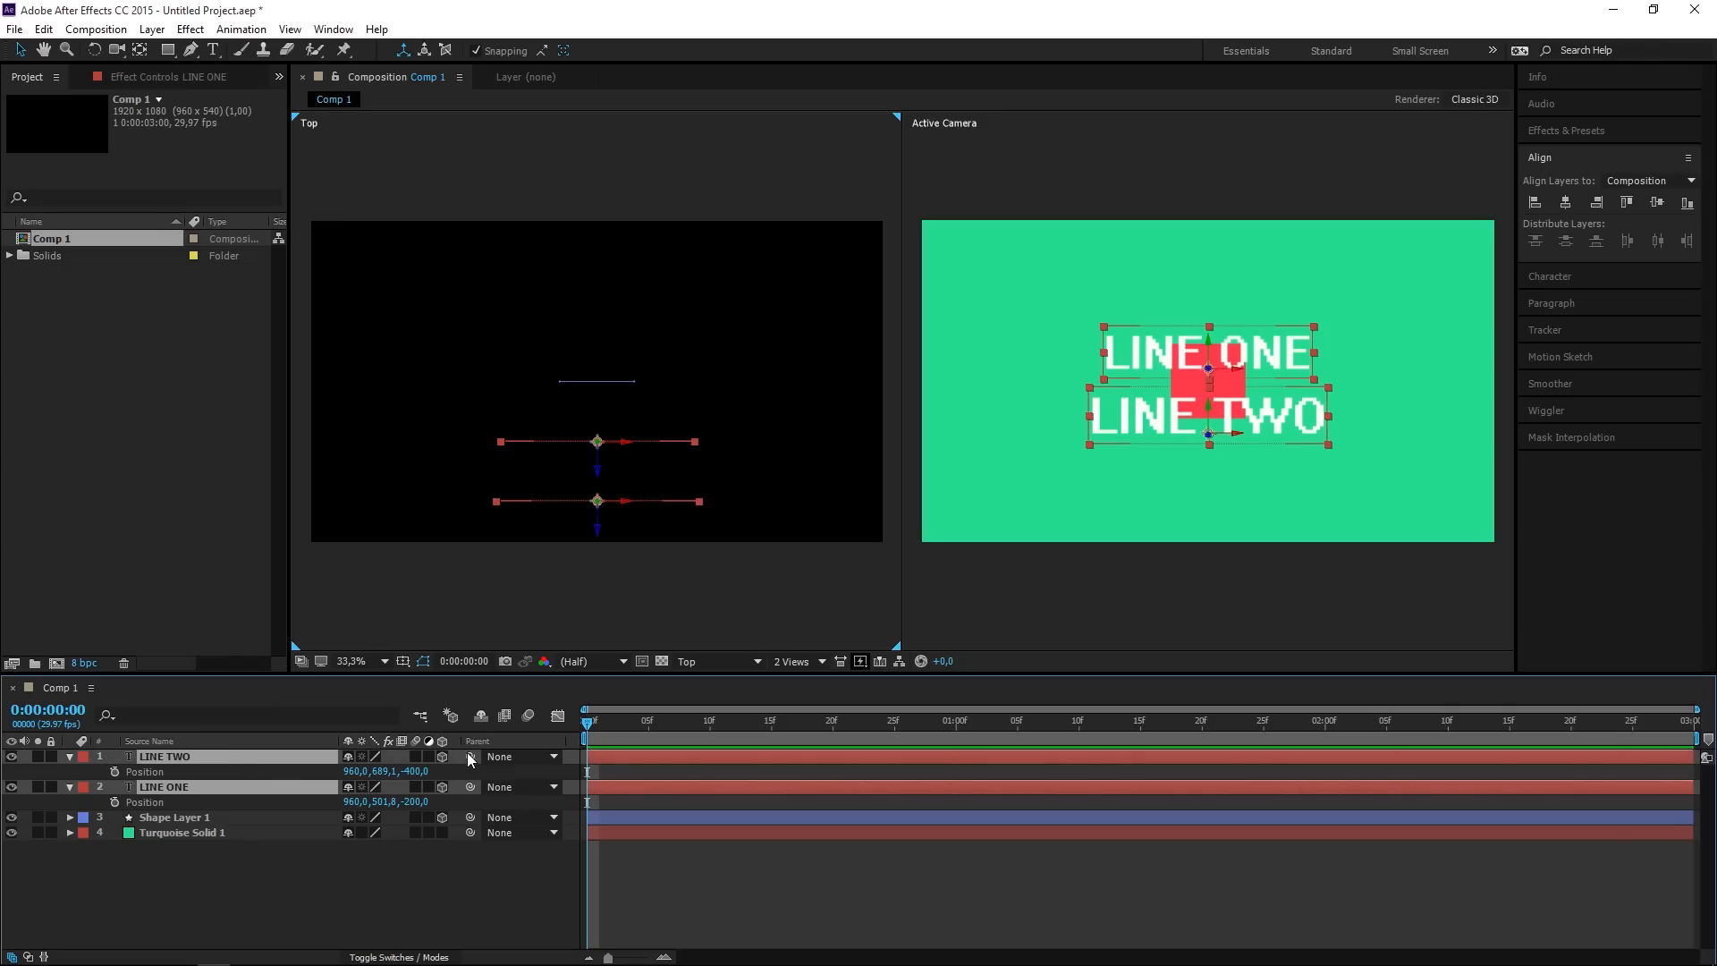
# Parent LINE ONE and LINE TWO to 3. Shape Layer 1 and reveal its rotation.
pyautogui.click(521, 757)
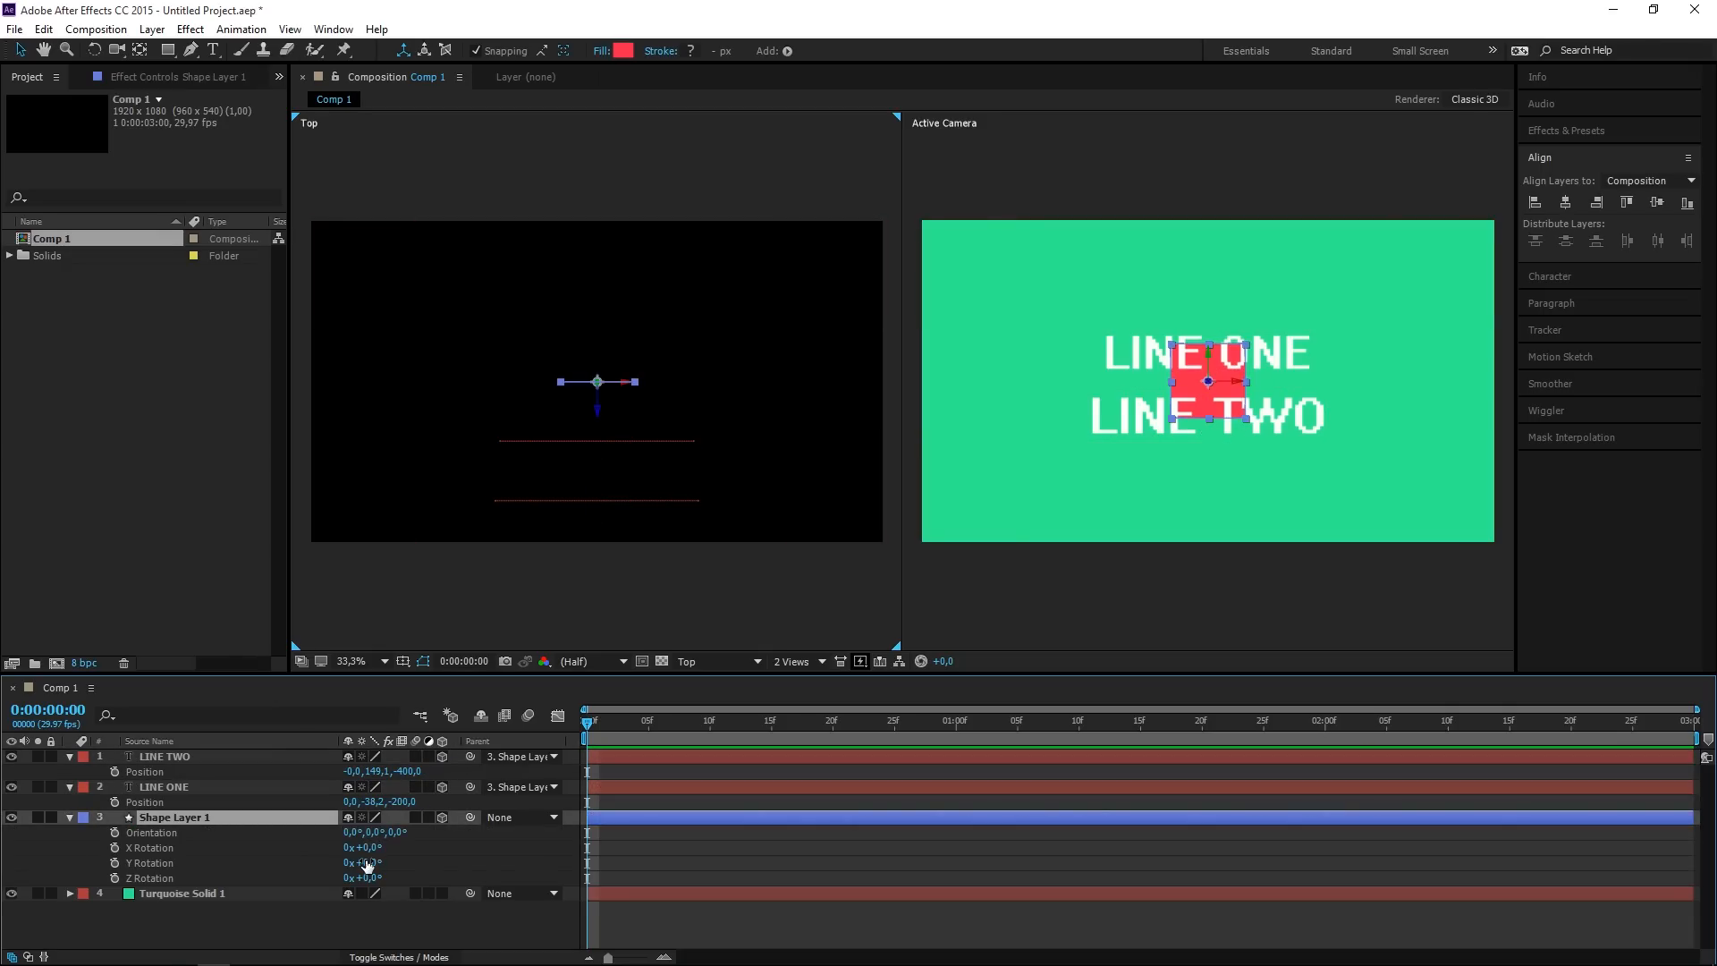
pyautogui.moveTo(372, 863); pyautogui.dragTo(356, 871)
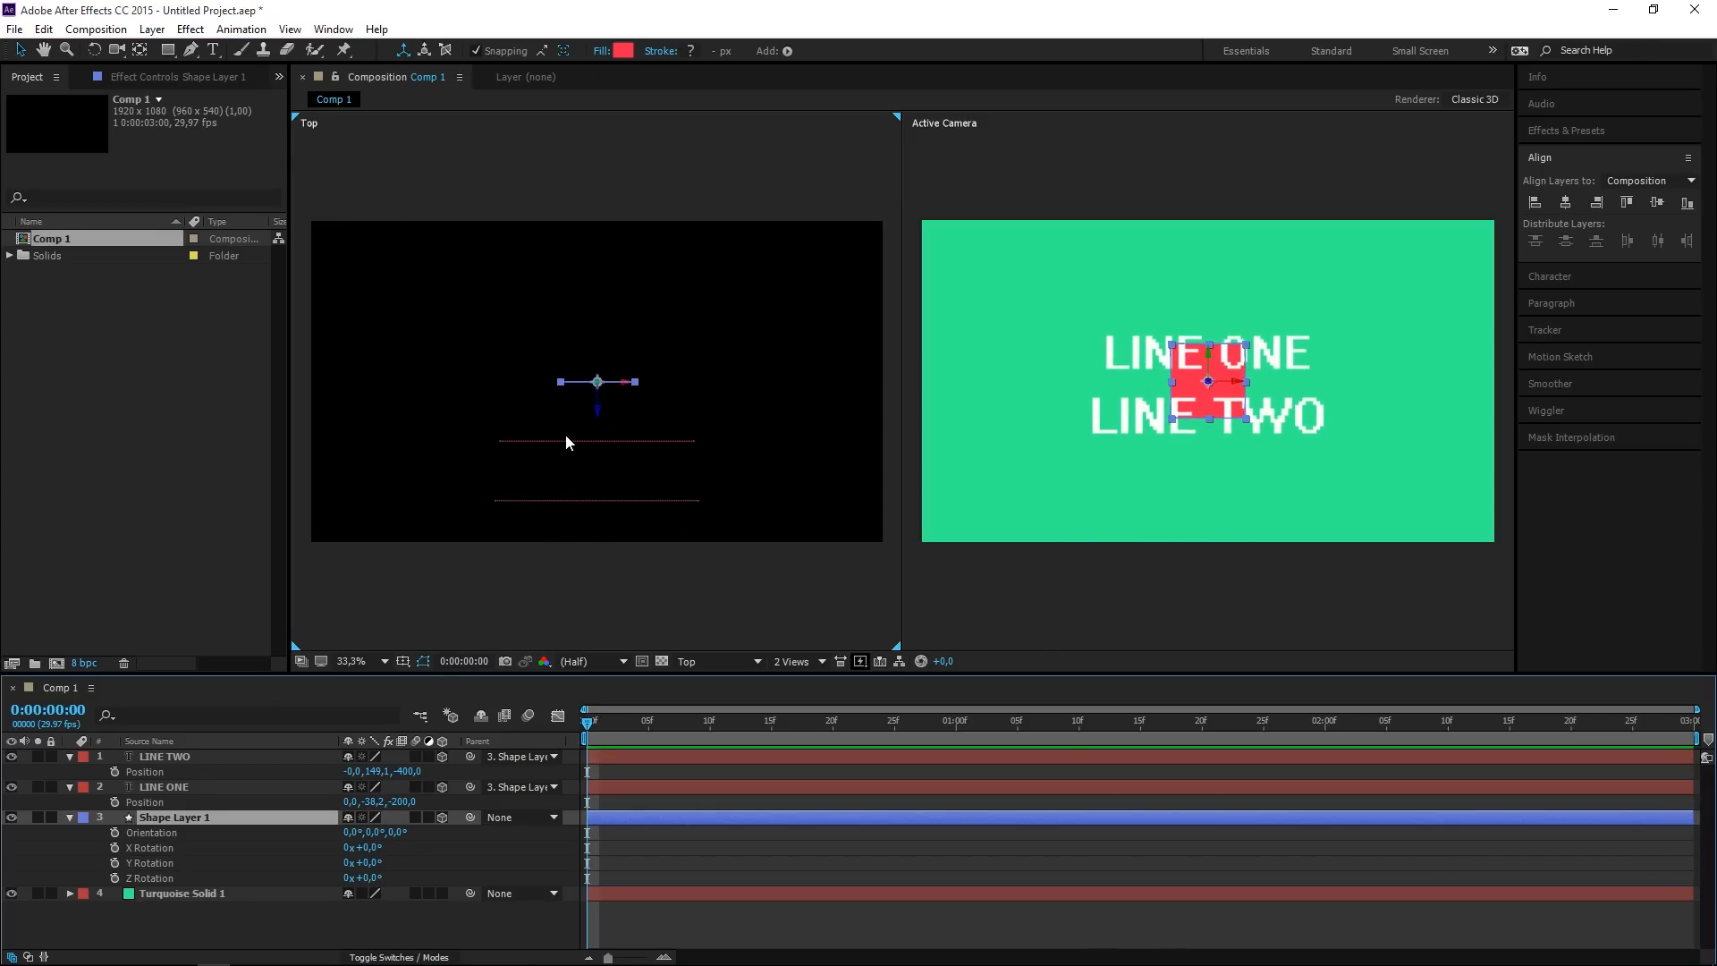
pyautogui.click(792, 660)
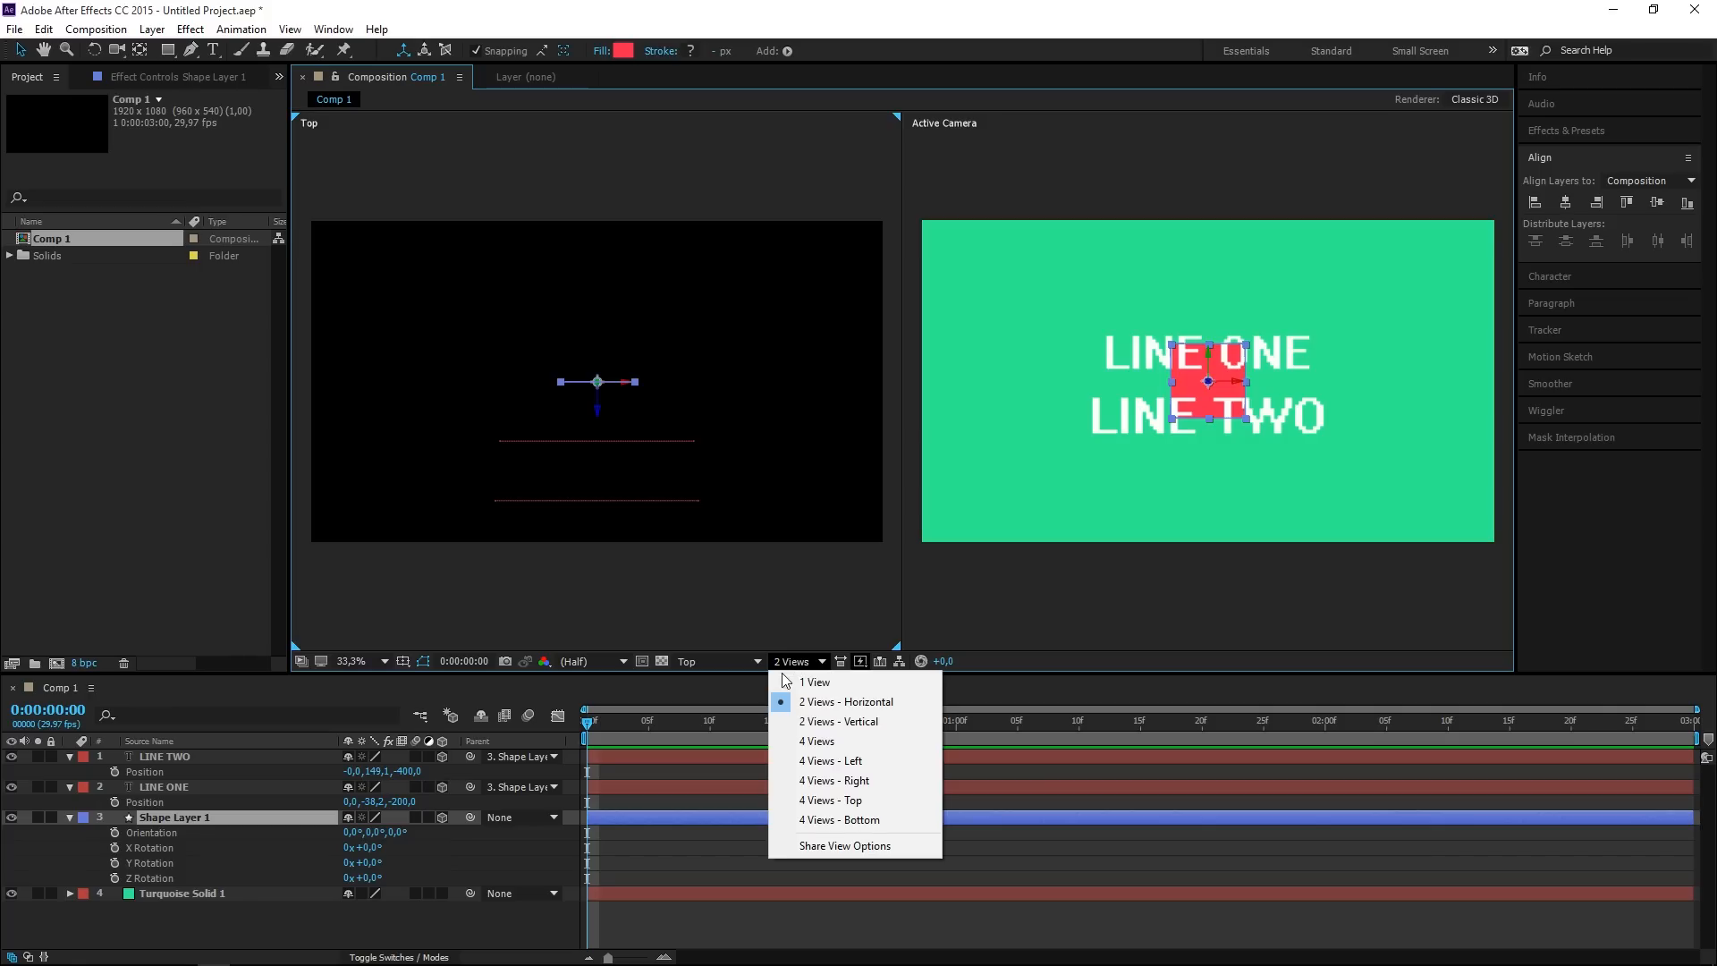
# Switch to 1 View and scale LINE TWO down to 87% to match LINE ONE's width.
pyautogui.click(814, 682)
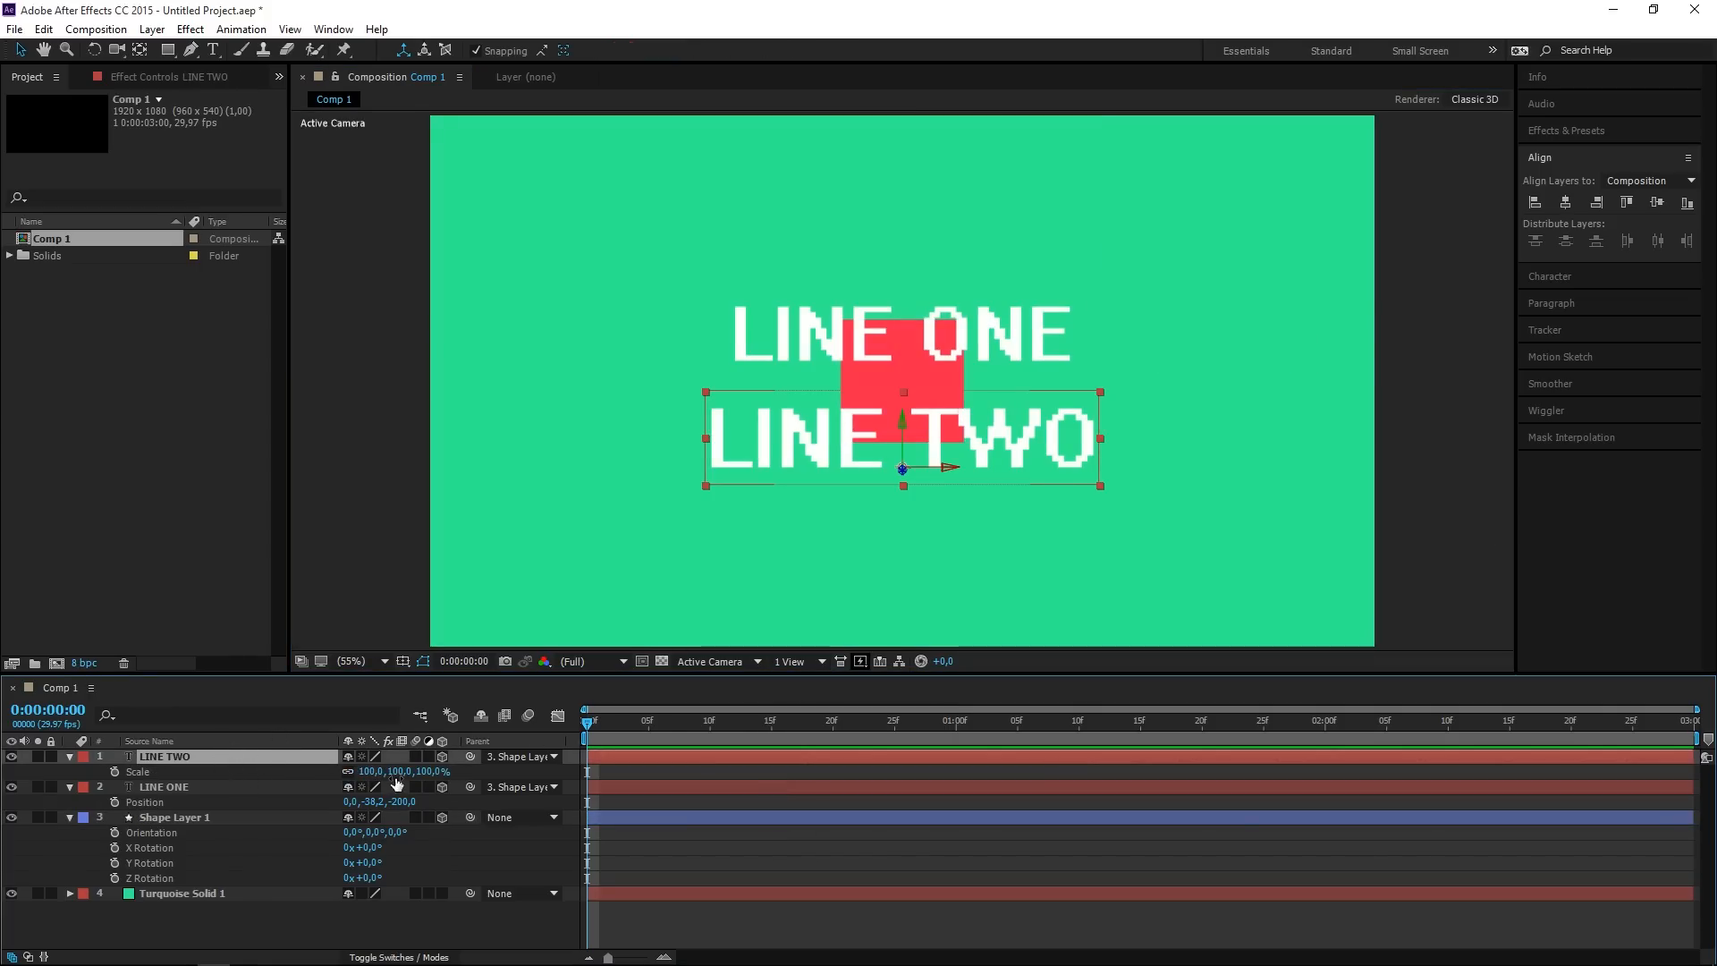
pyautogui.moveTo(406, 771); pyautogui.dragTo(372, 771)
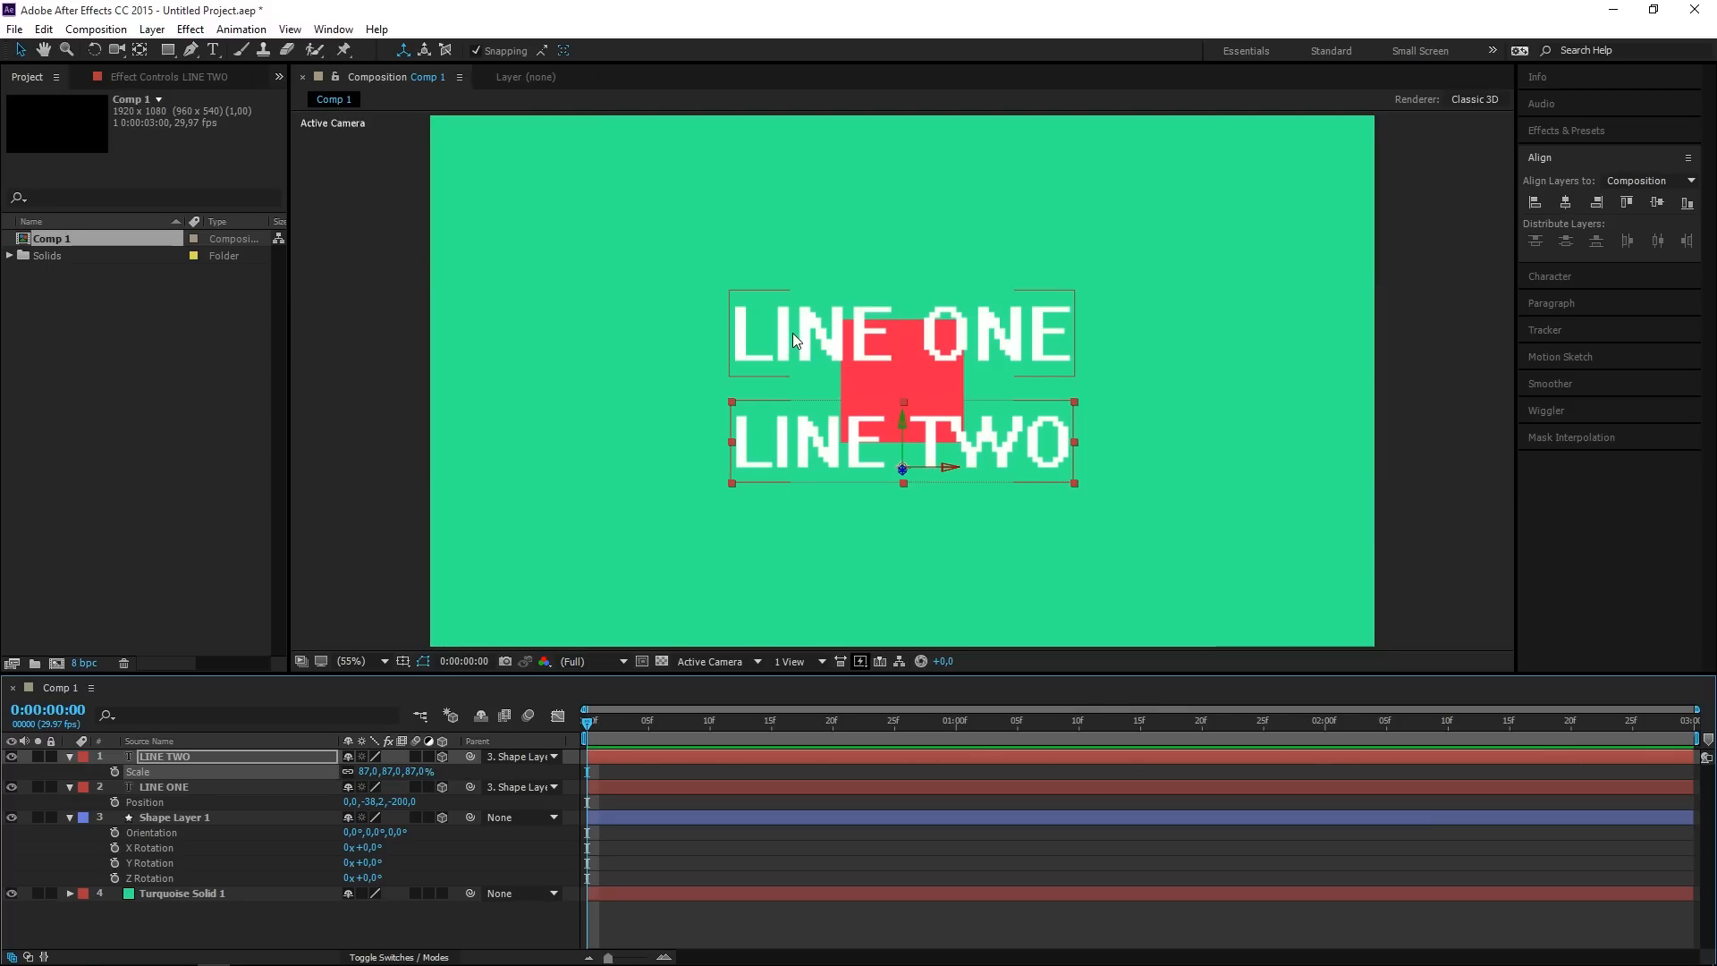
pyautogui.click(165, 787)
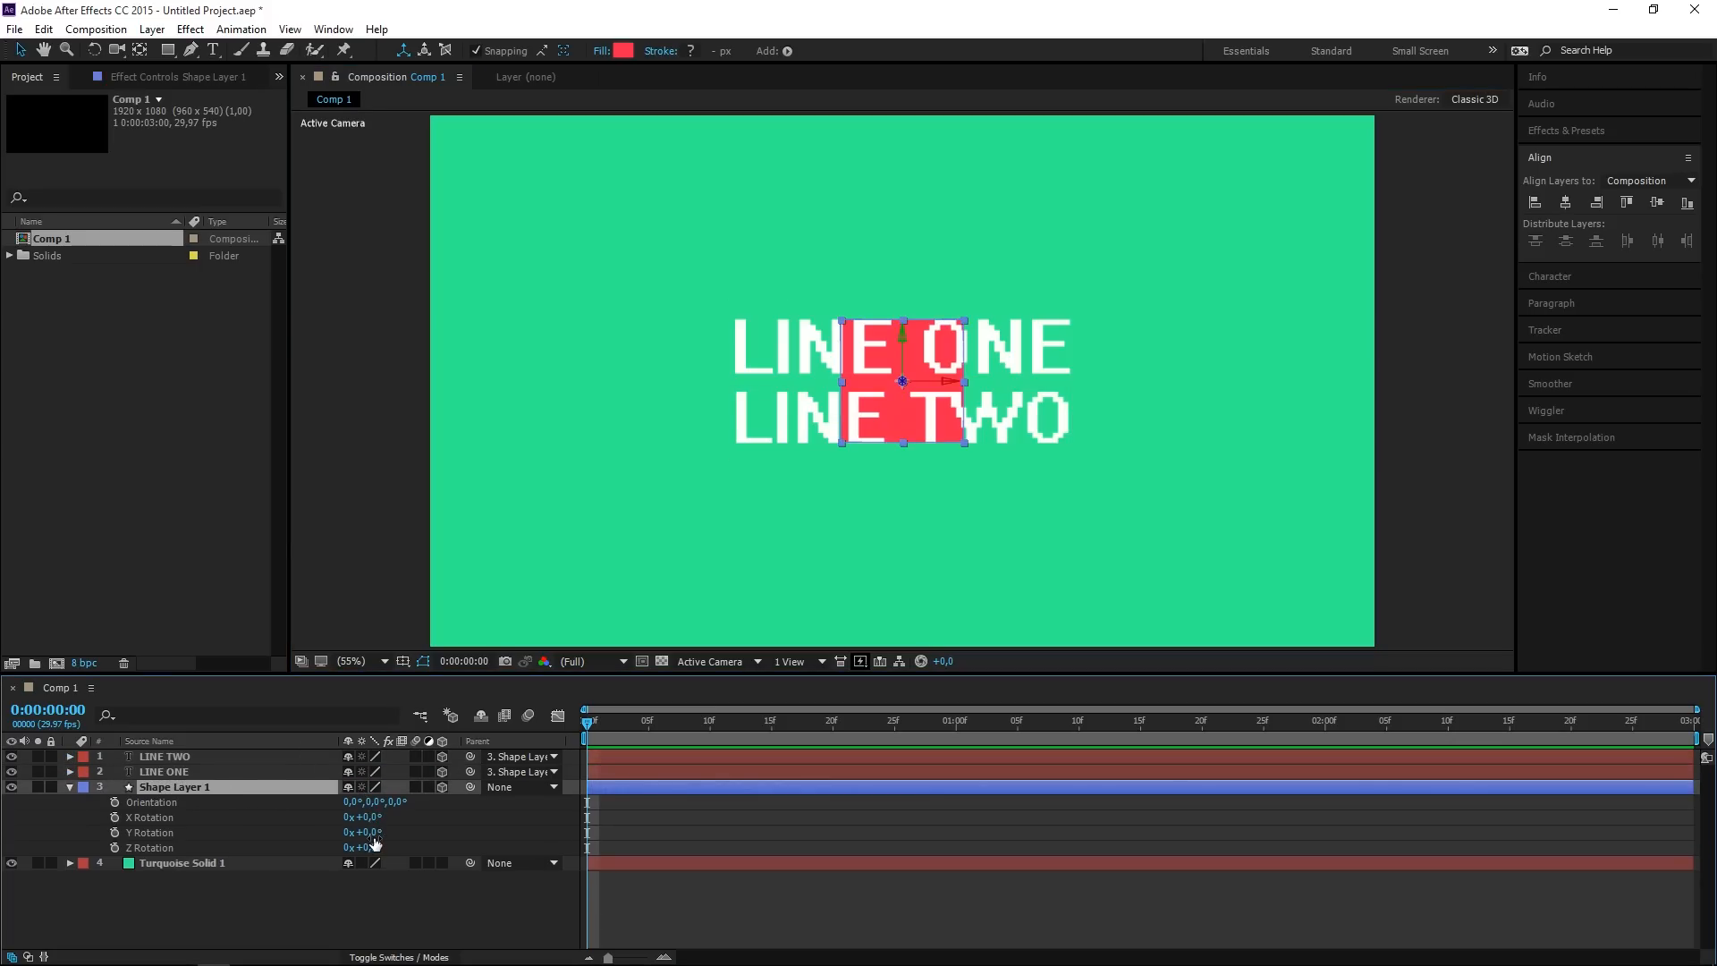
# Keyframe Y Rotation at -90° and scrub through to the end, previewing the square turning into view.
pyautogui.write('-90')
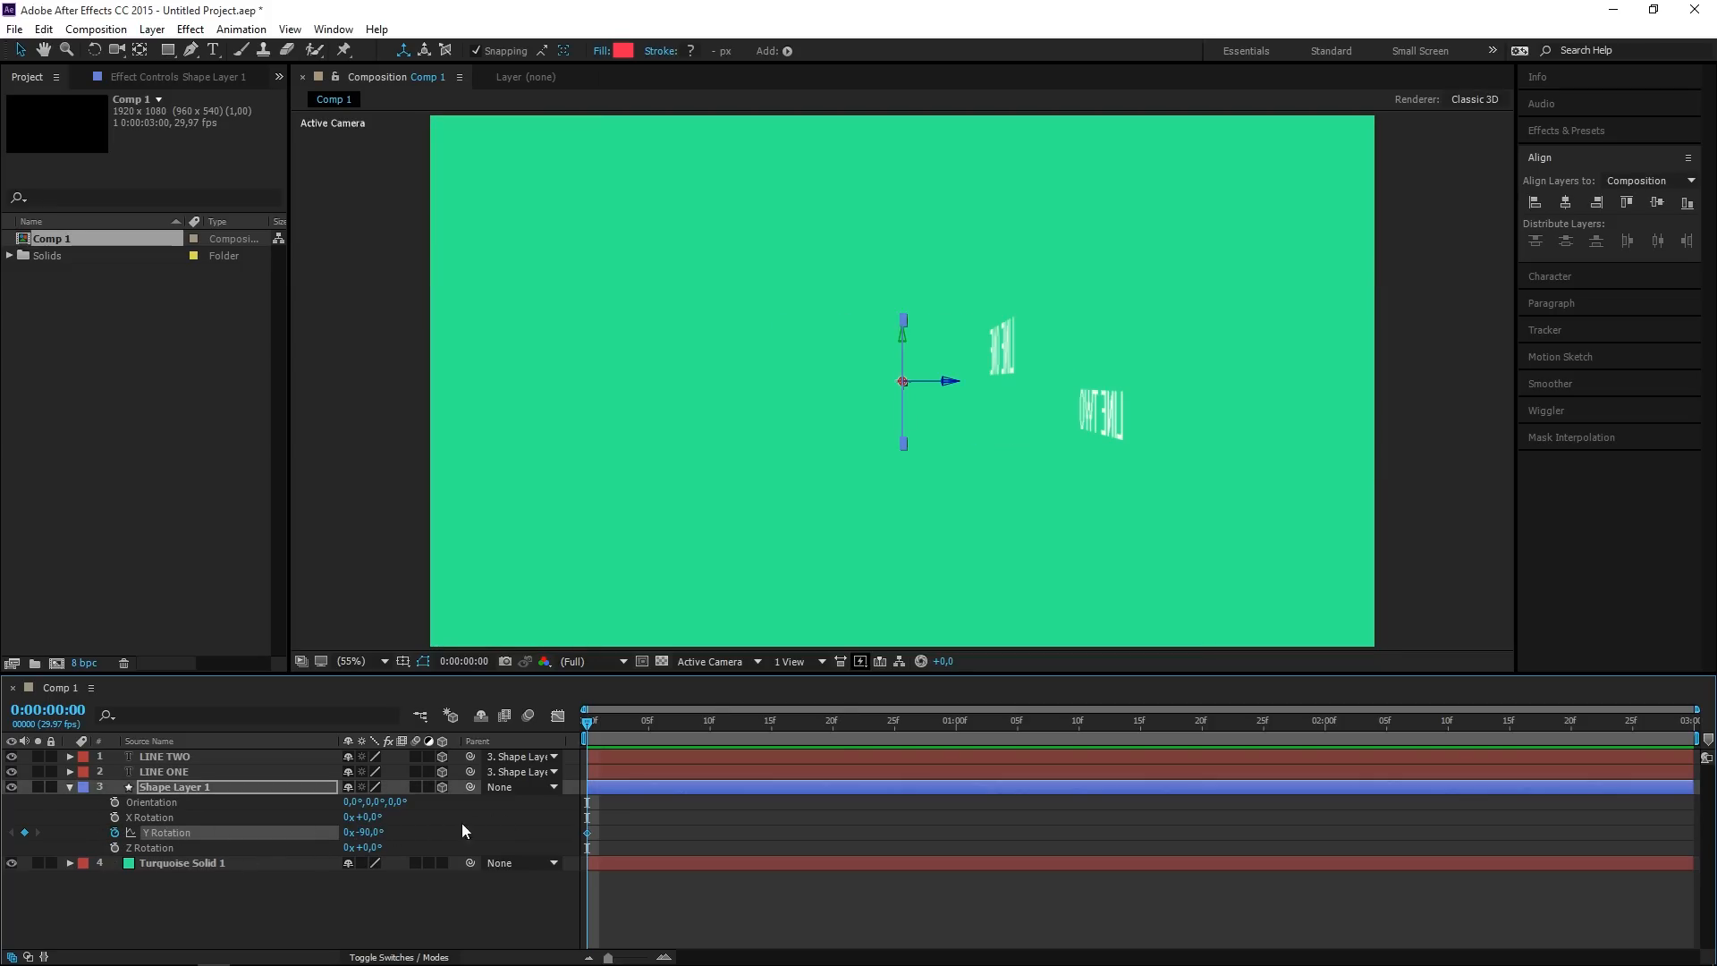
pyautogui.moveTo(957, 730)
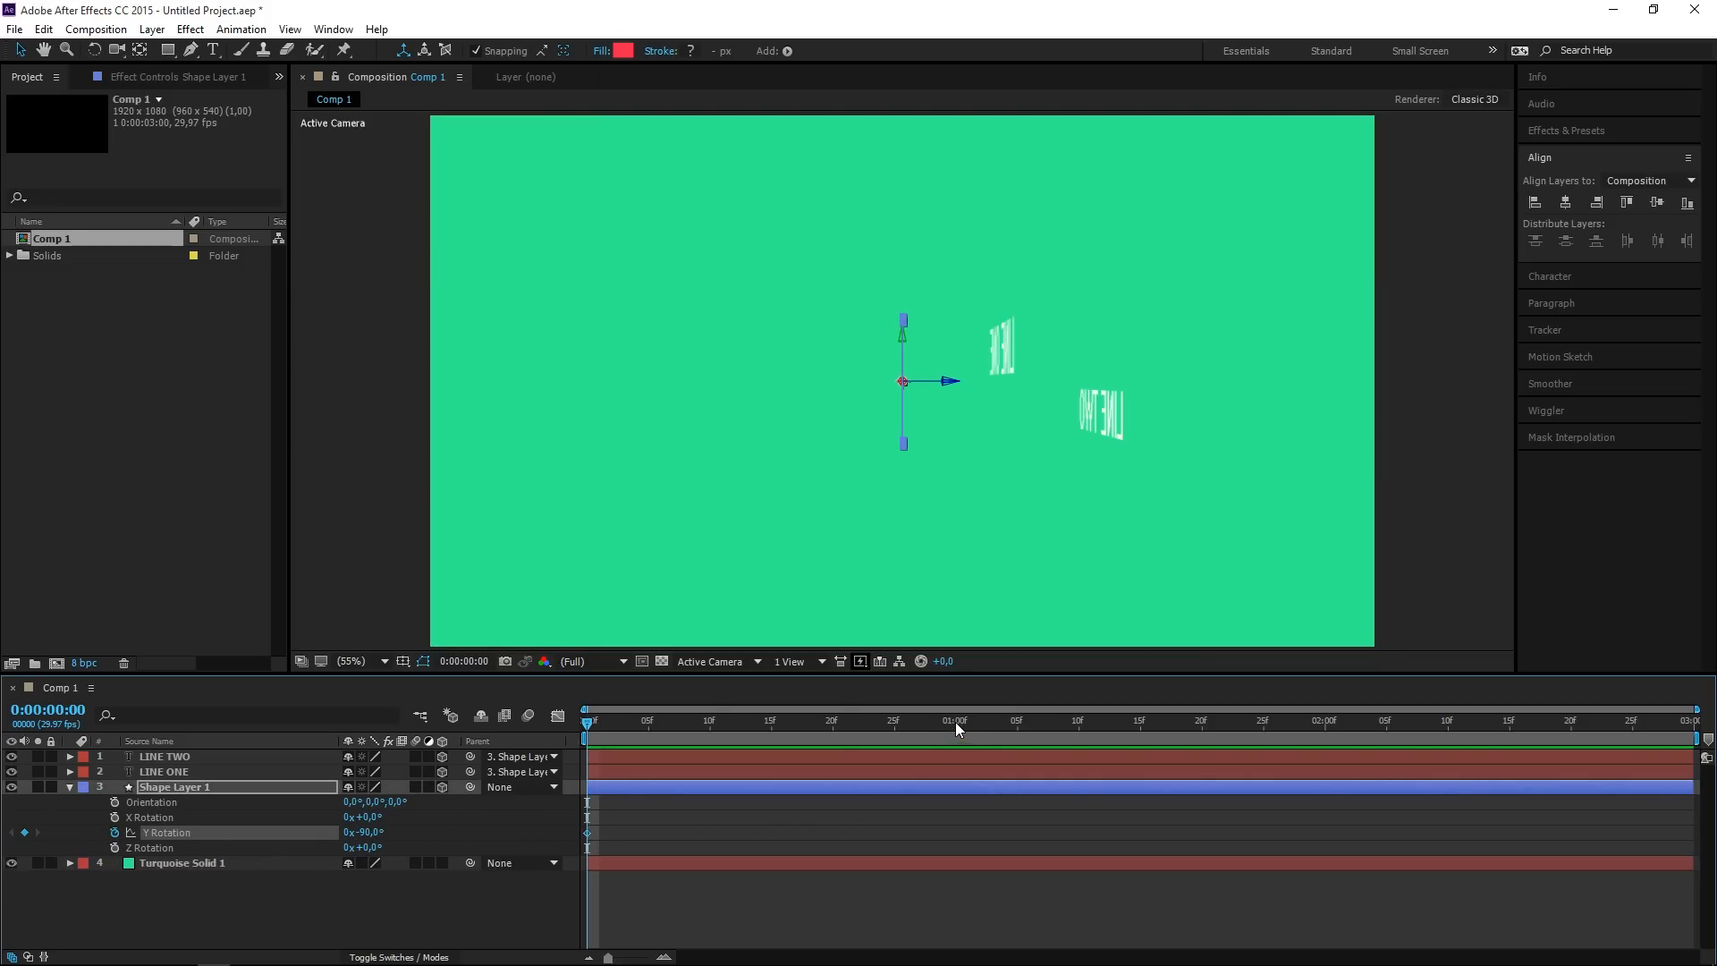
pyautogui.click(955, 719)
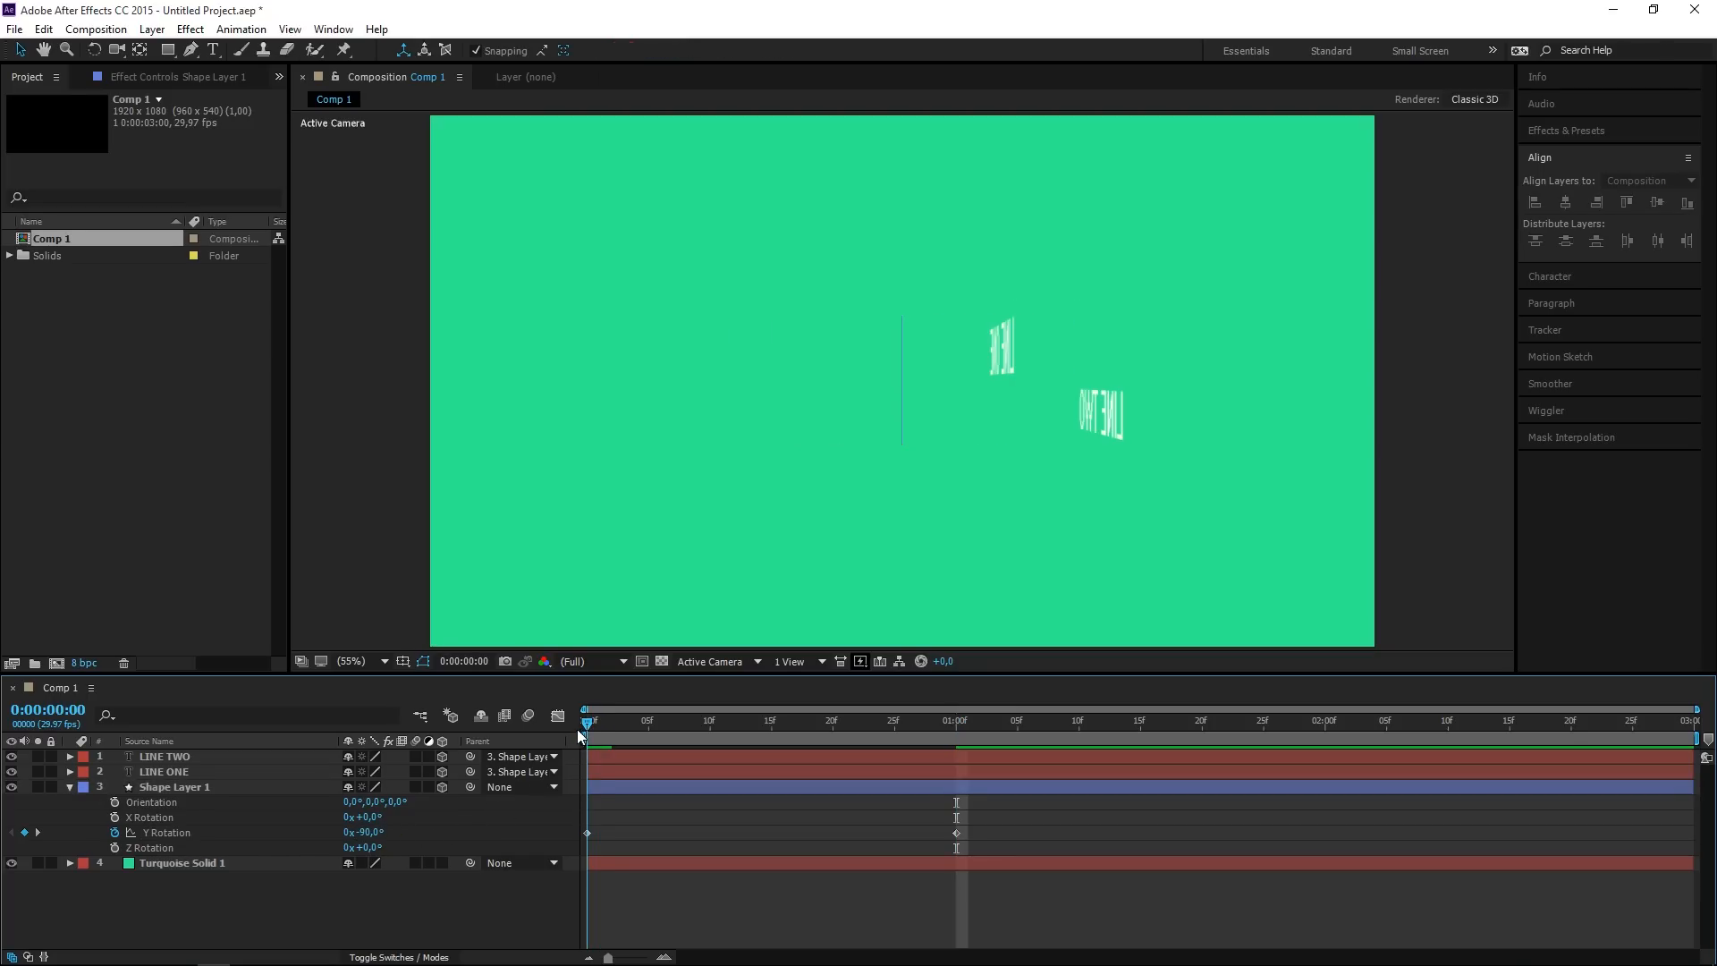
pyautogui.moveTo(587, 721); pyautogui.dragTo(895, 721)
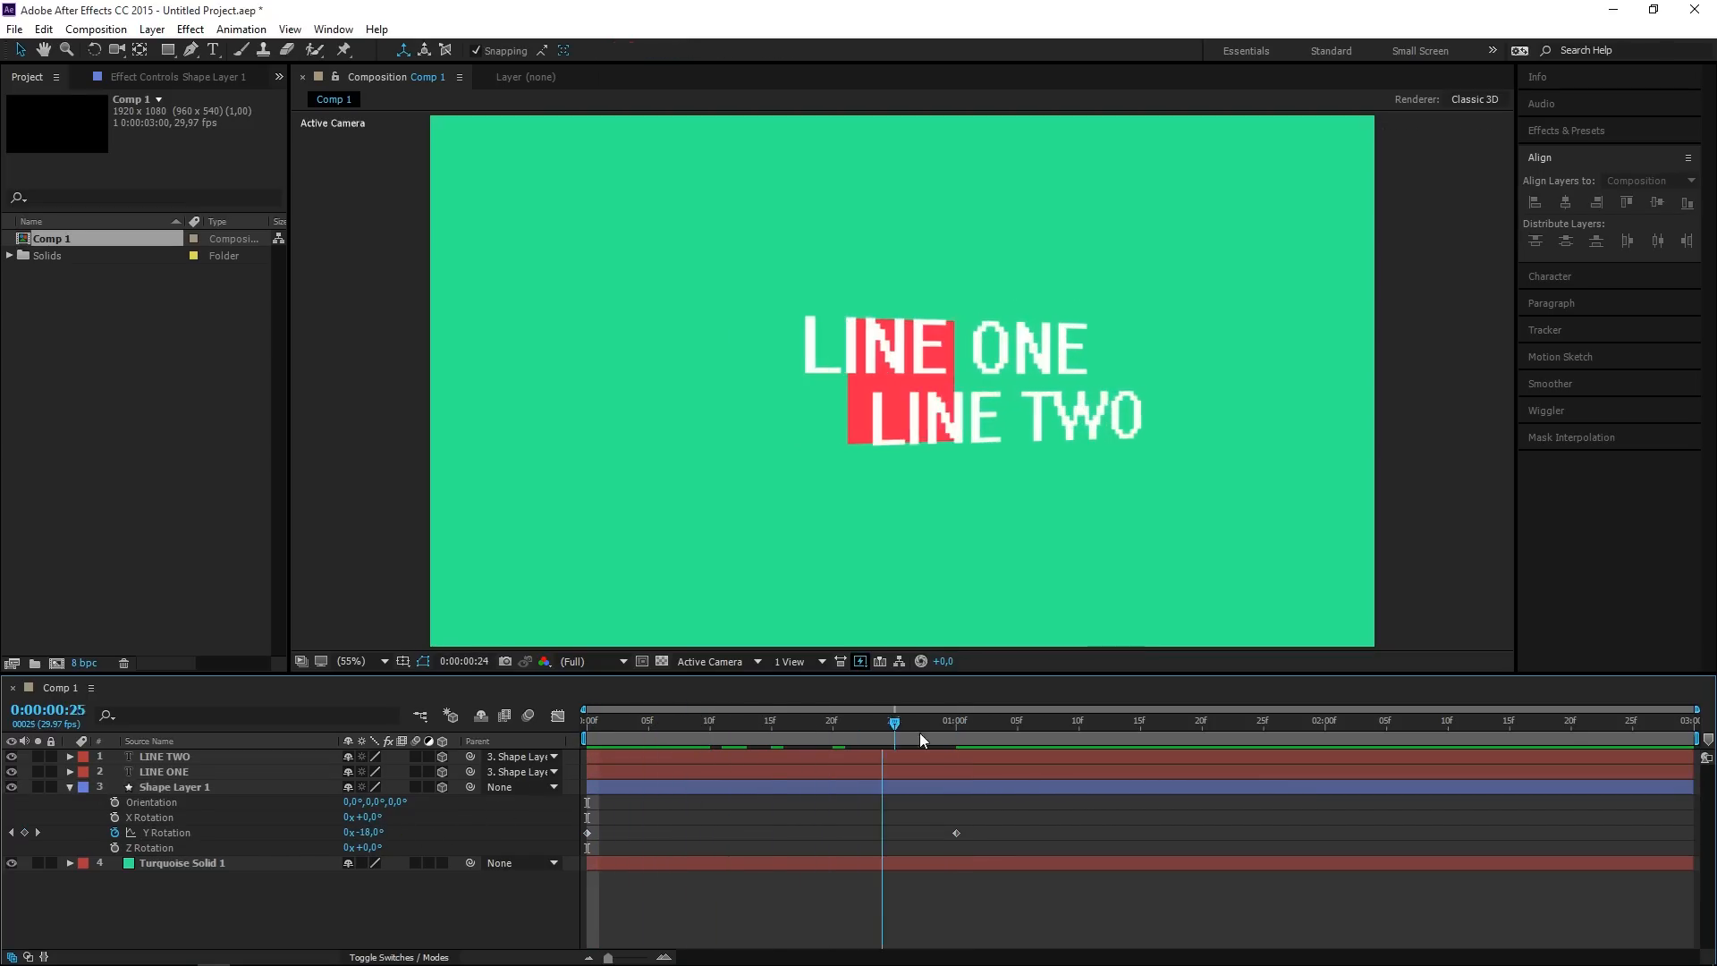
pyautogui.moveTo(894, 721); pyautogui.dragTo(964, 721)
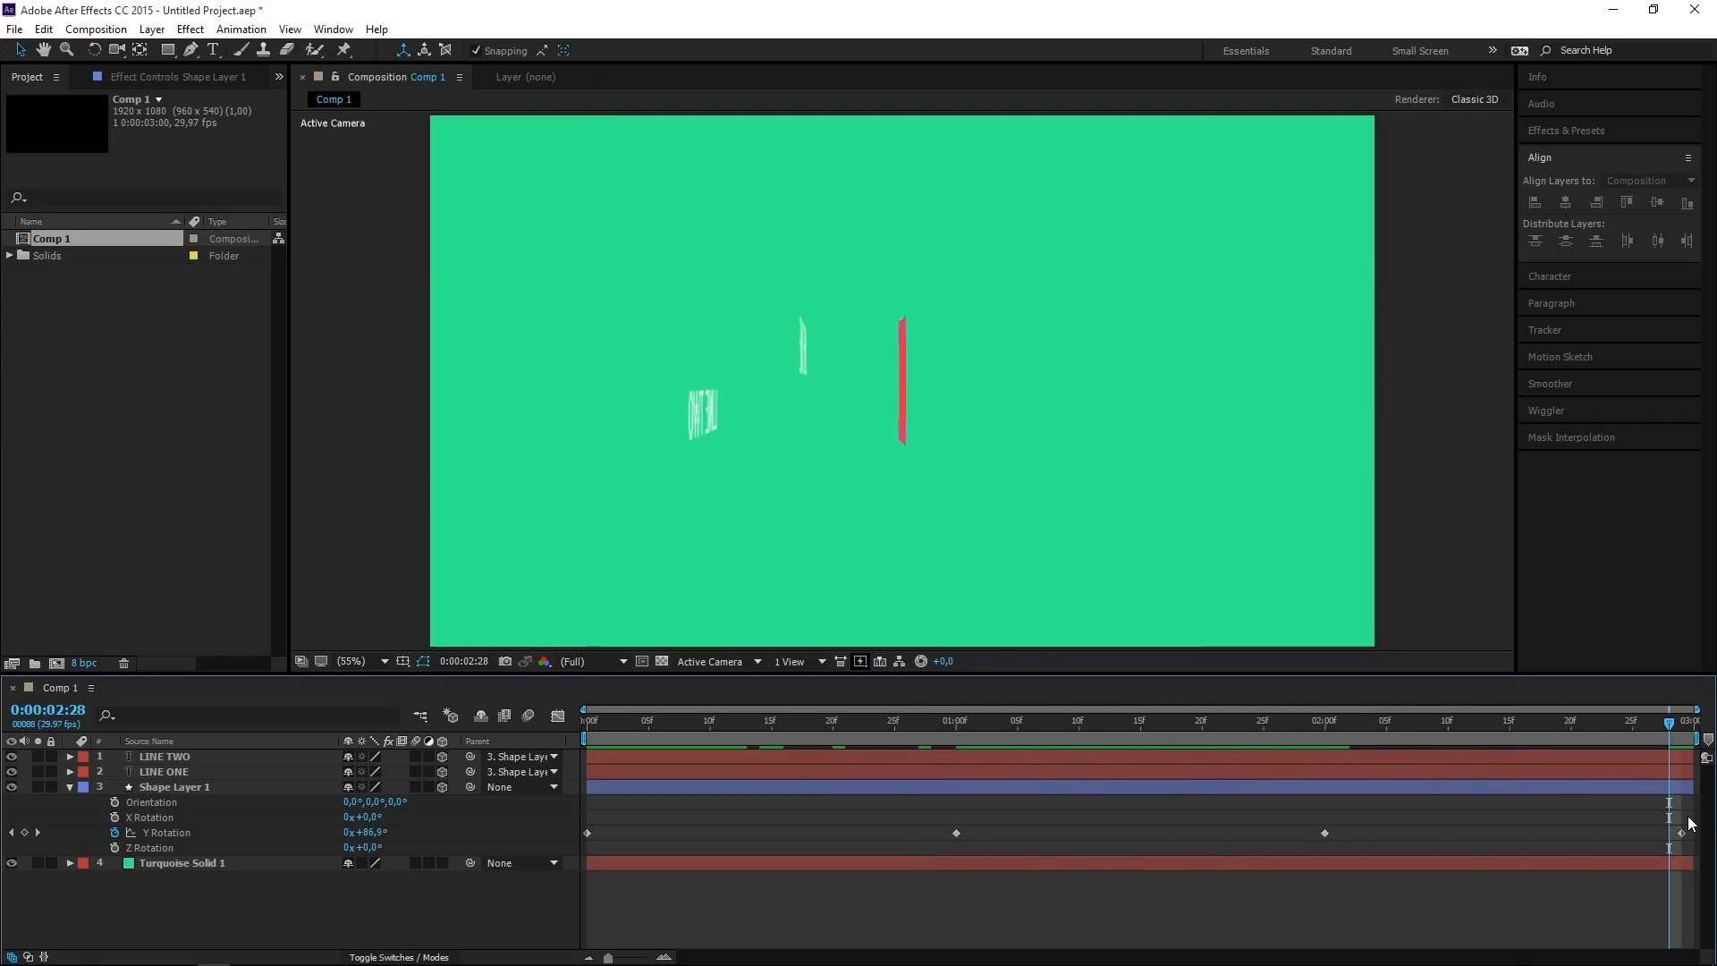
# Show the Y Rotation keyframes in the Graph Editor as speed curves for easing.
pyautogui.click(175, 787)
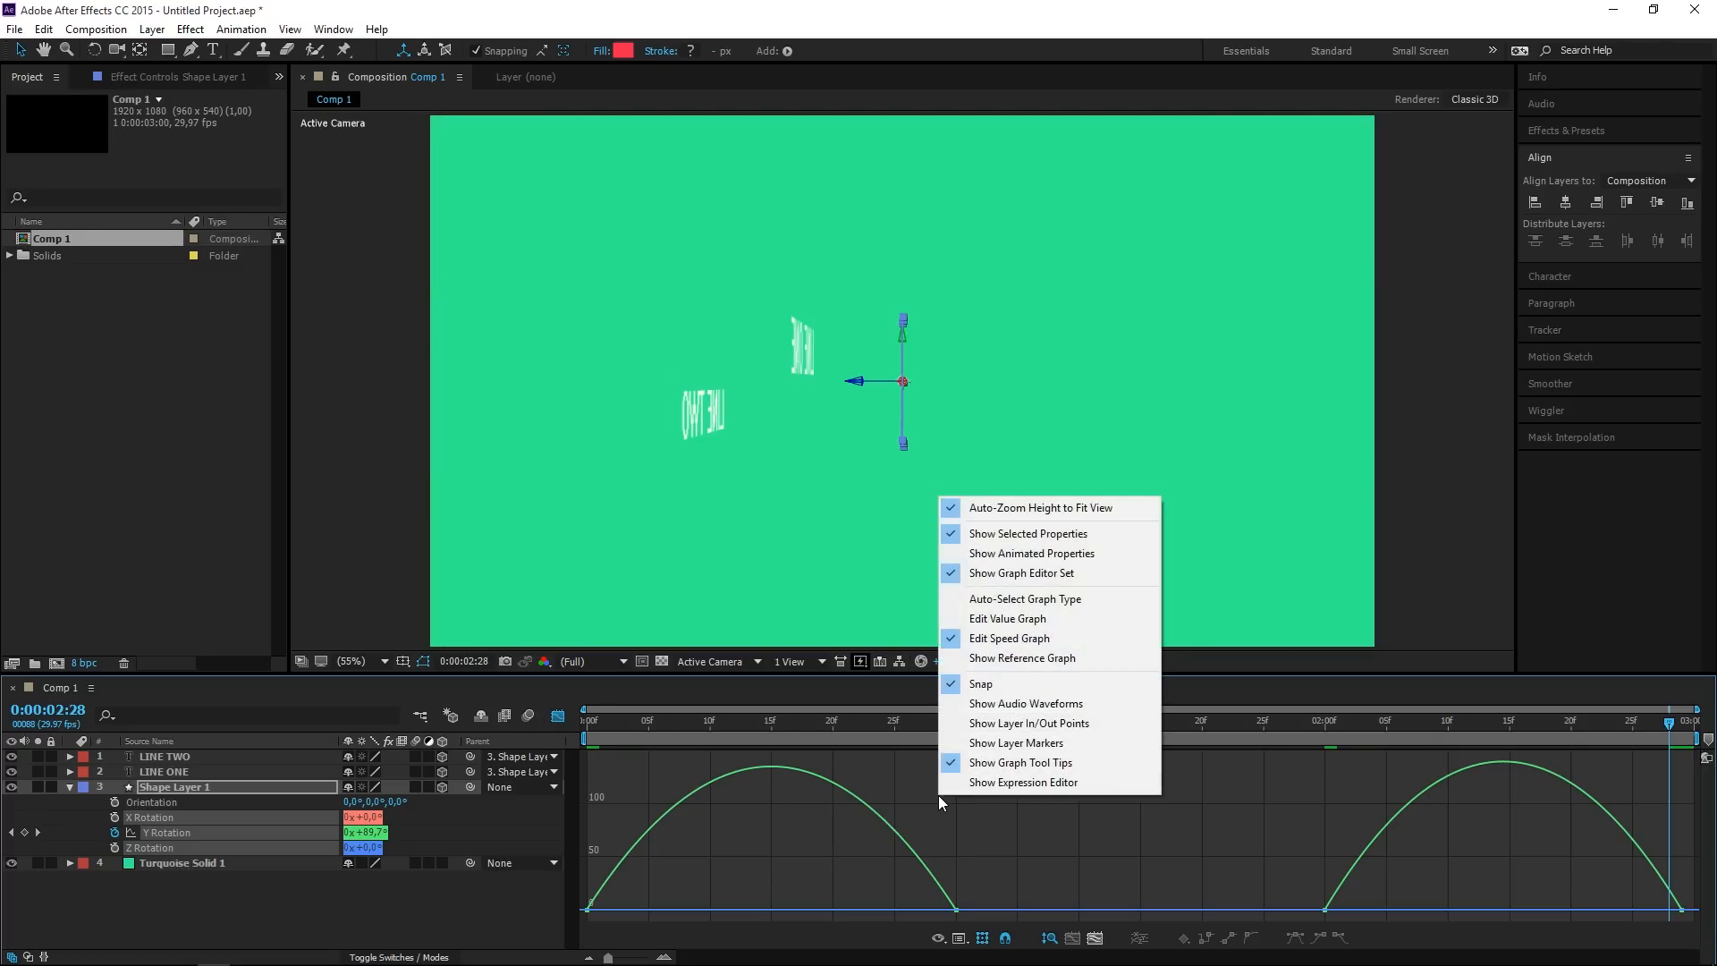
pyautogui.moveTo(1009, 637)
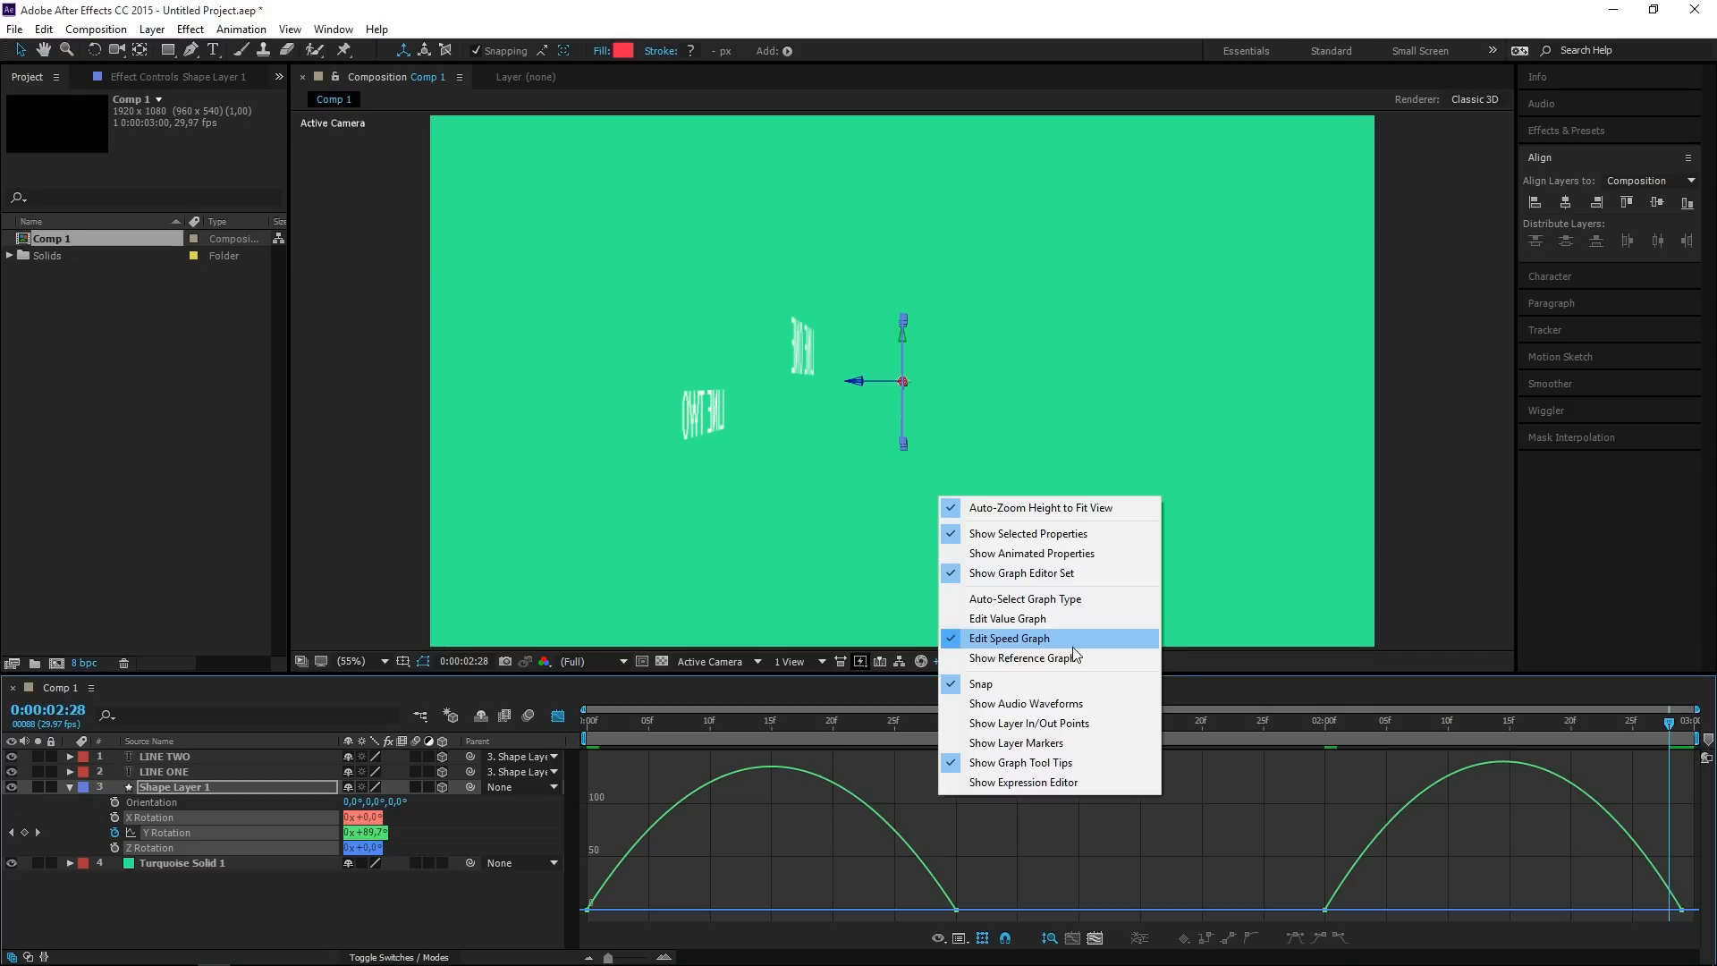
pyautogui.click(1009, 637)
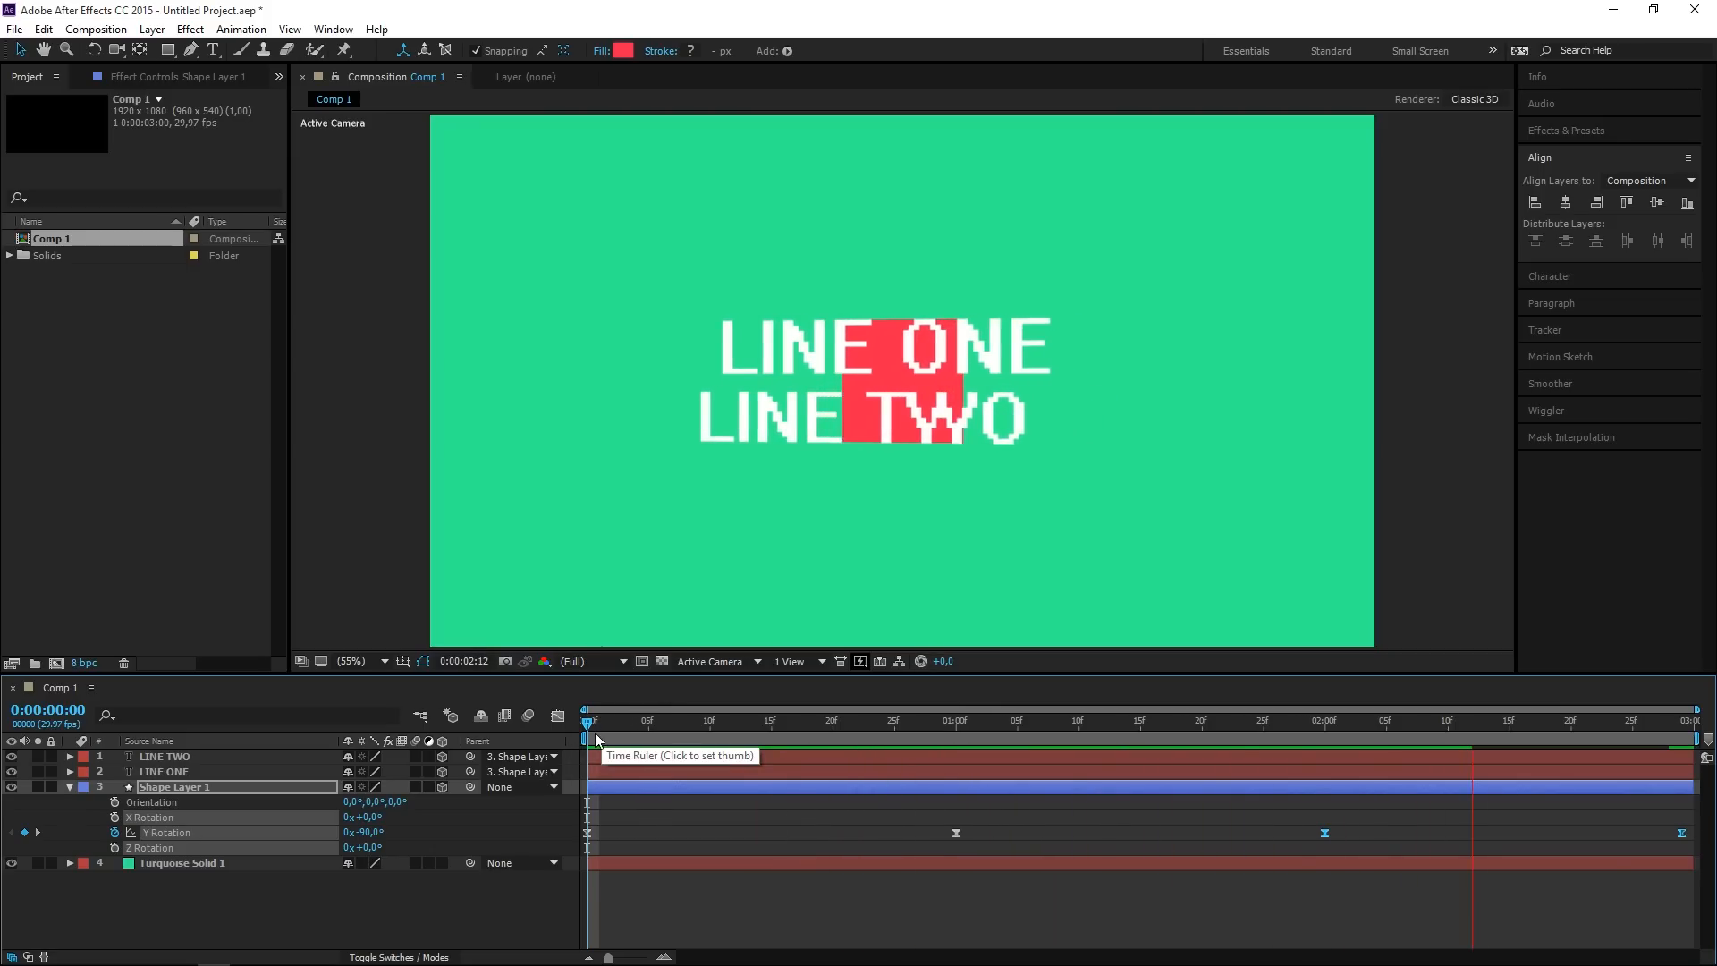
# Move the playhead back to the start of the timeline for the text fade-in.
pyautogui.click(599, 721)
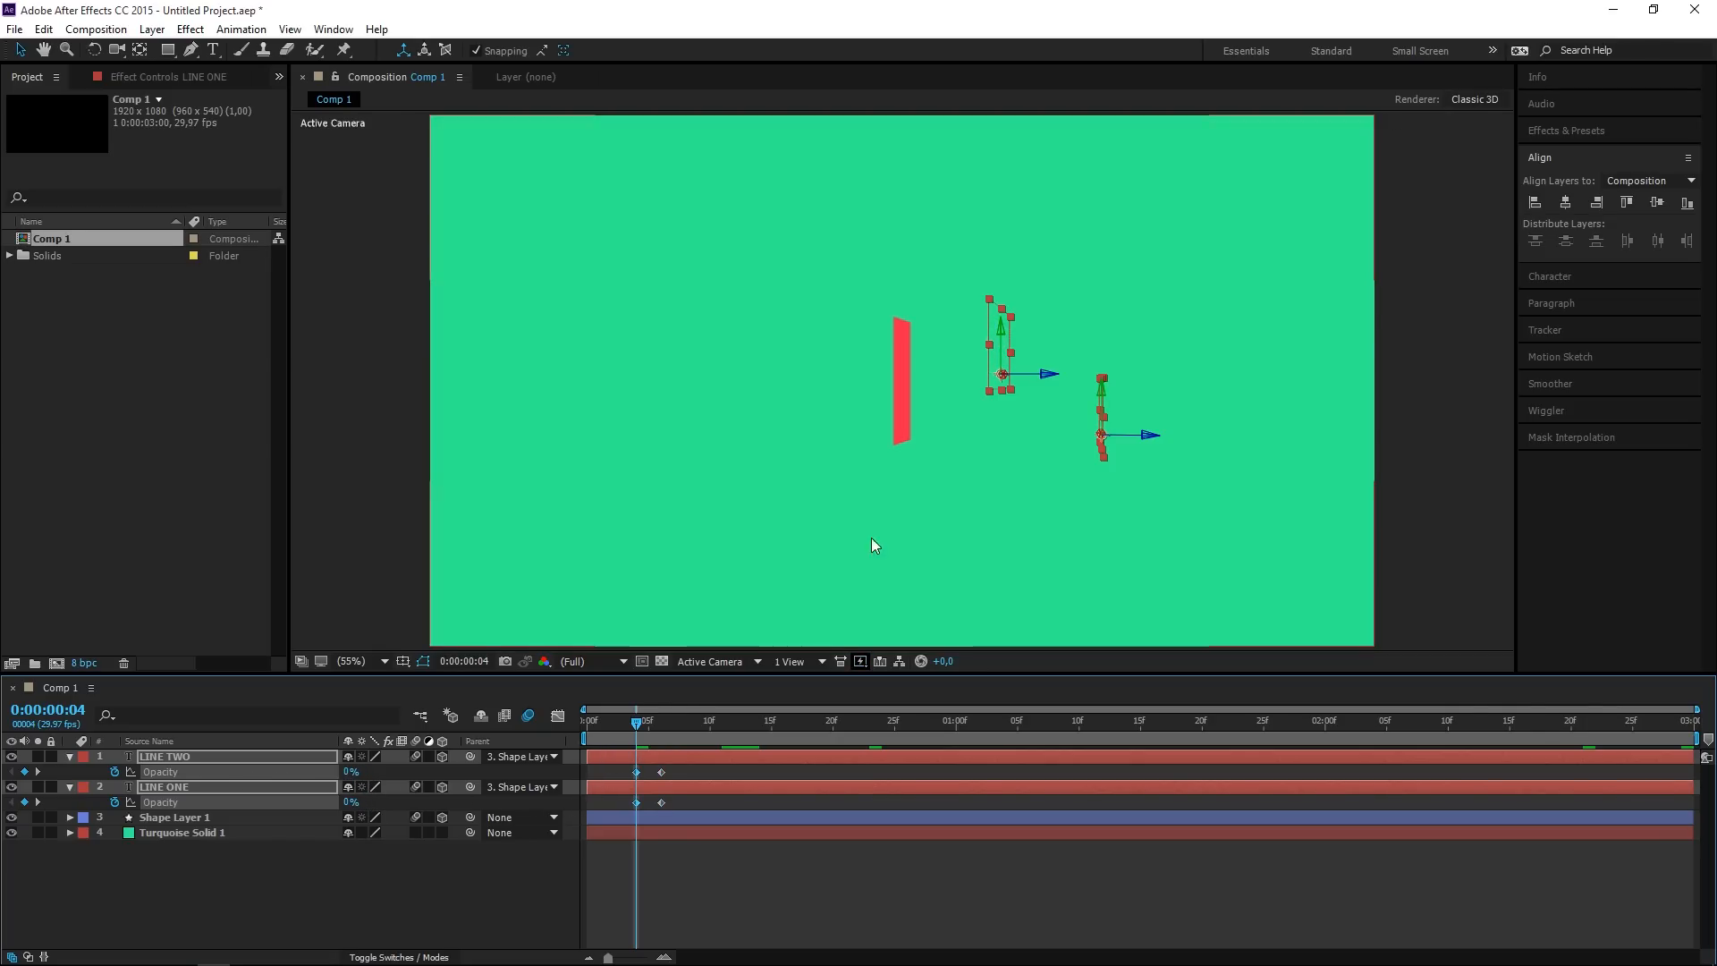
pyautogui.moveTo(626, 700)
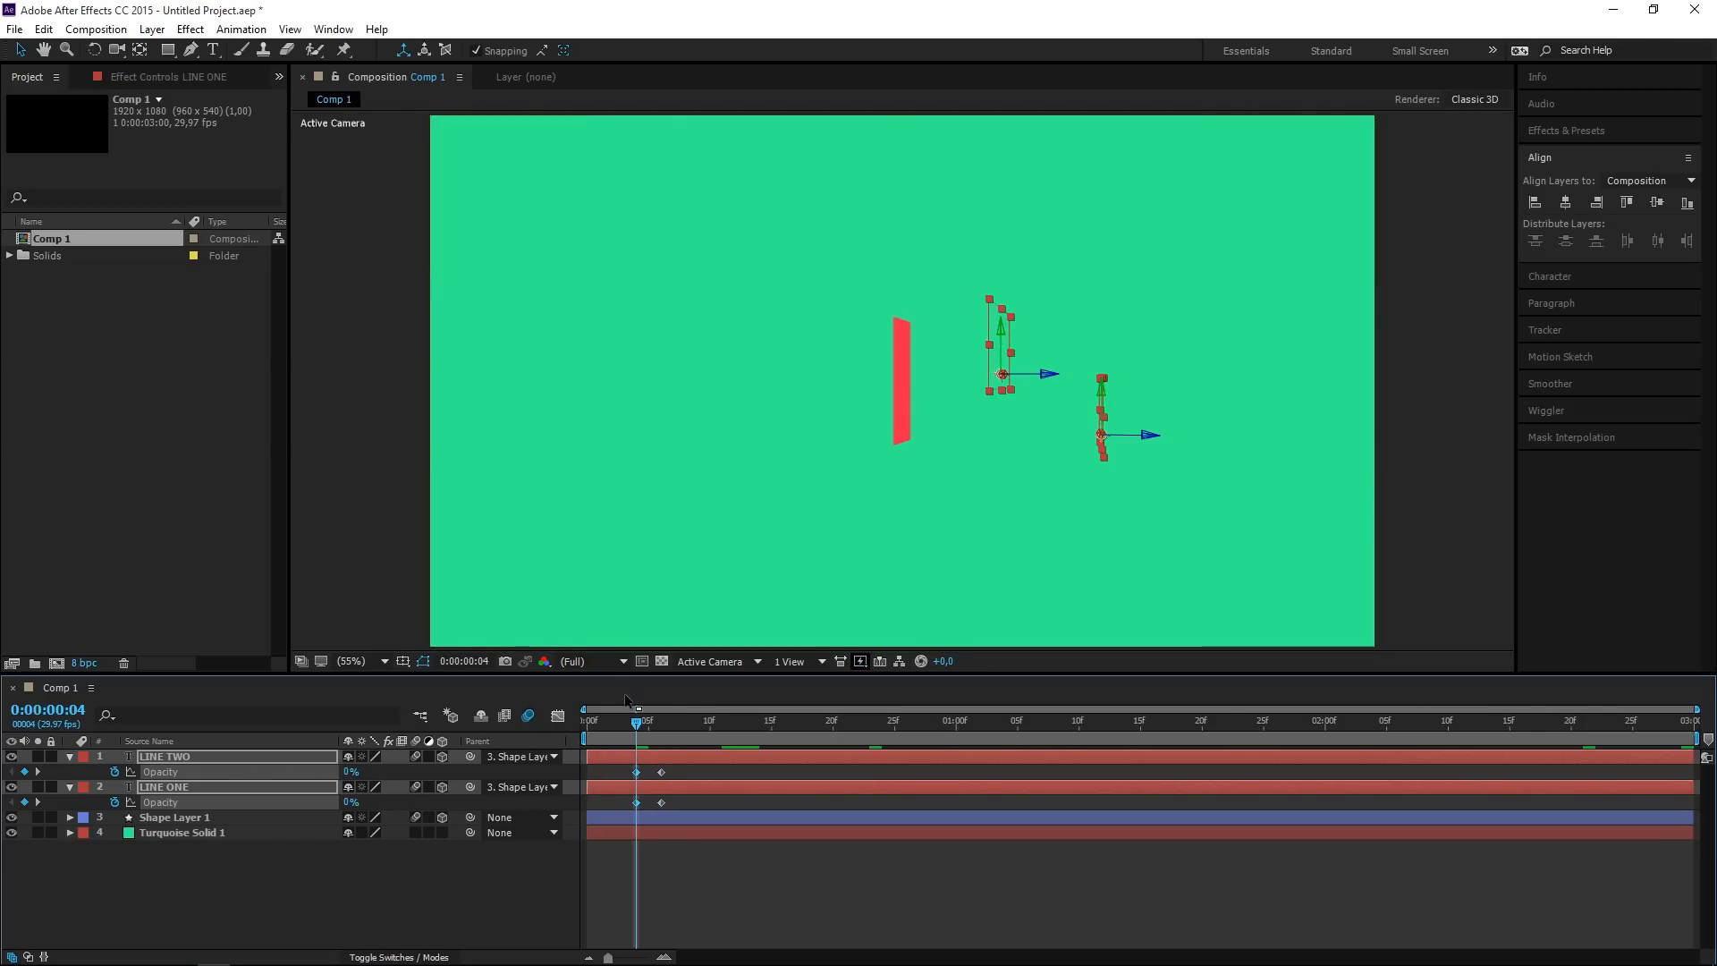